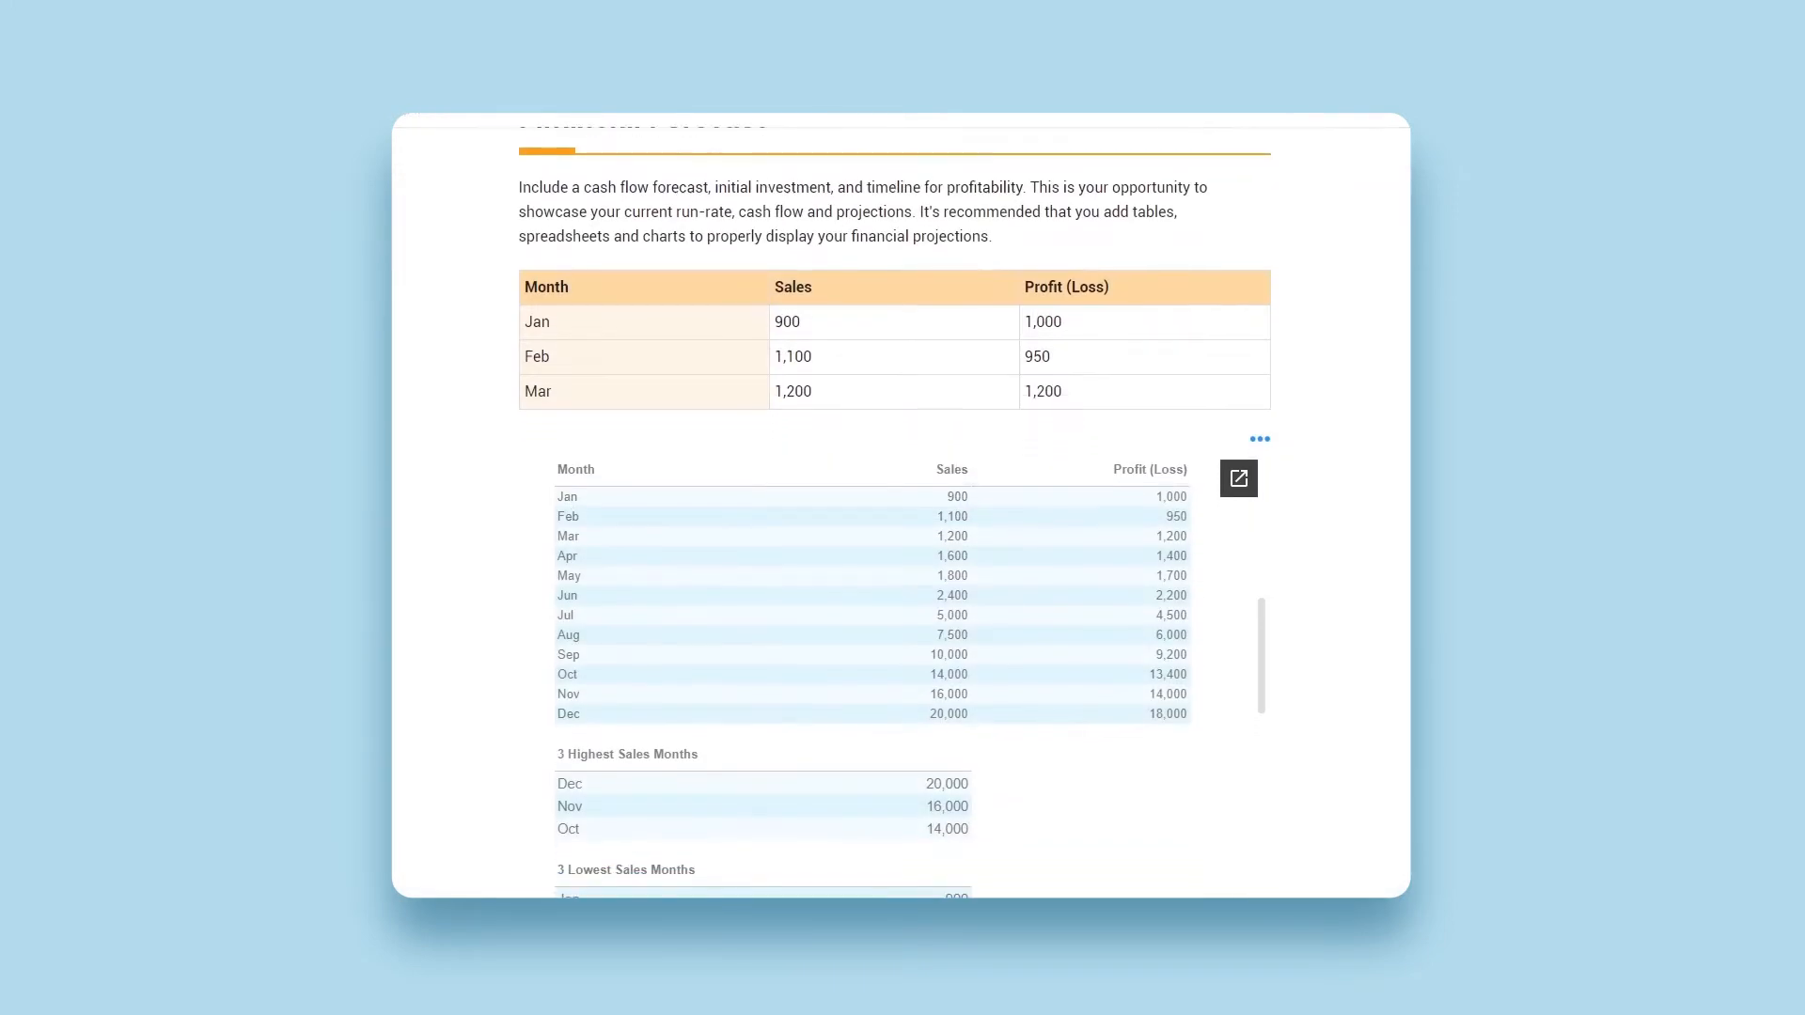
- Insert a table below the tip paragraph with Month, Sales, Profit (Loss) rows for Jan–Mar
scroll(down, 3)
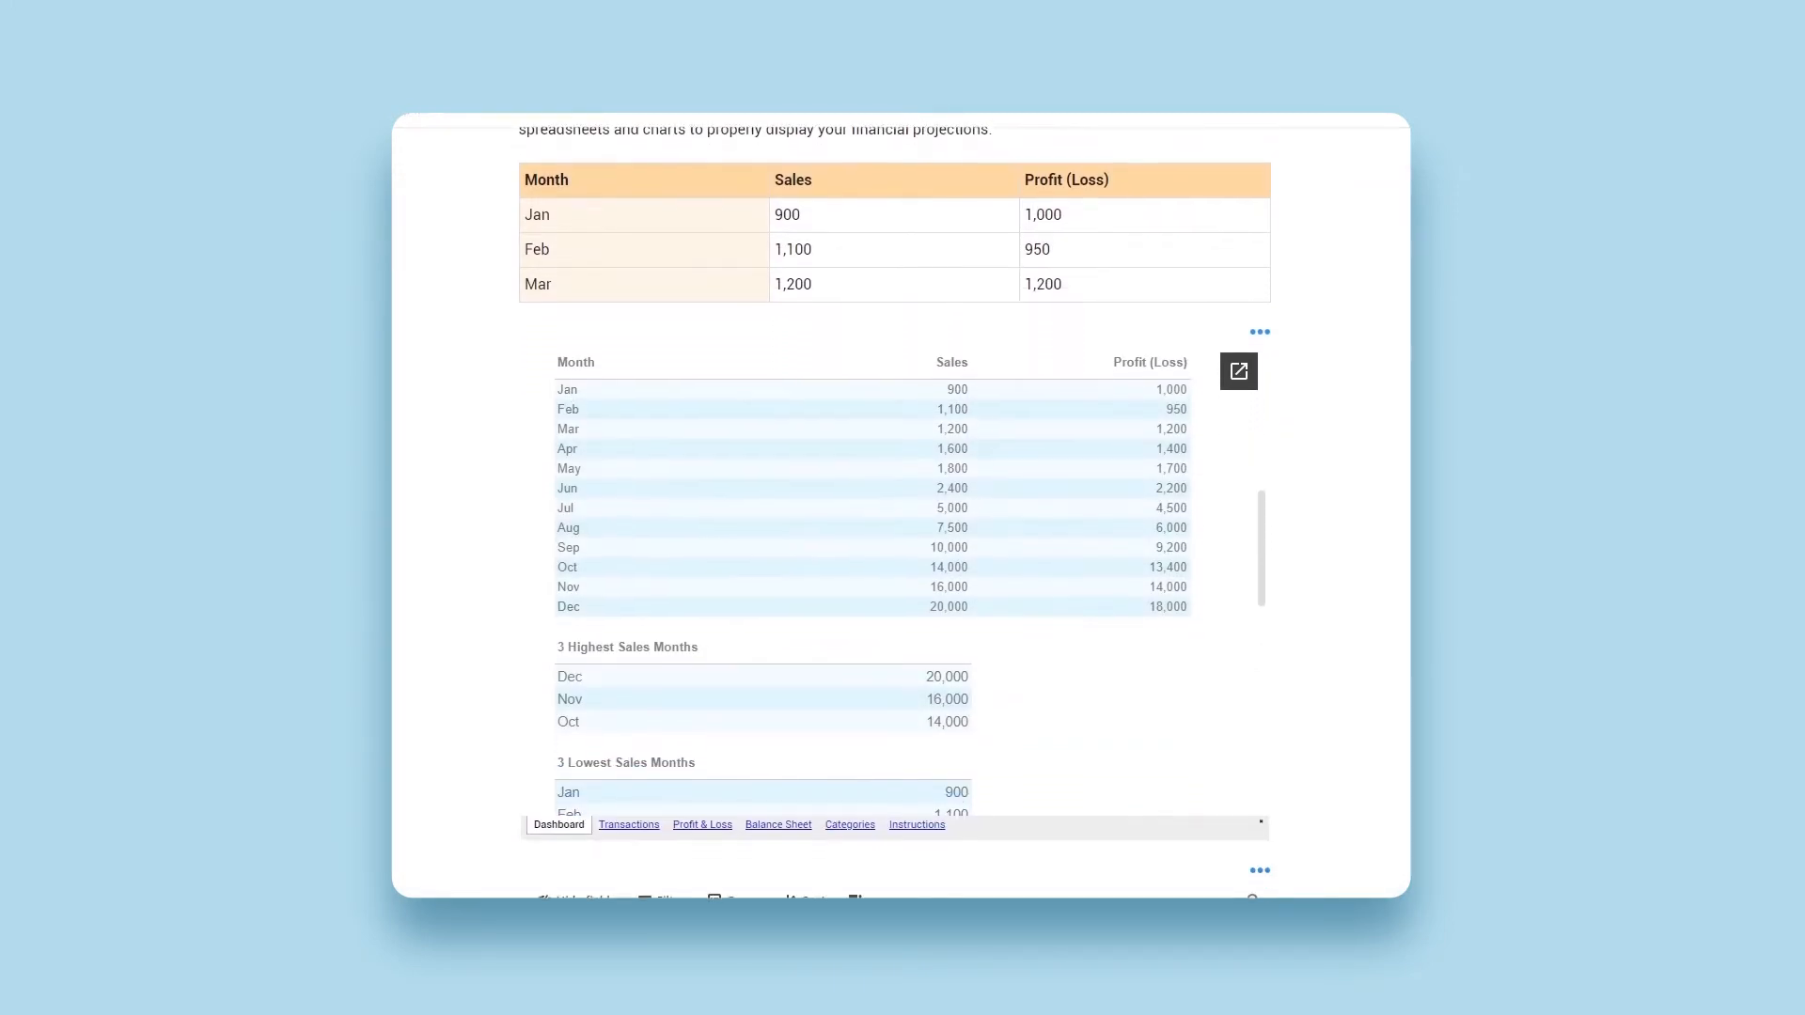
scroll(down, 3)
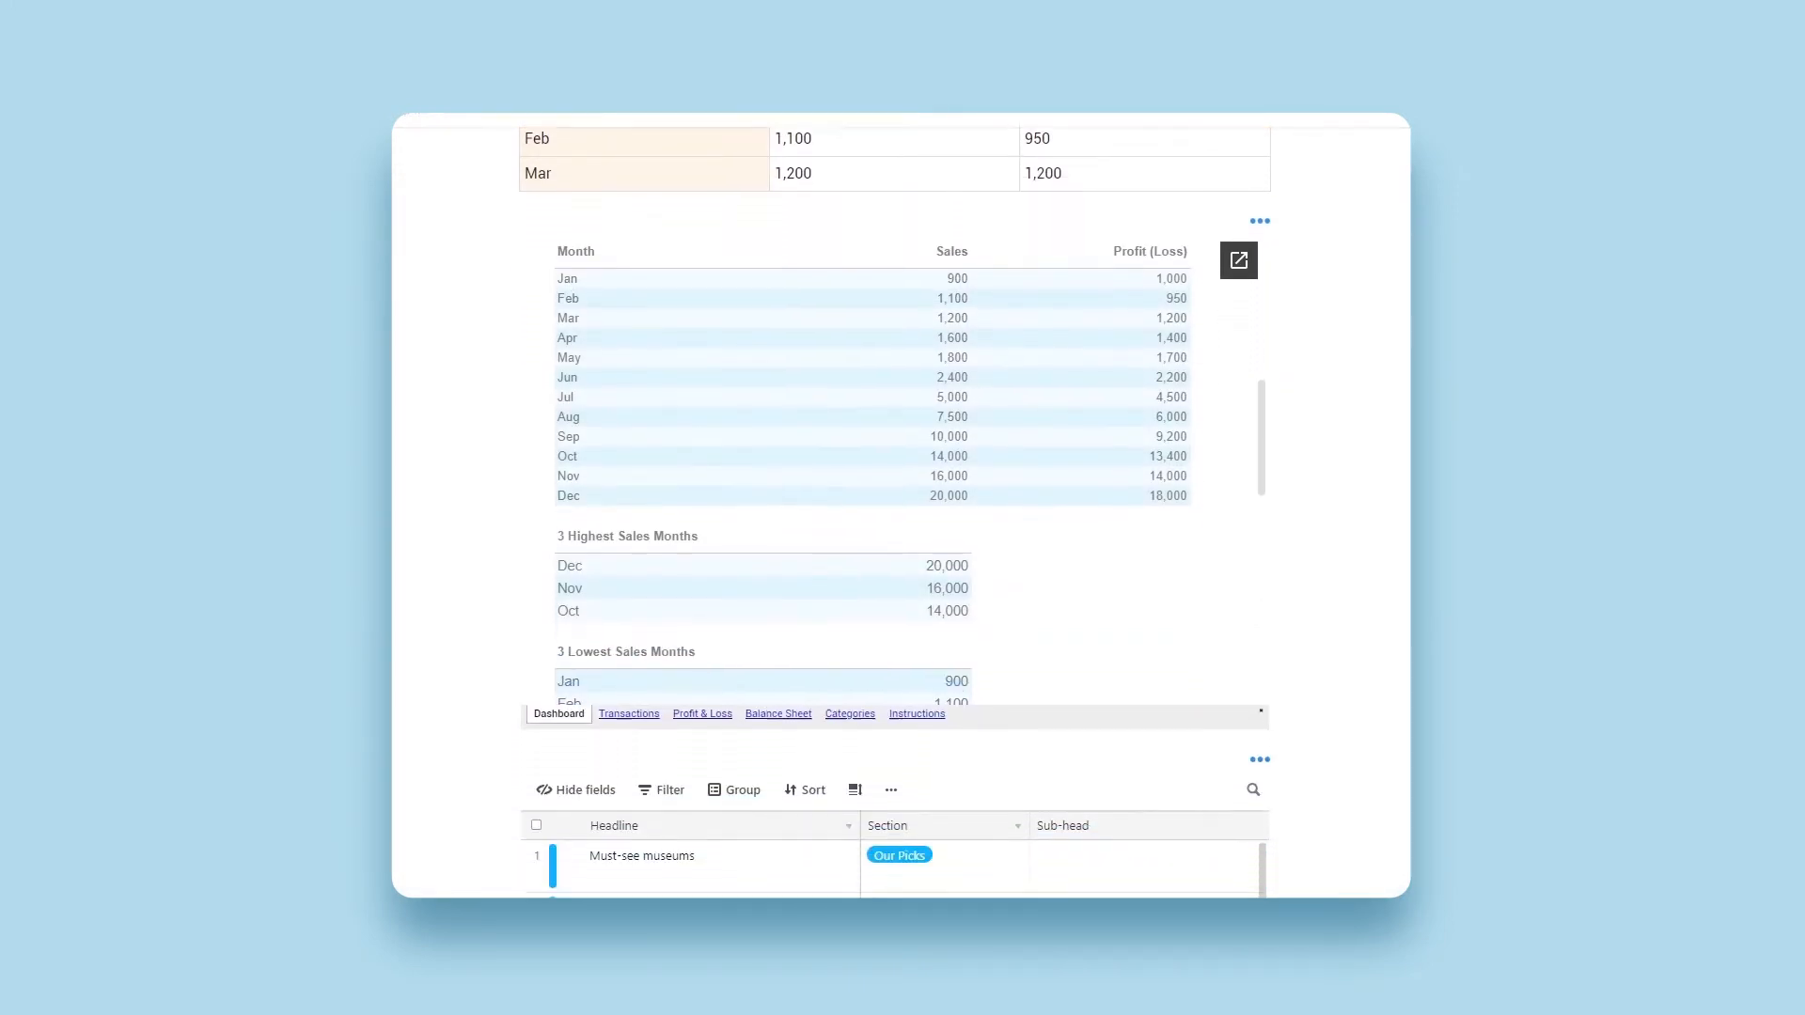
scroll(down, 3)
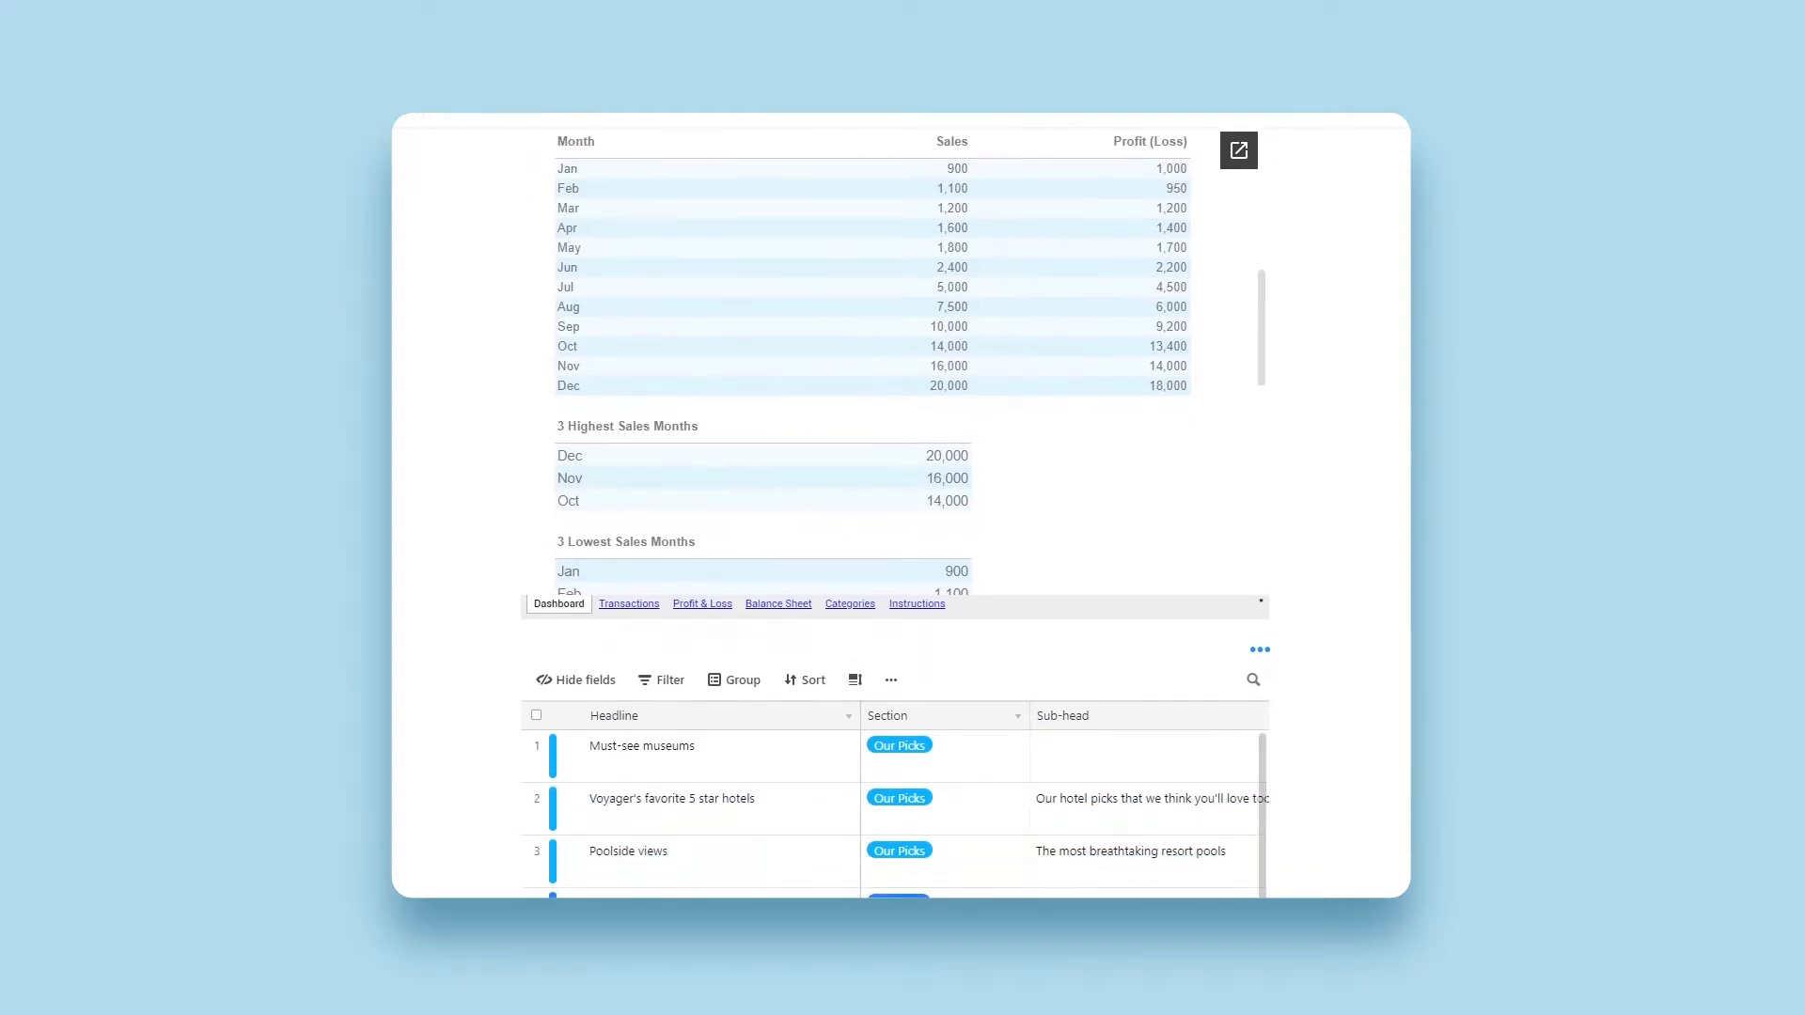
scroll(down, 3)
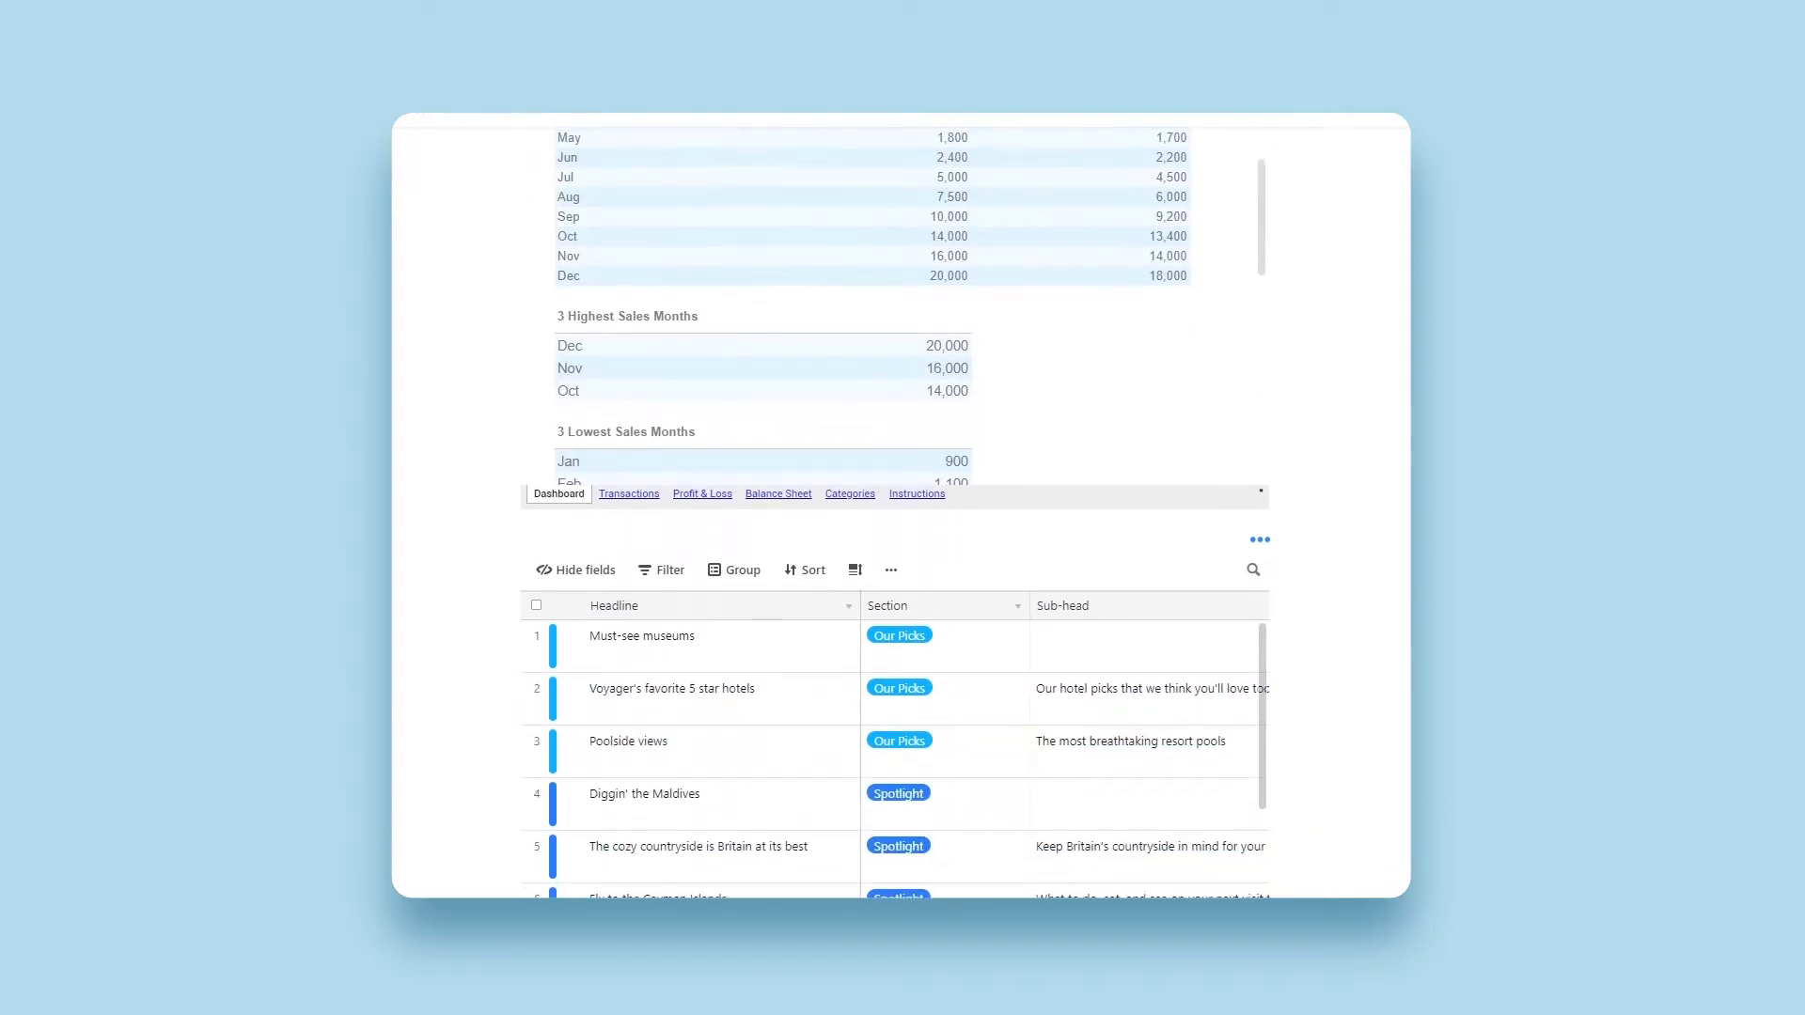
scroll(down, 3)
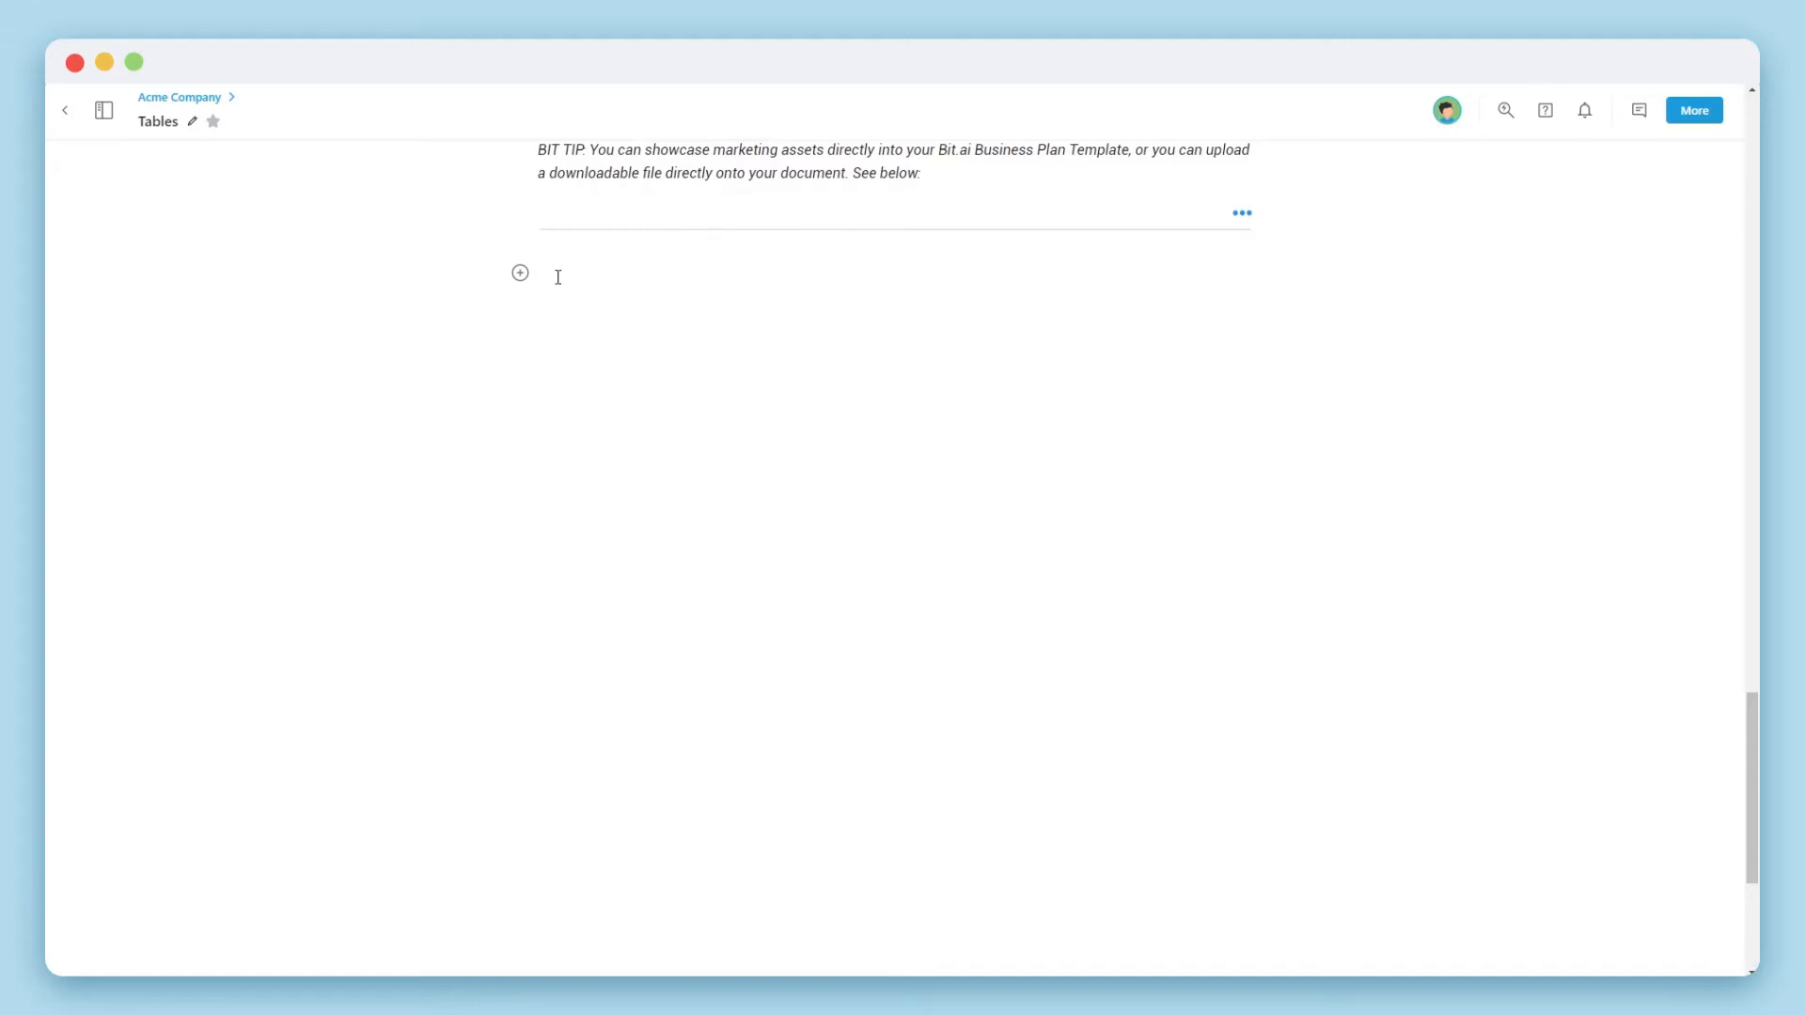
click(519, 272)
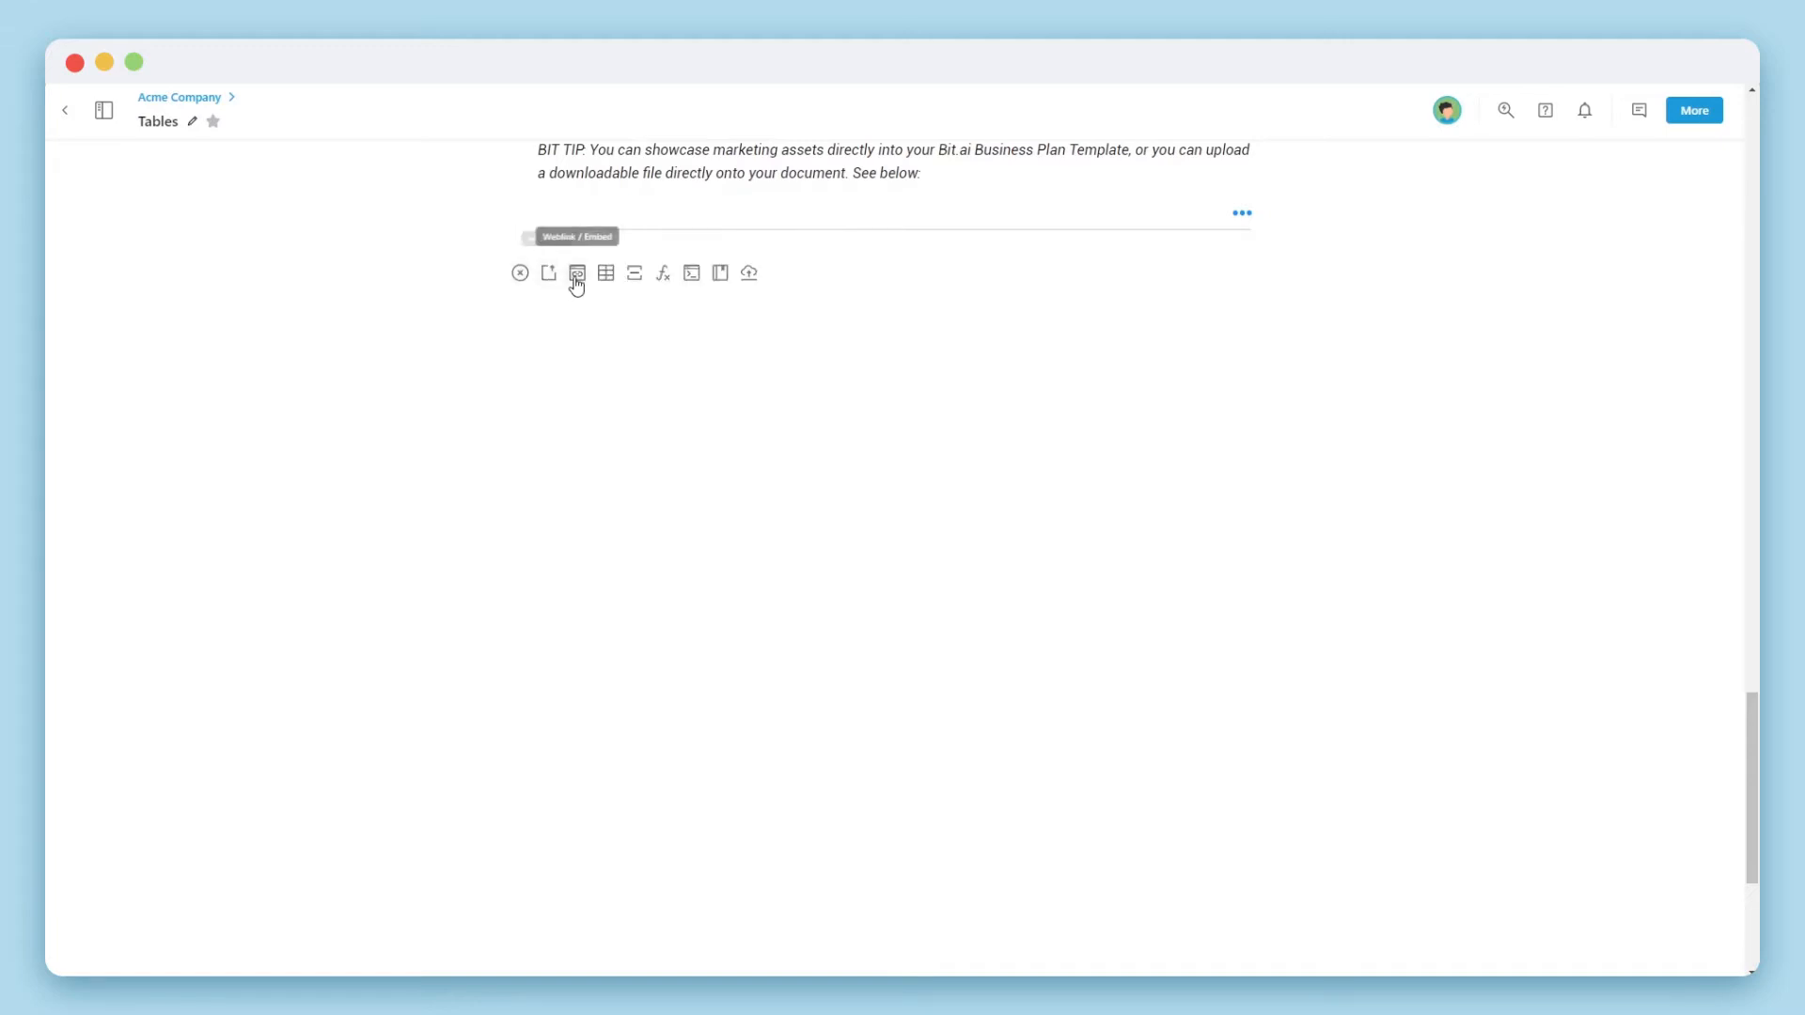
click(605, 275)
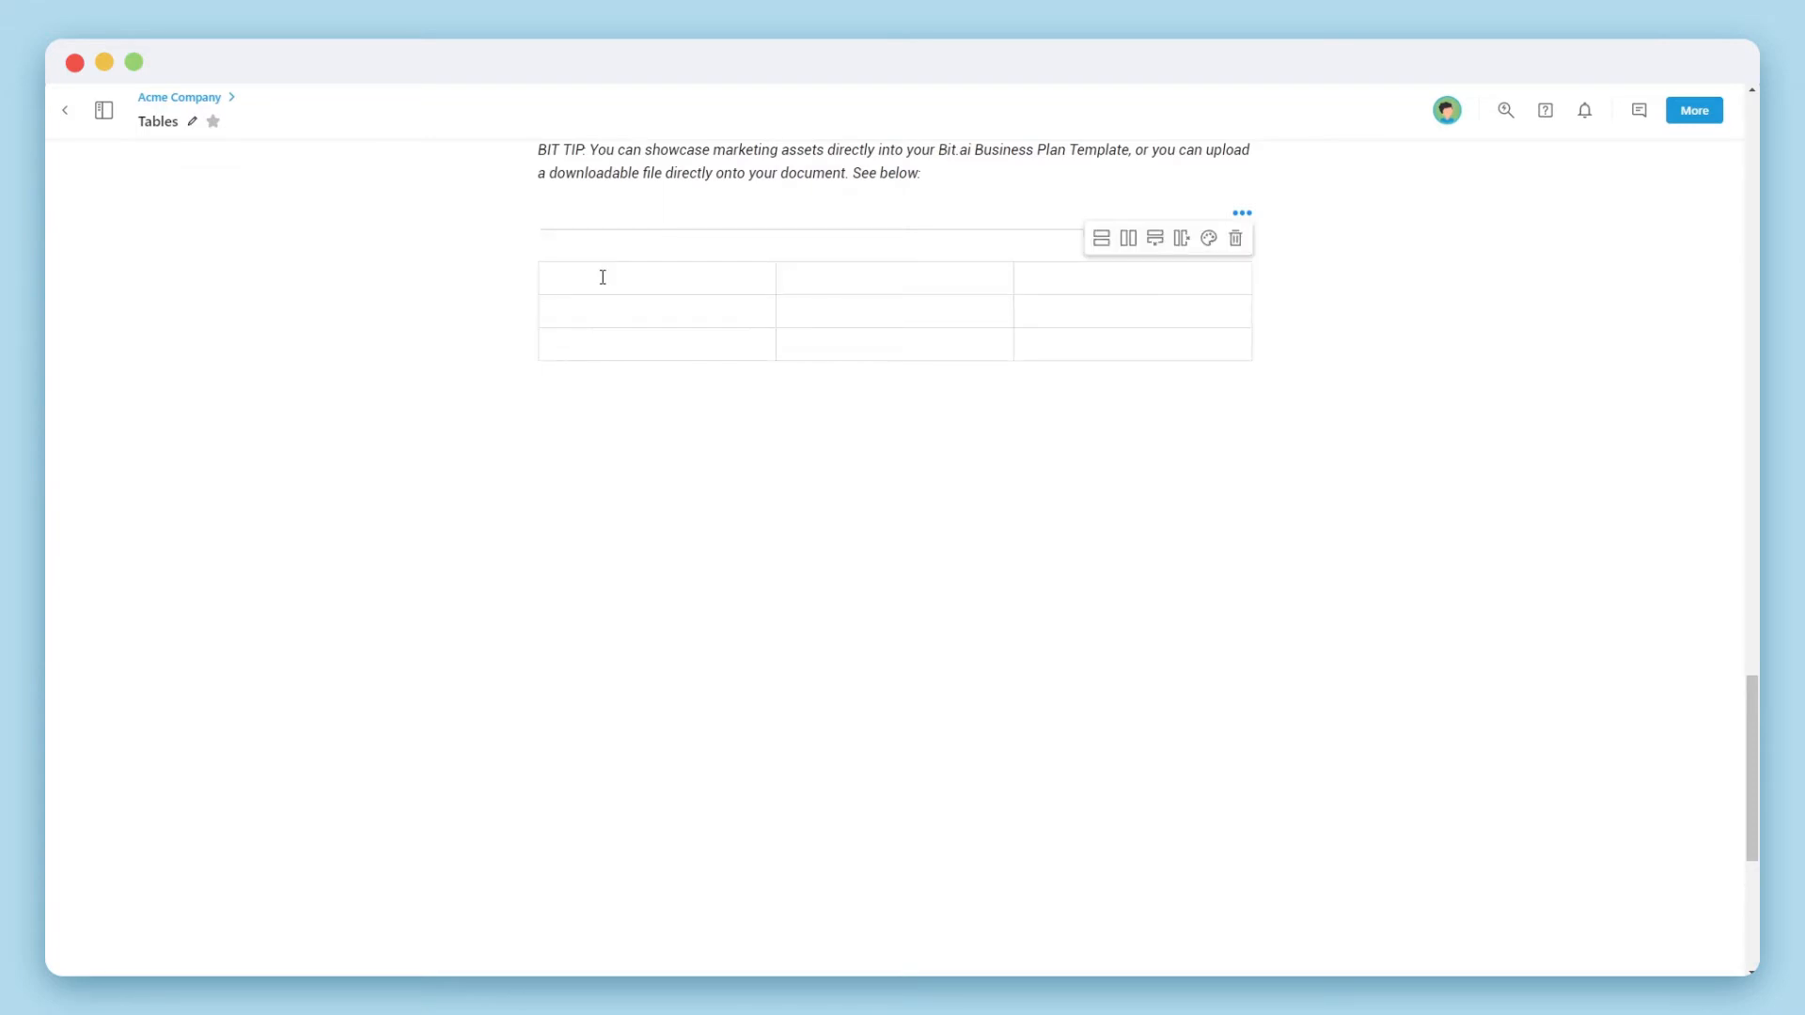
text(1,200)
text(Mar)
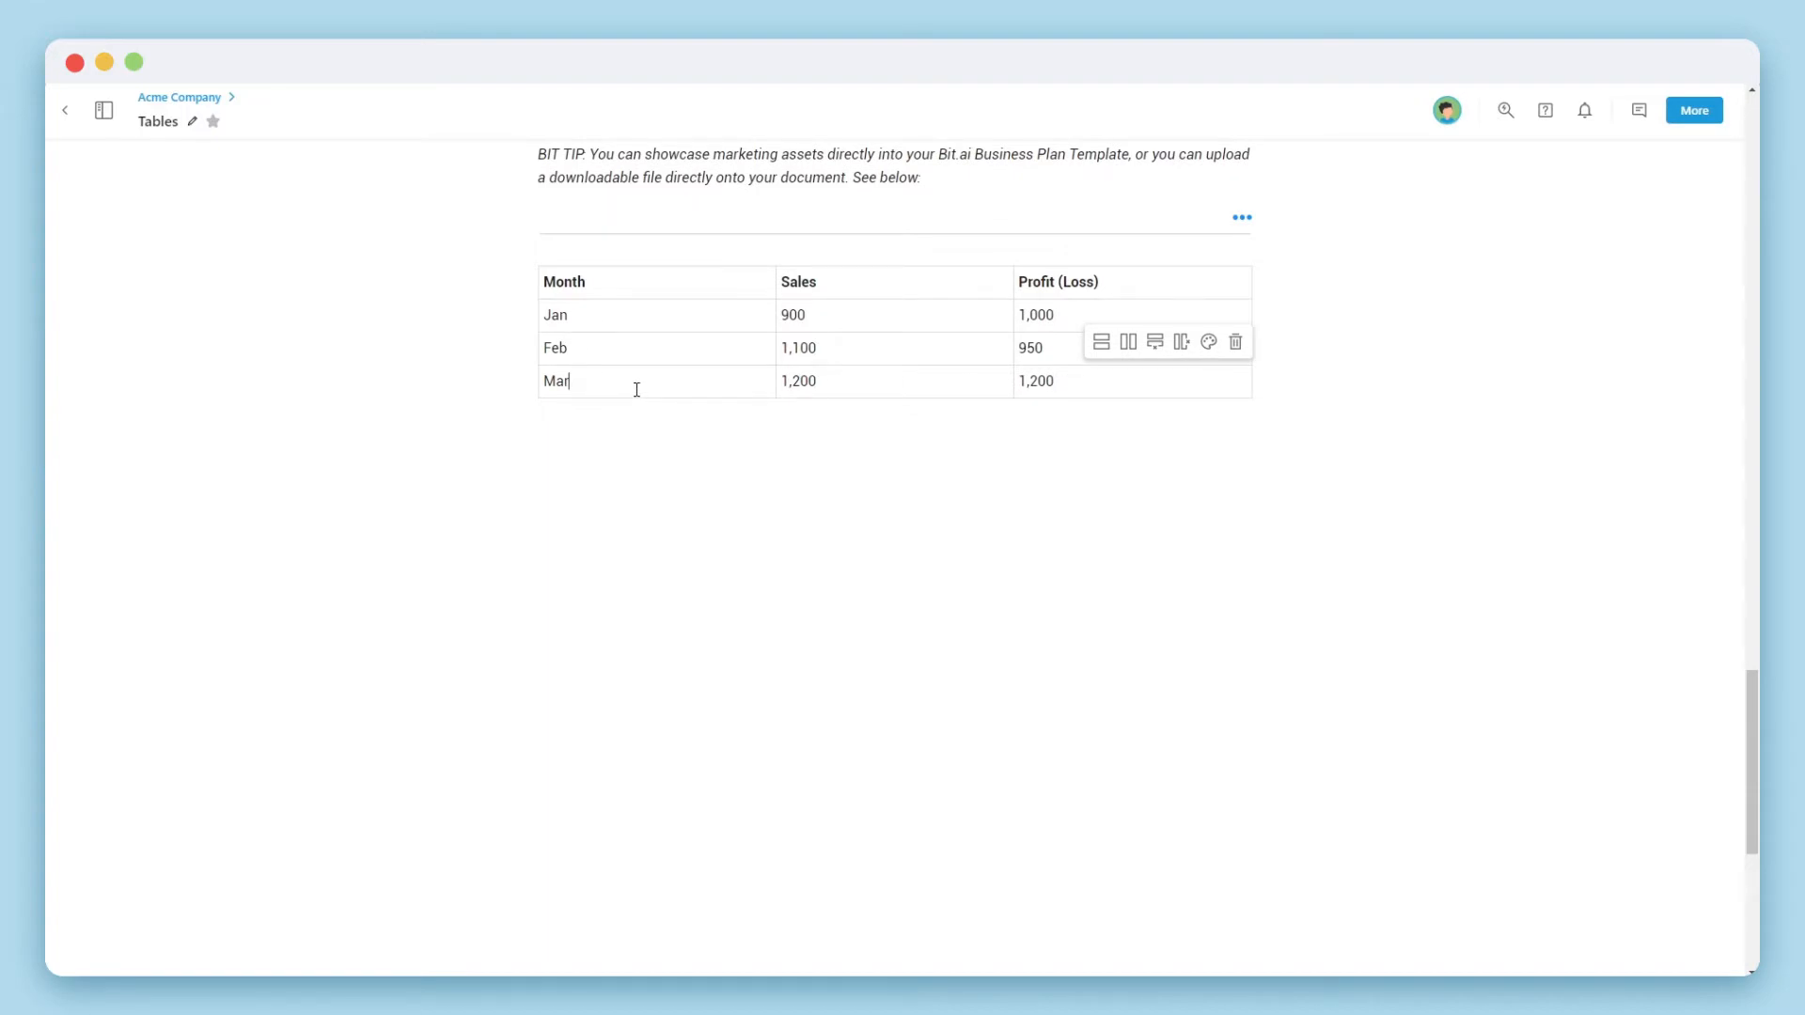
mouse_move(1102, 342)
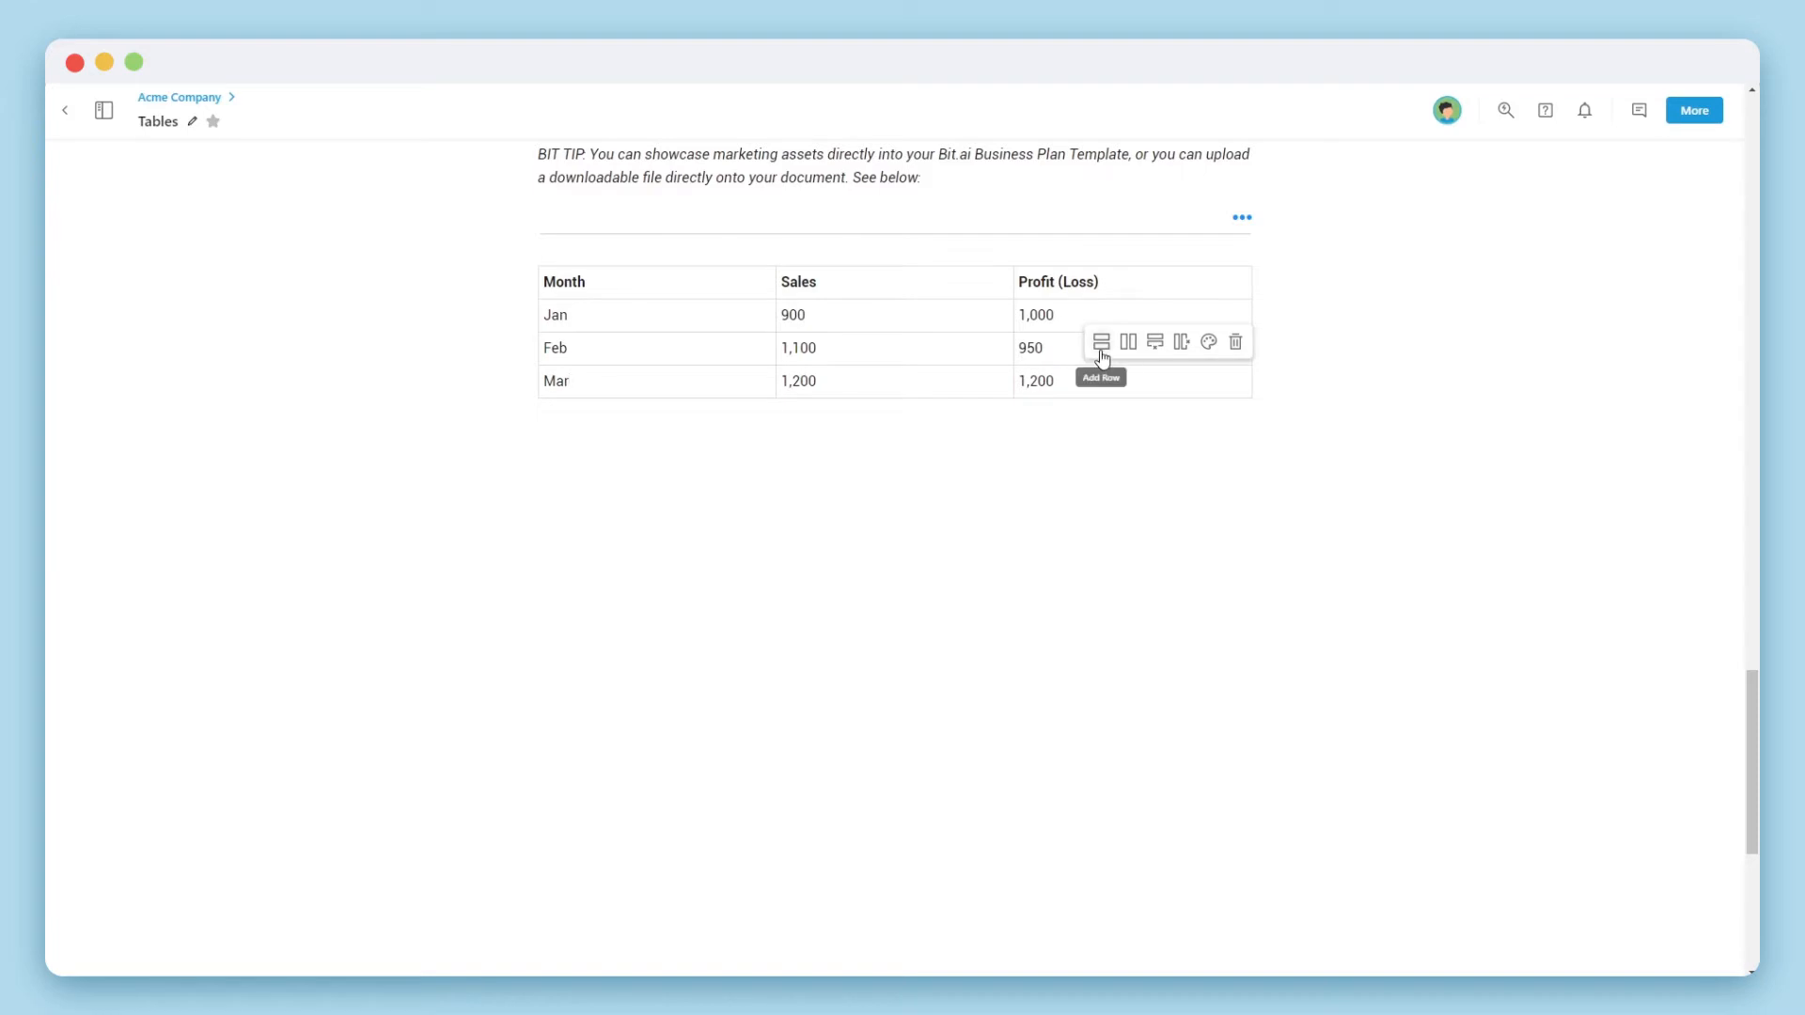
click(1128, 340)
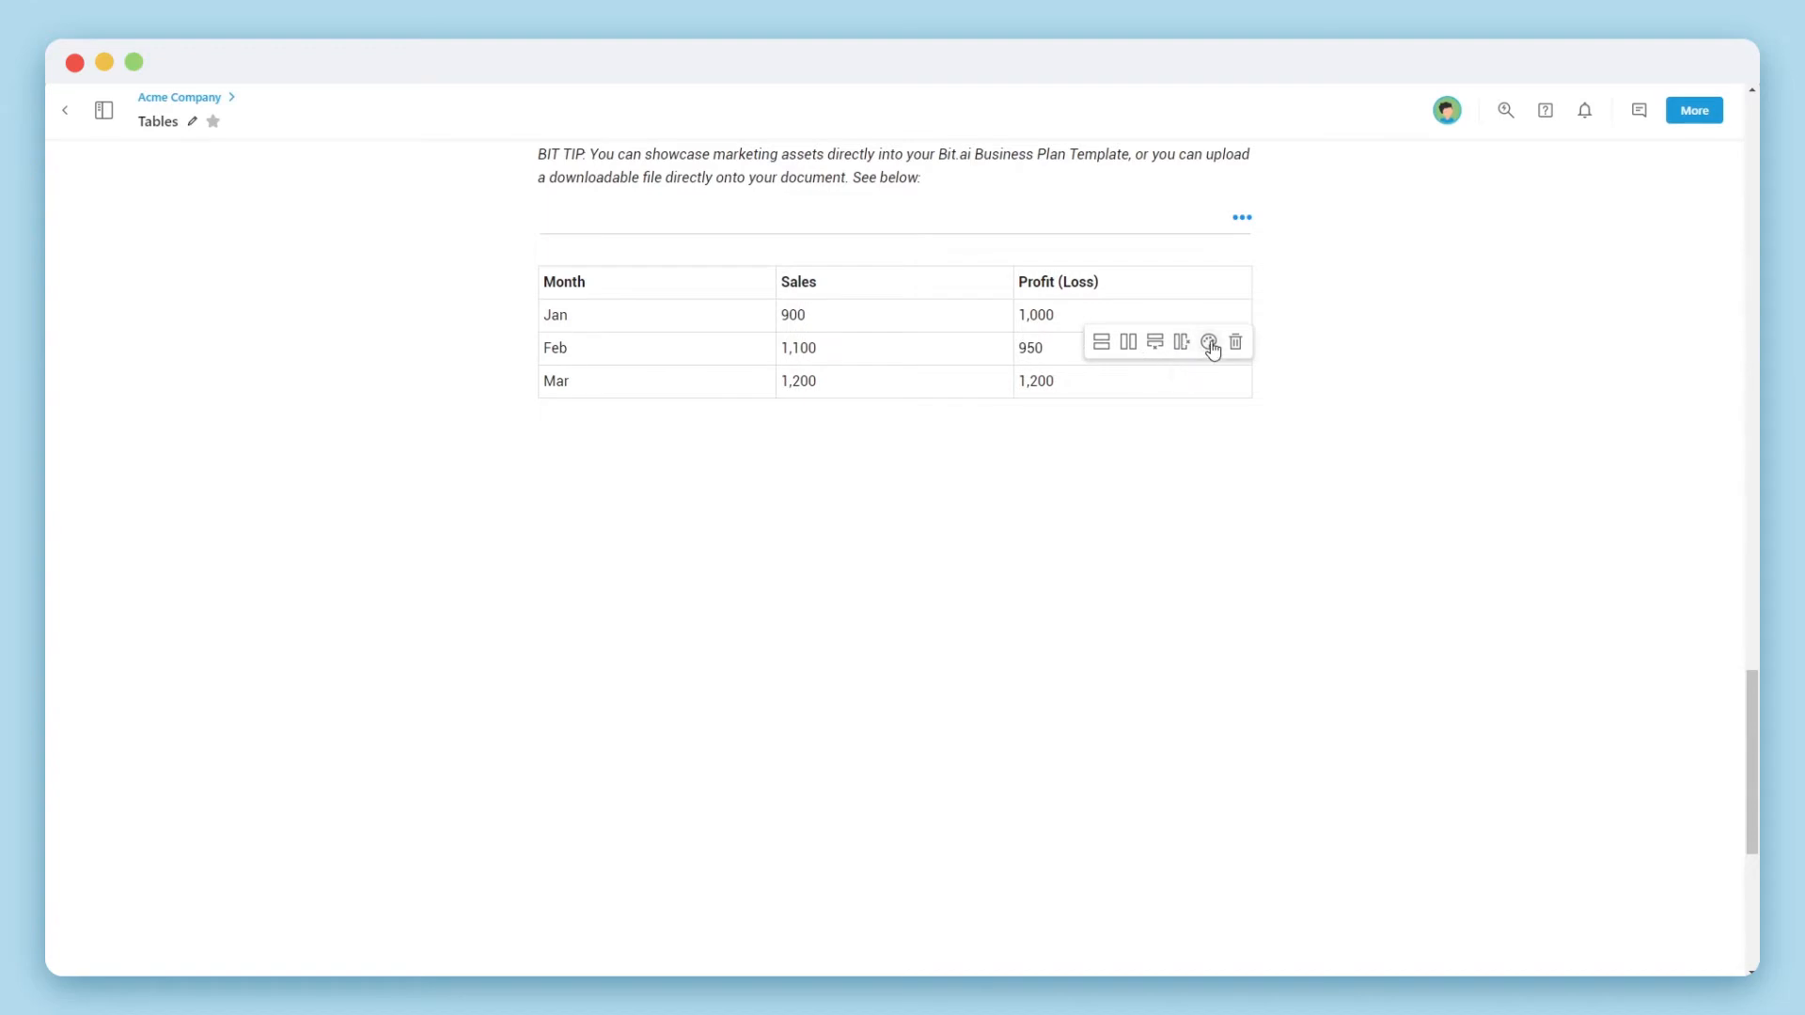
- Apply the Corner table theme so the header row and first column are shaded
click(1209, 340)
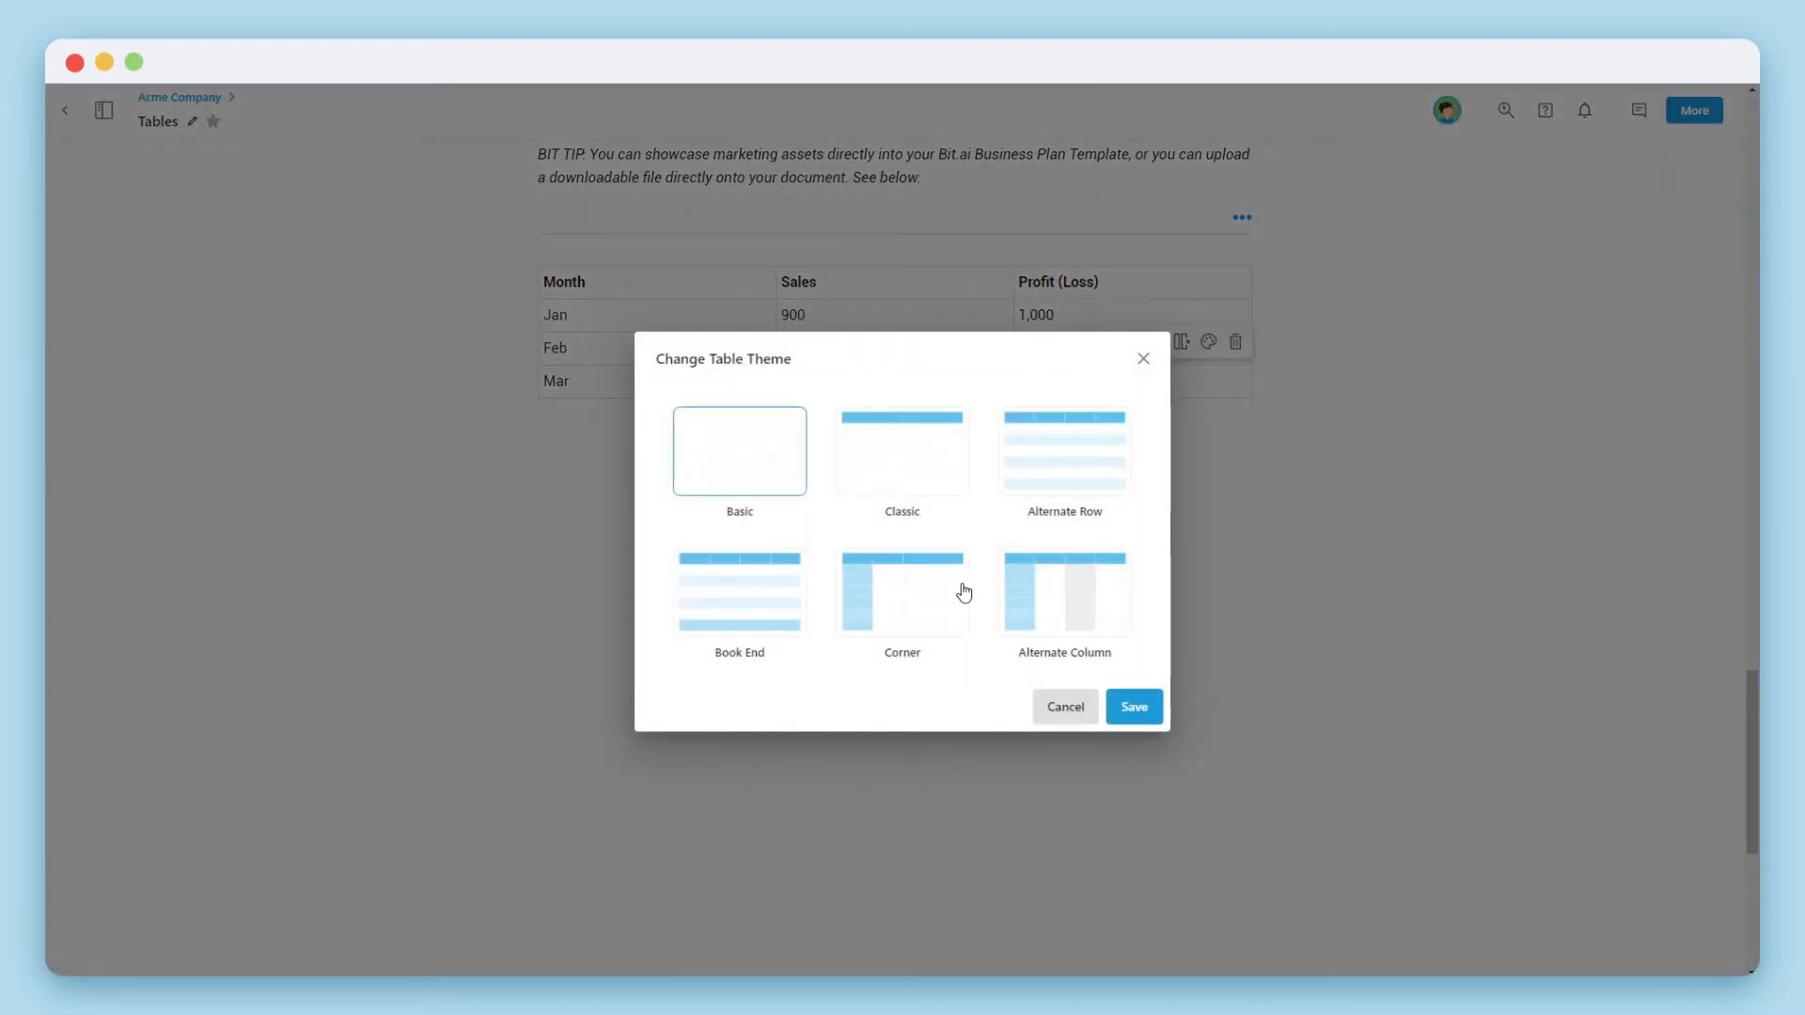
click(903, 592)
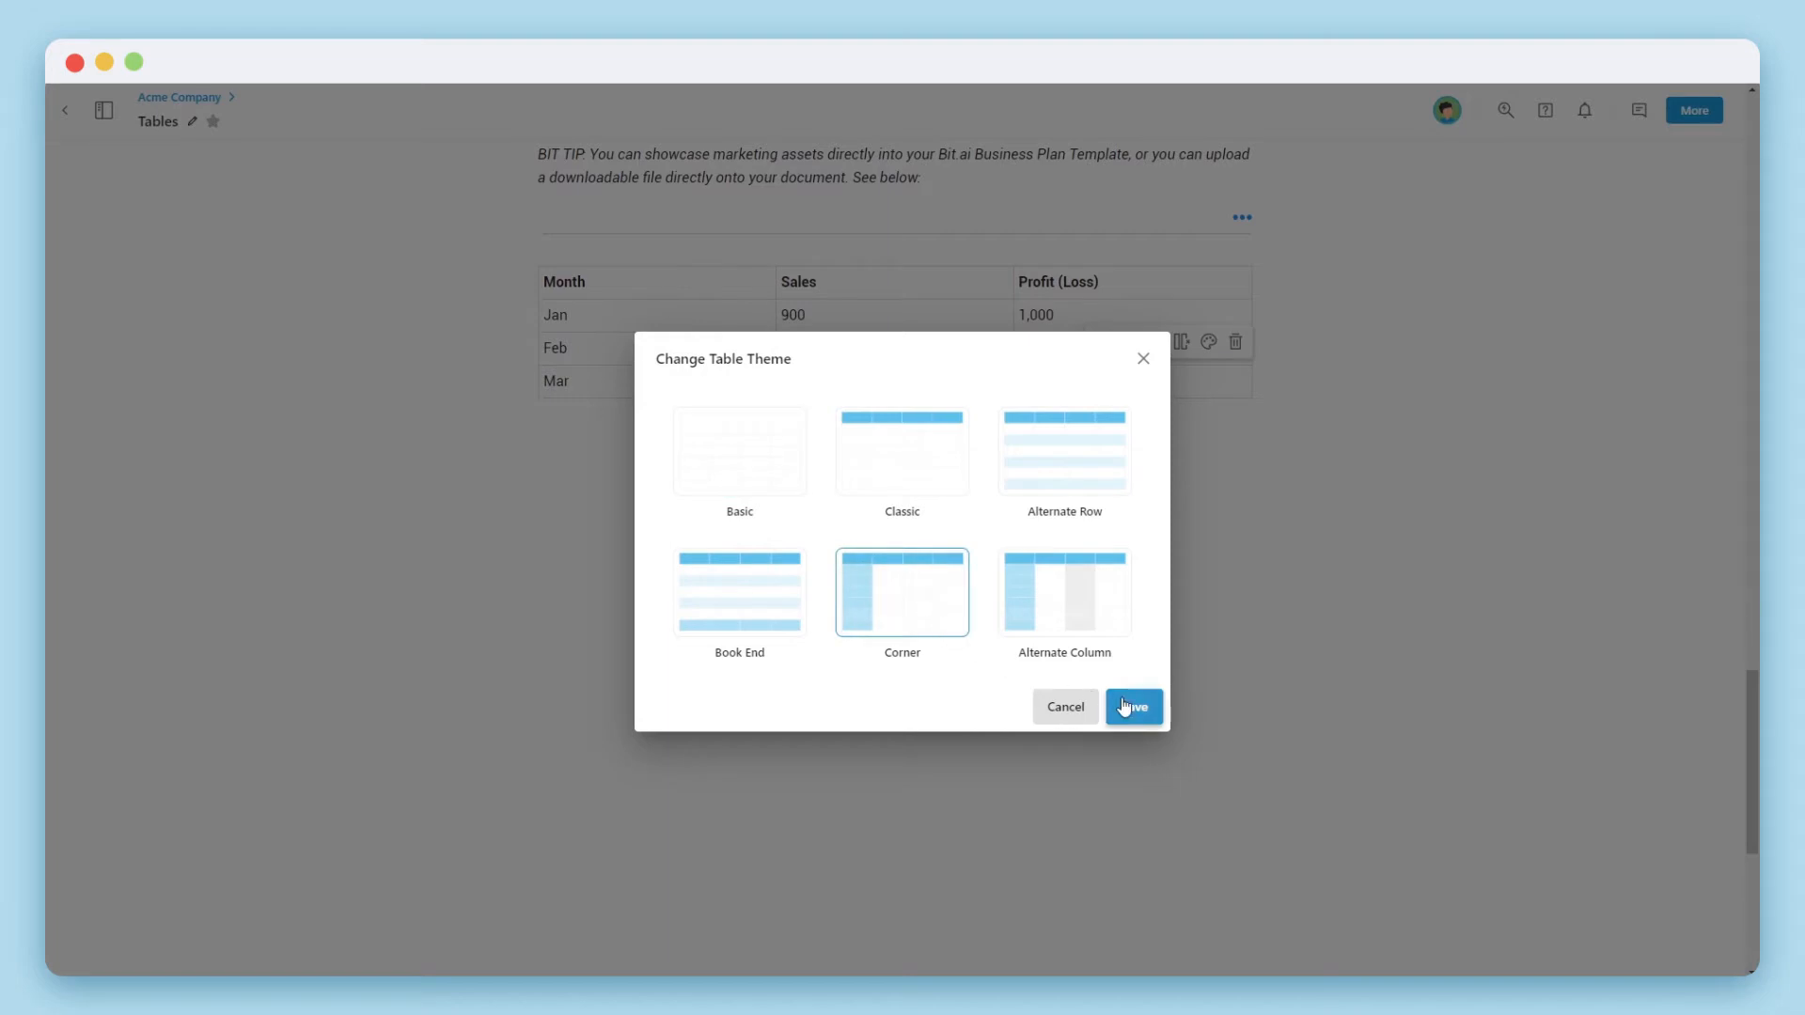
click(1135, 707)
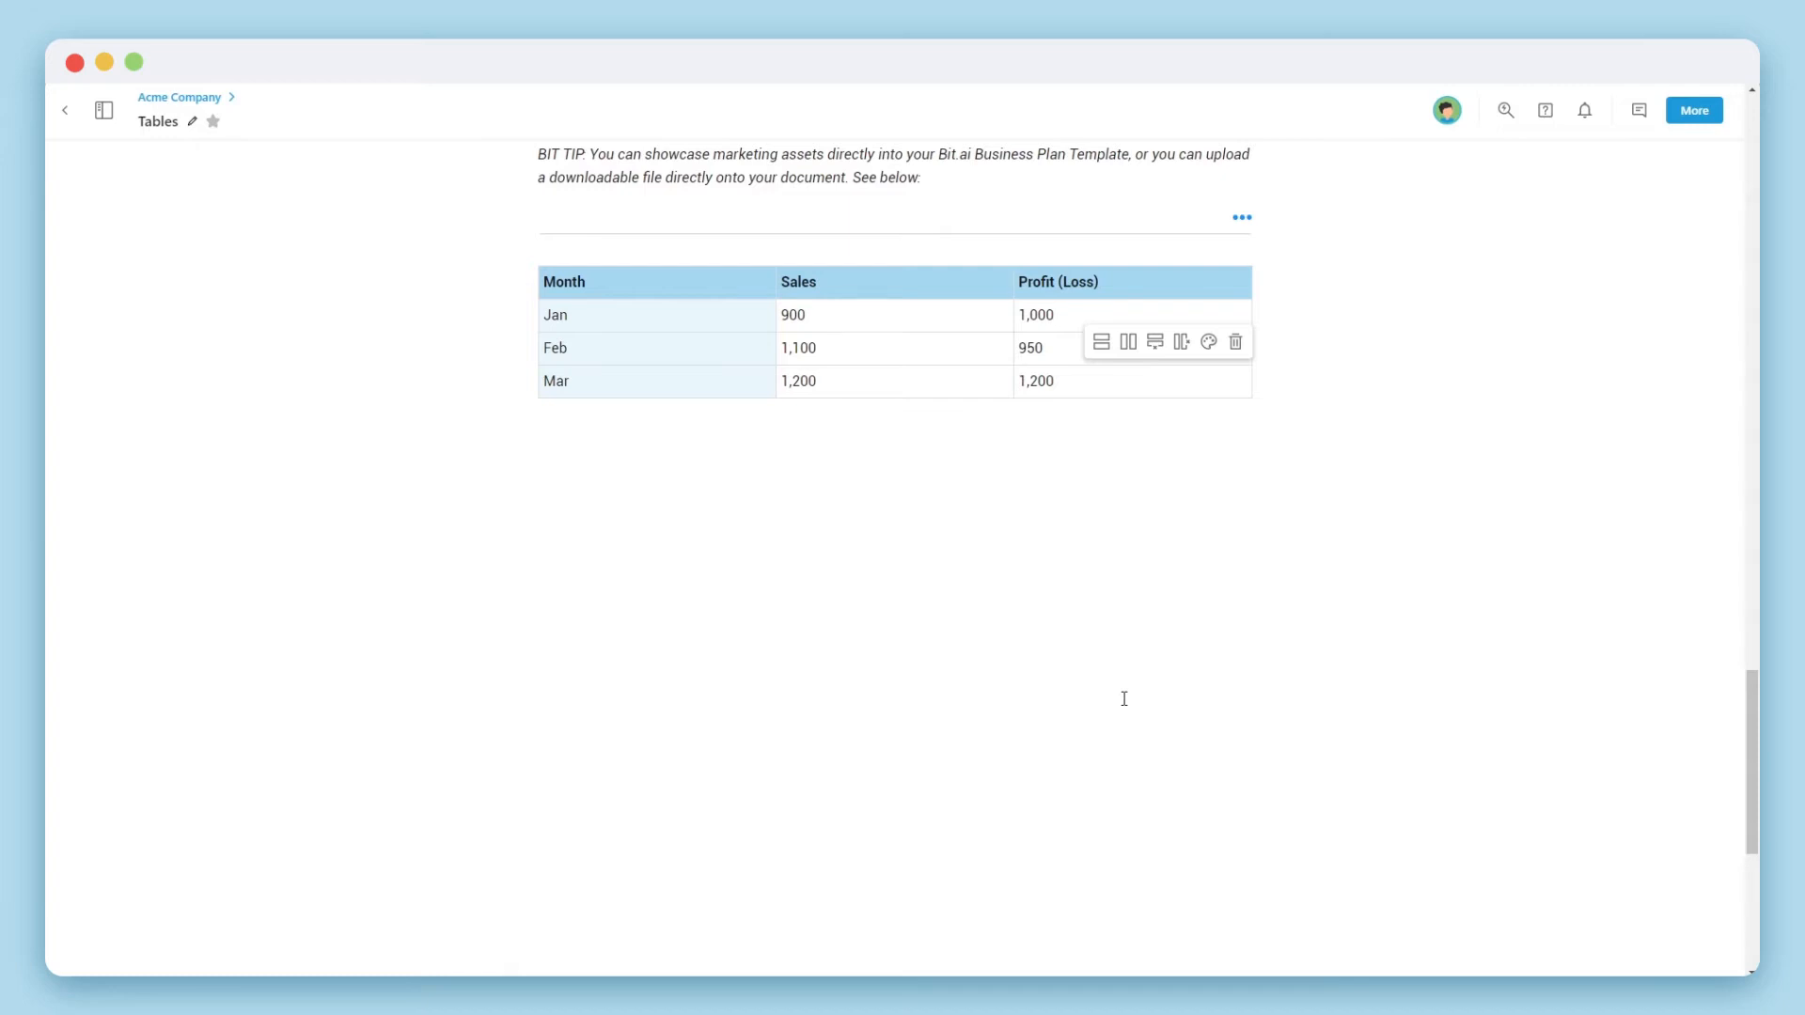
mouse_move(1588, 165)
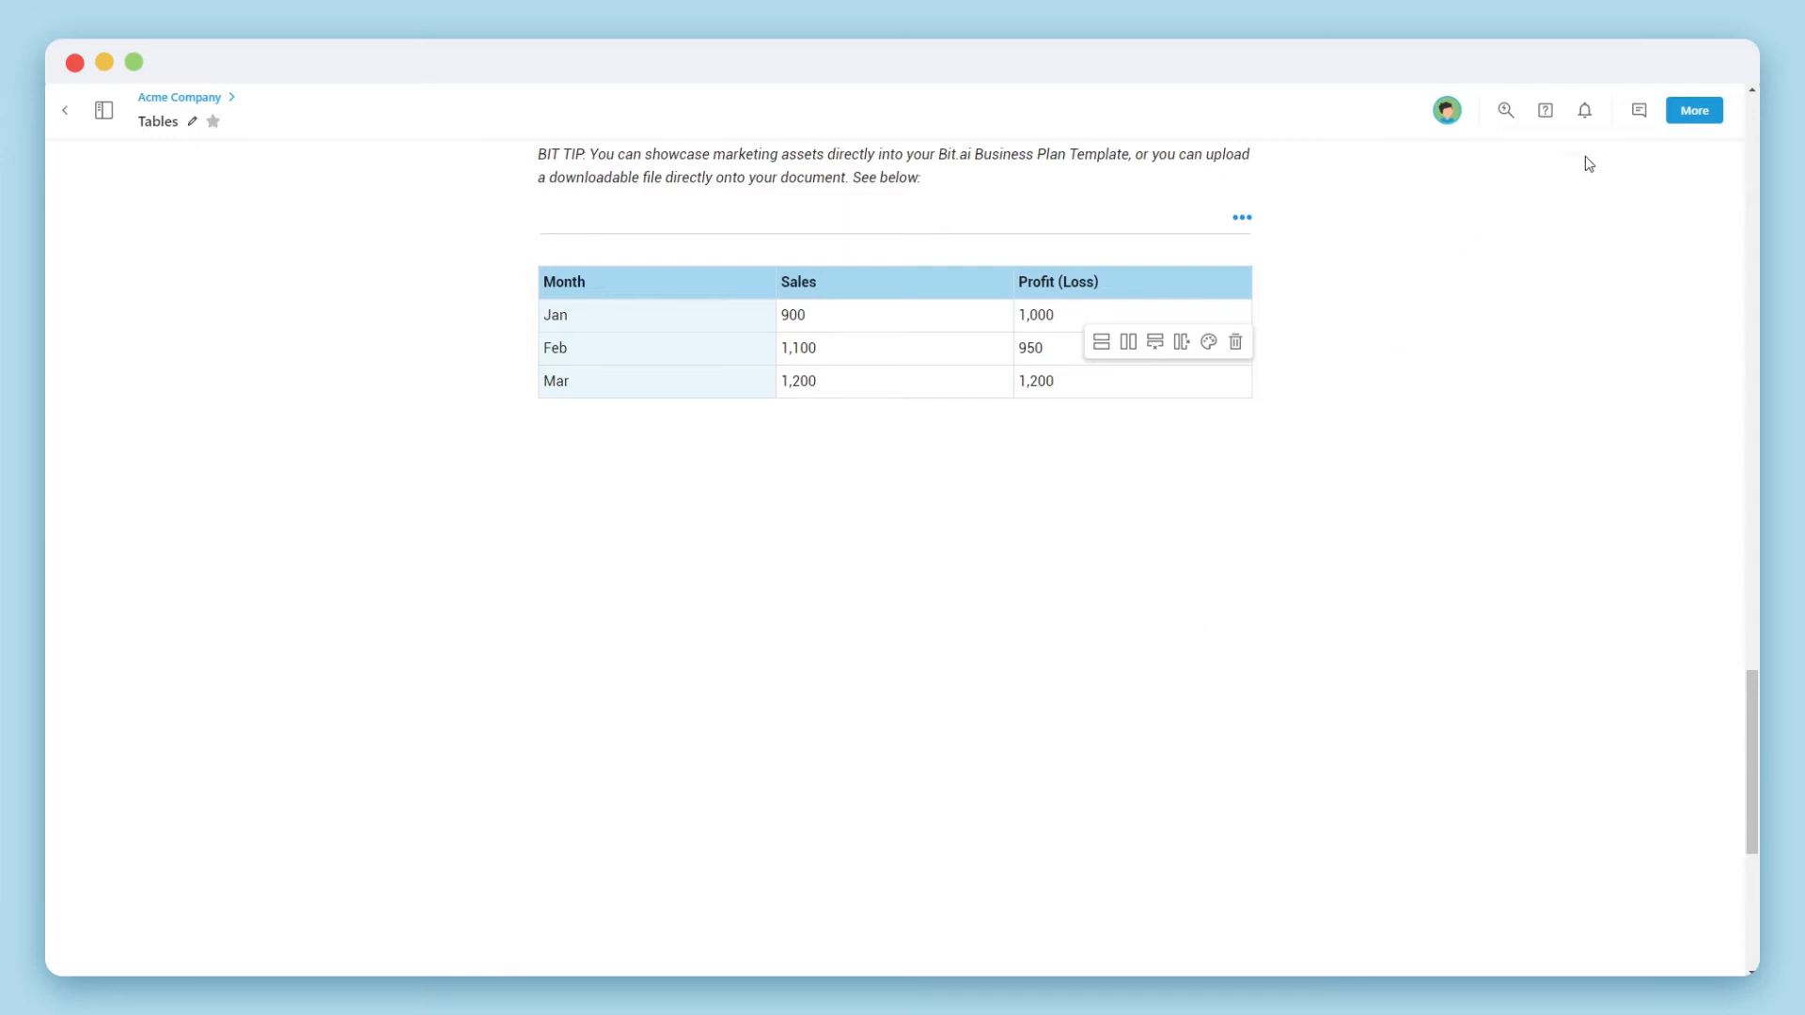
- Set the document's Design Theme primary colour to orange and save it
click(1692, 109)
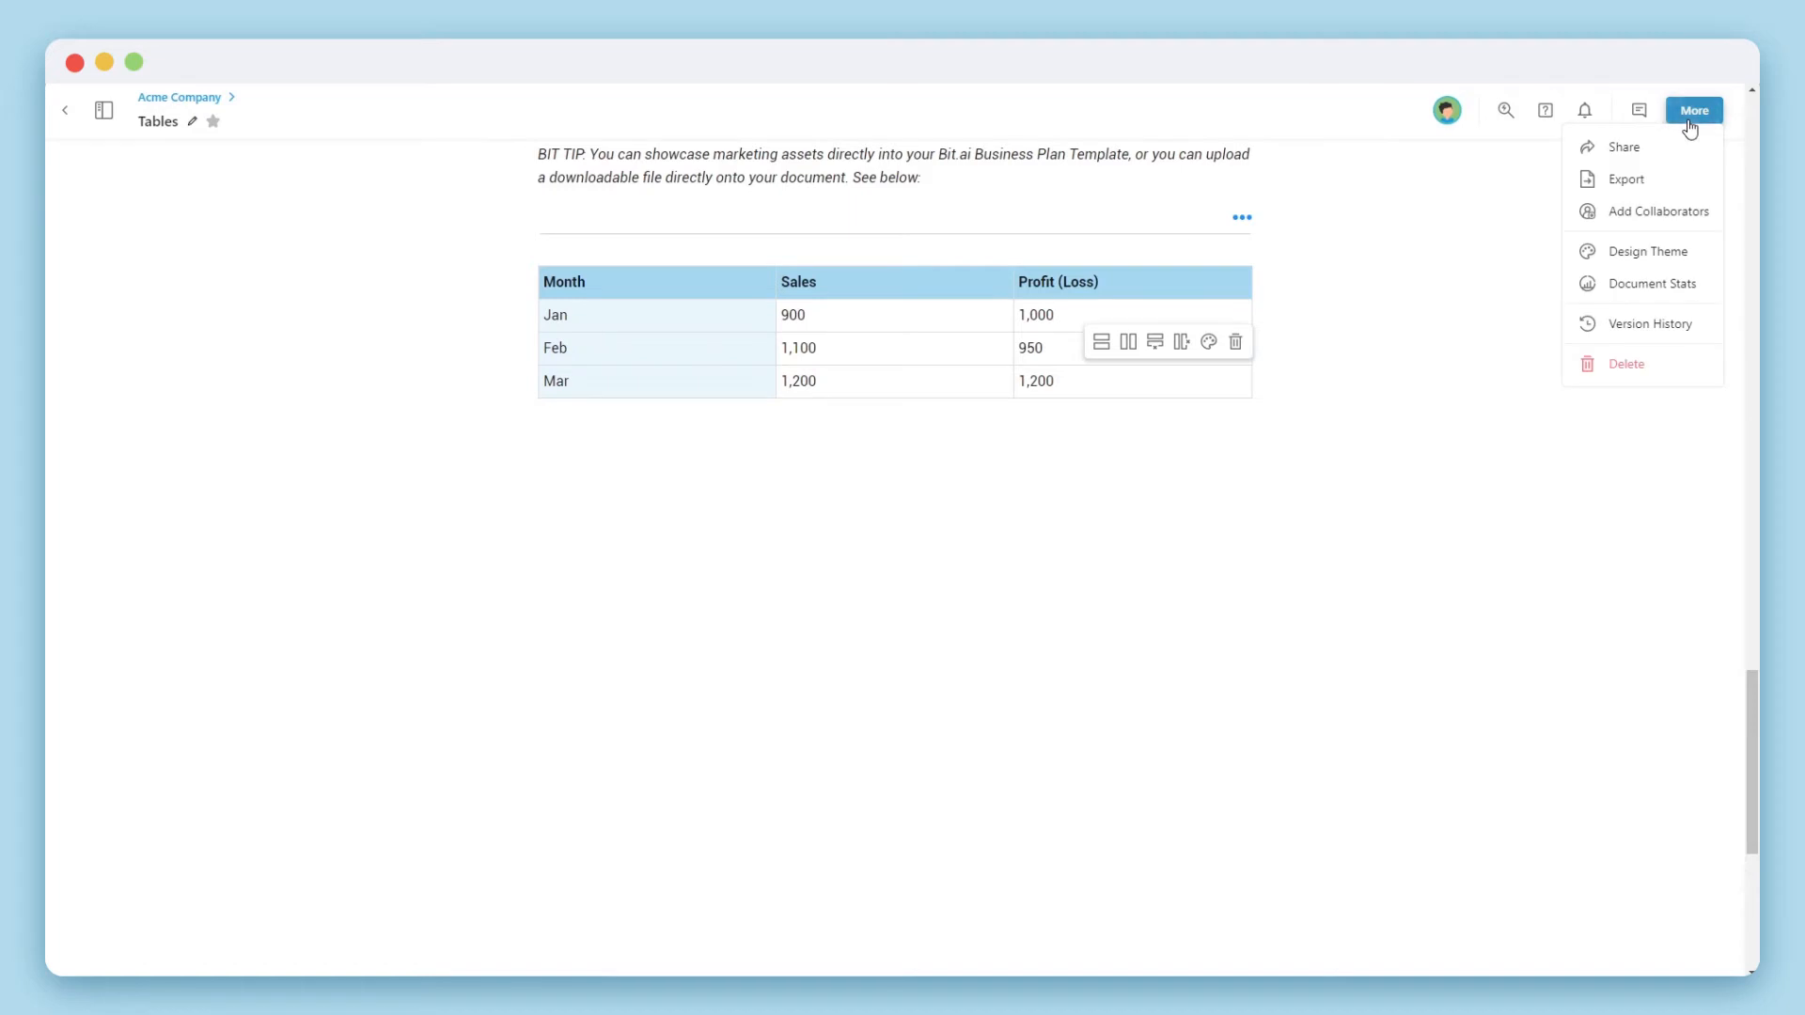
mouse_move(1659, 263)
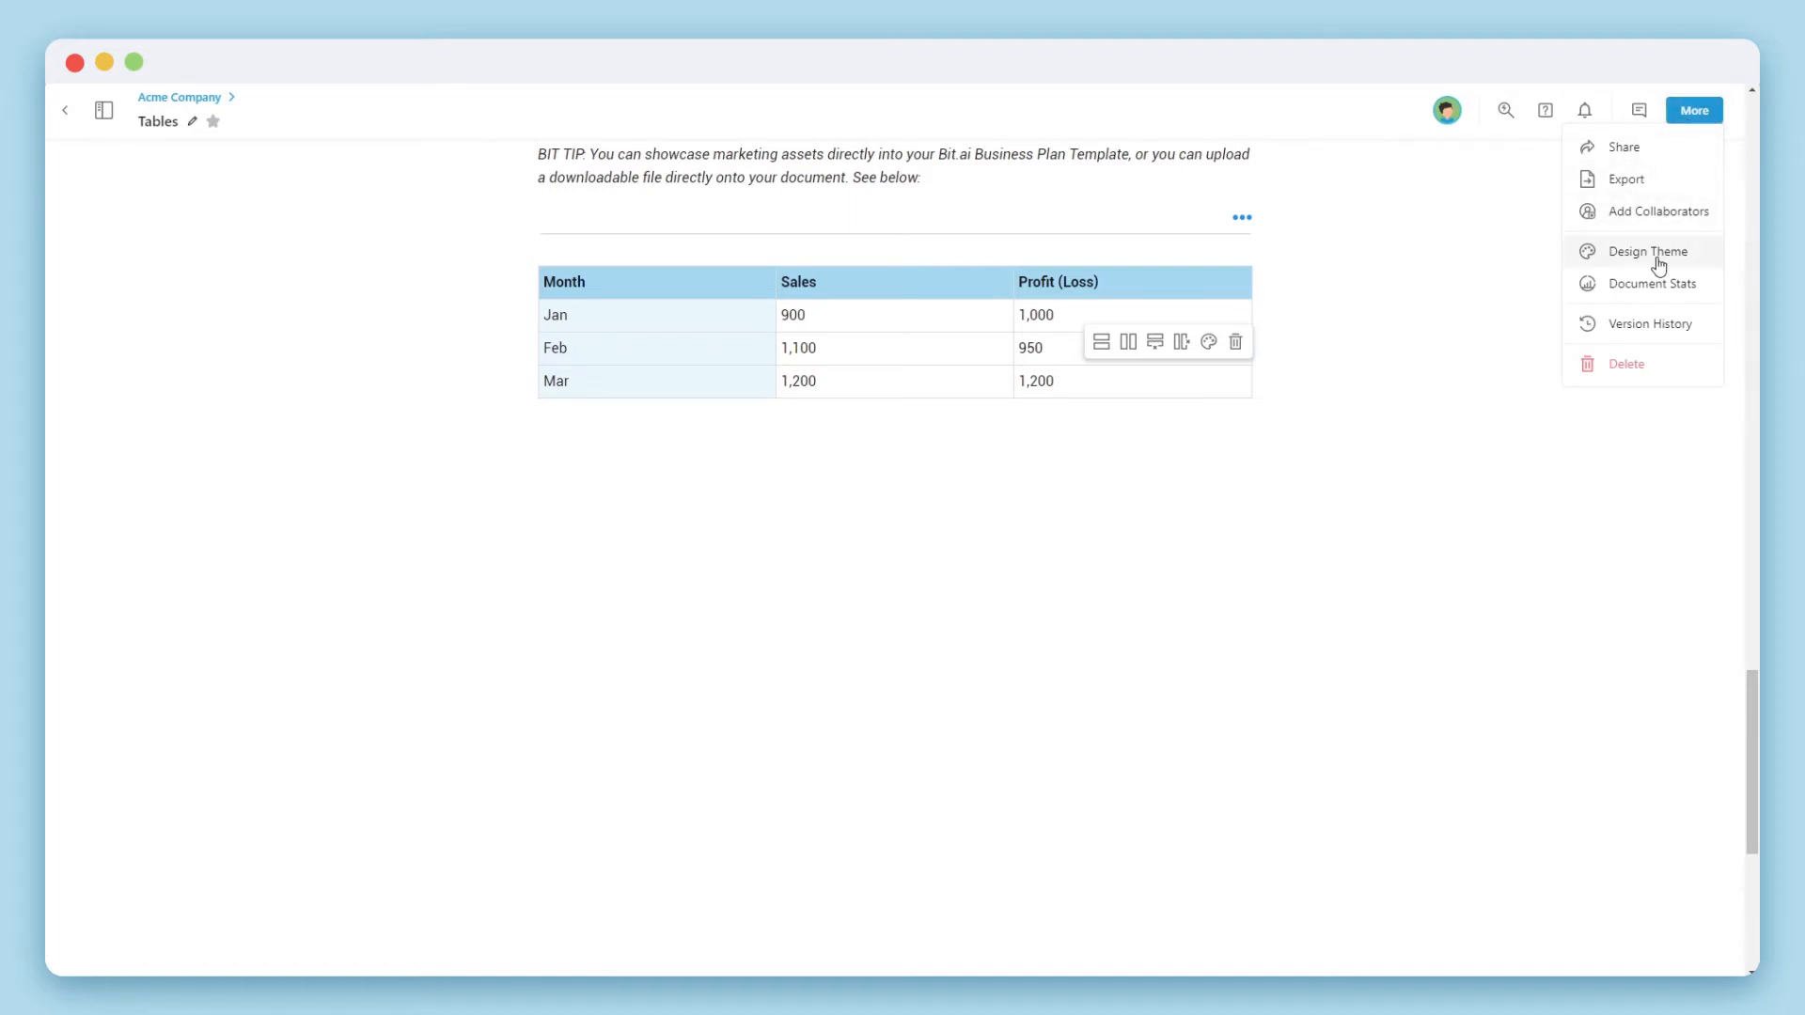
click(1647, 252)
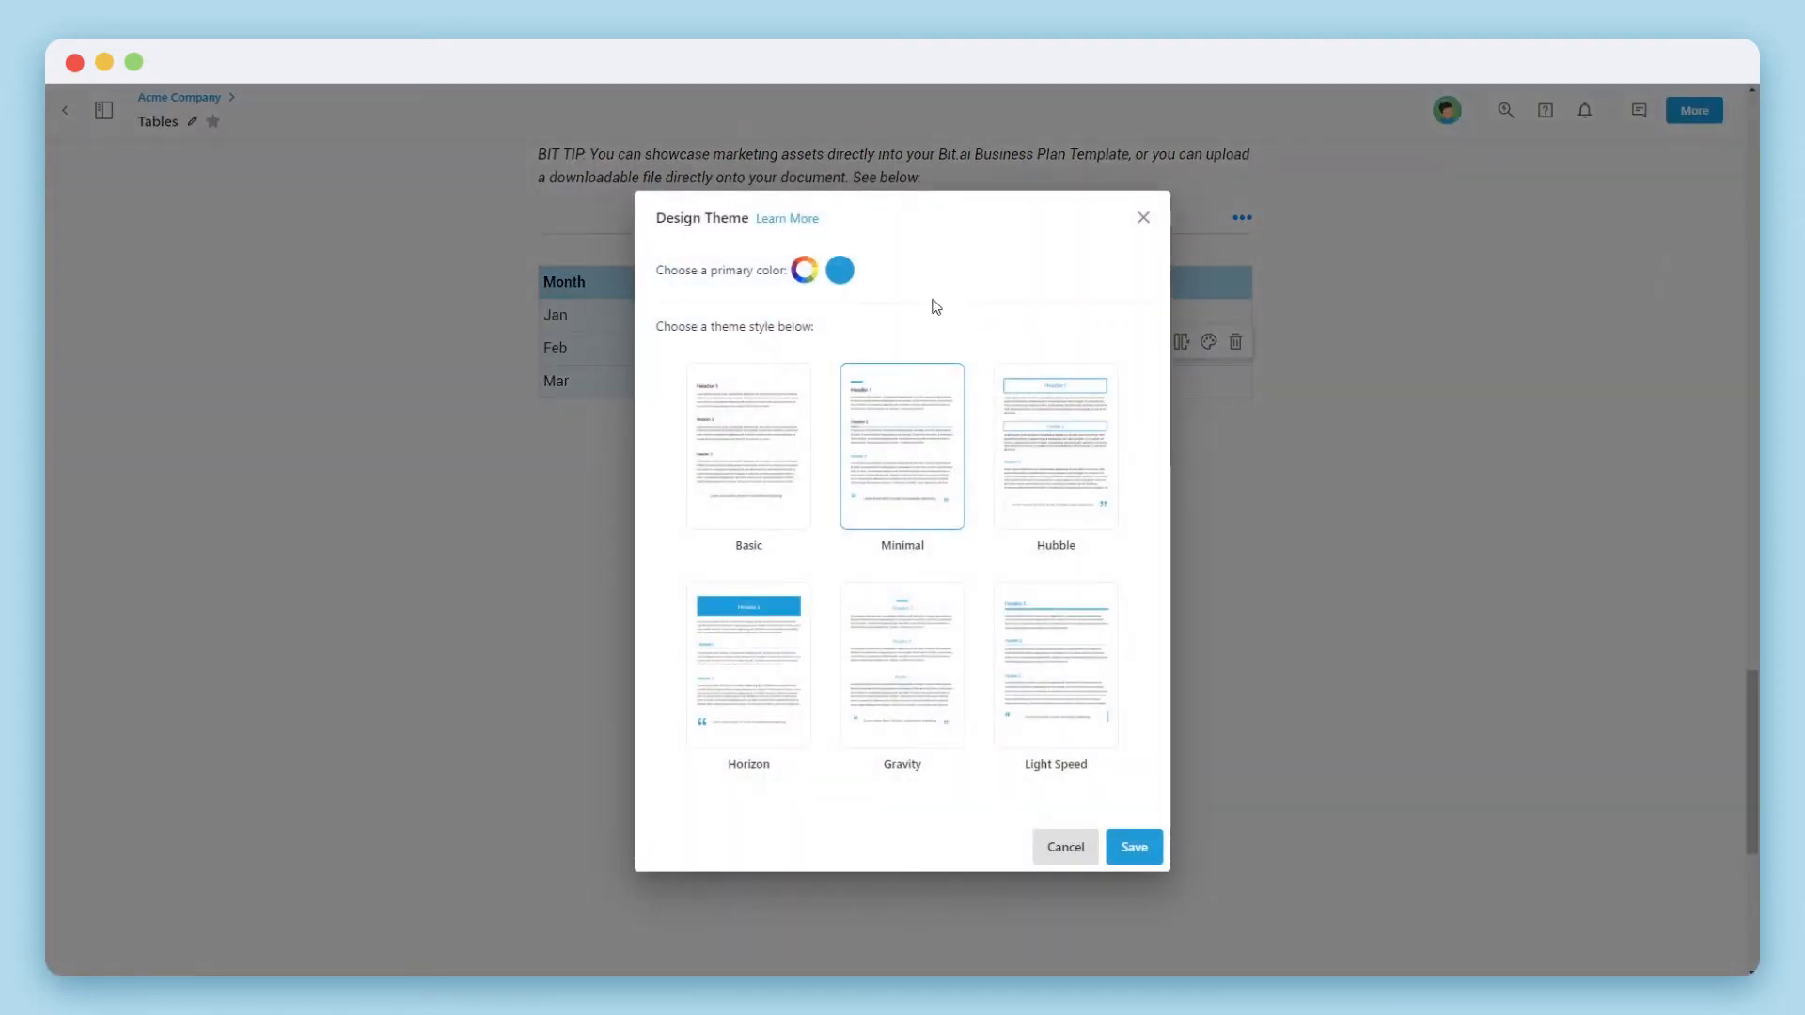
click(805, 271)
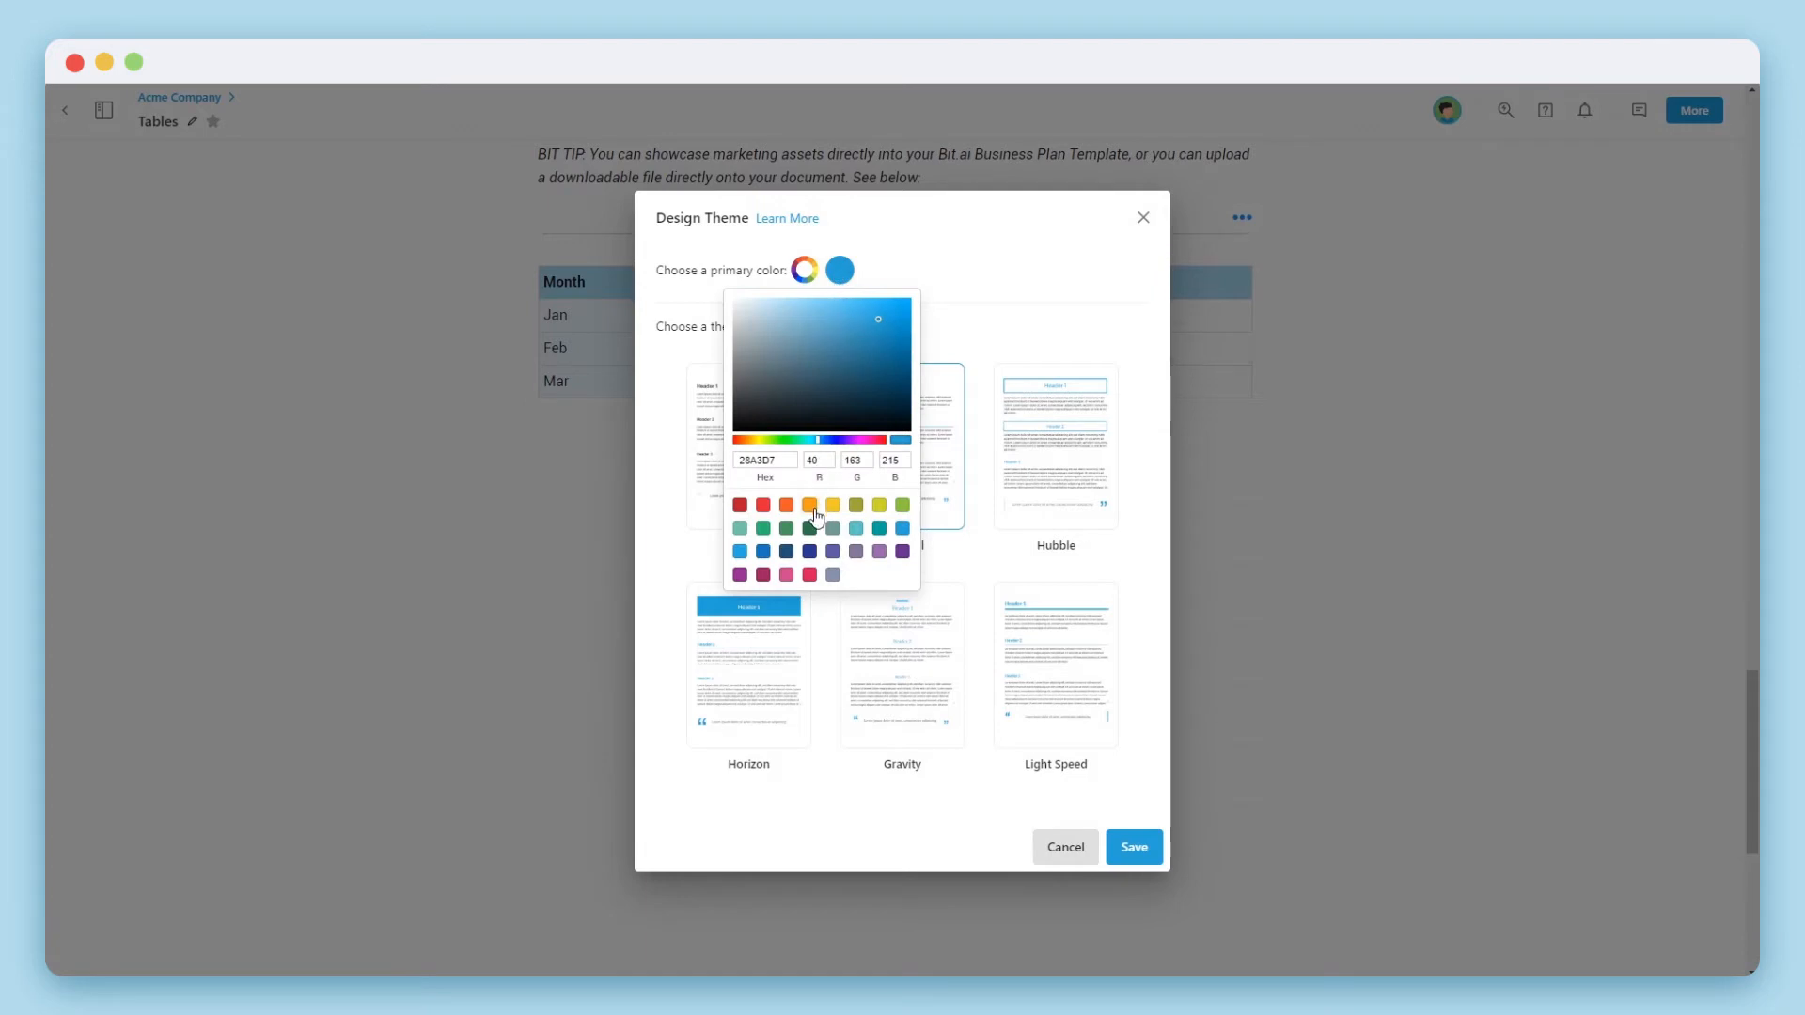
click(808, 504)
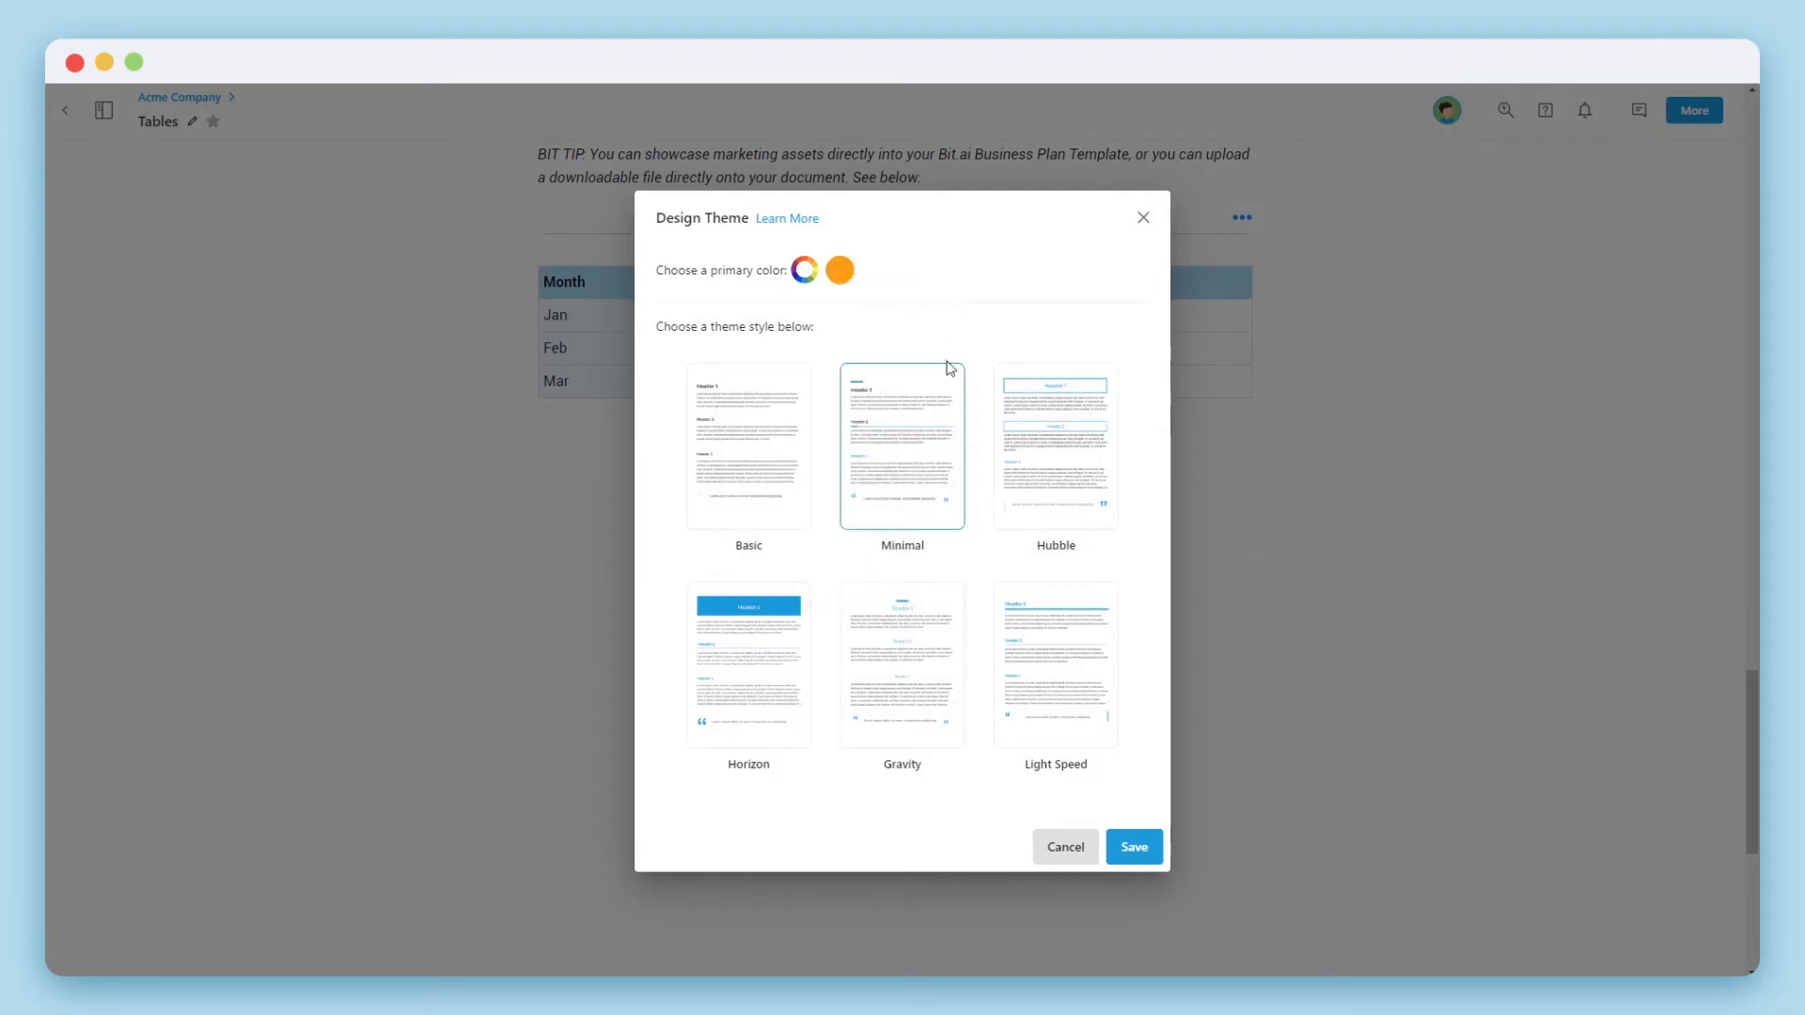
click(1134, 846)
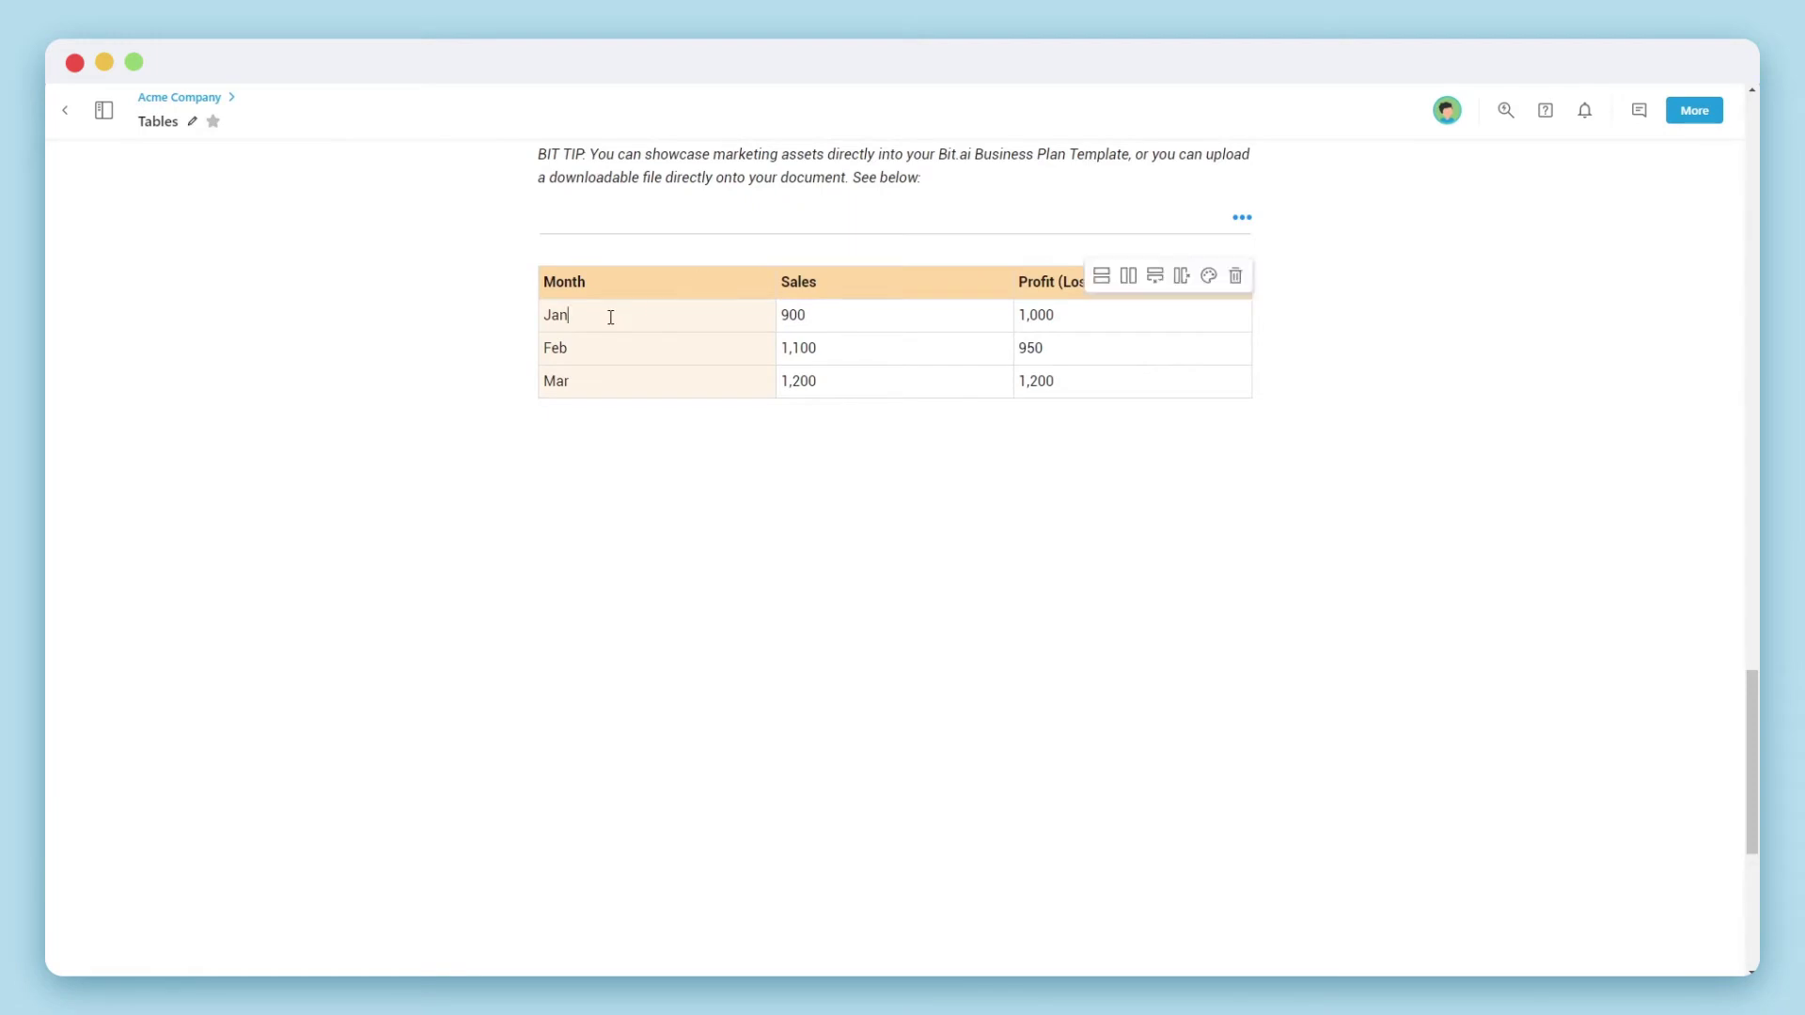
- Link the Jan cell's text to another workspace document
double_click(555, 315)
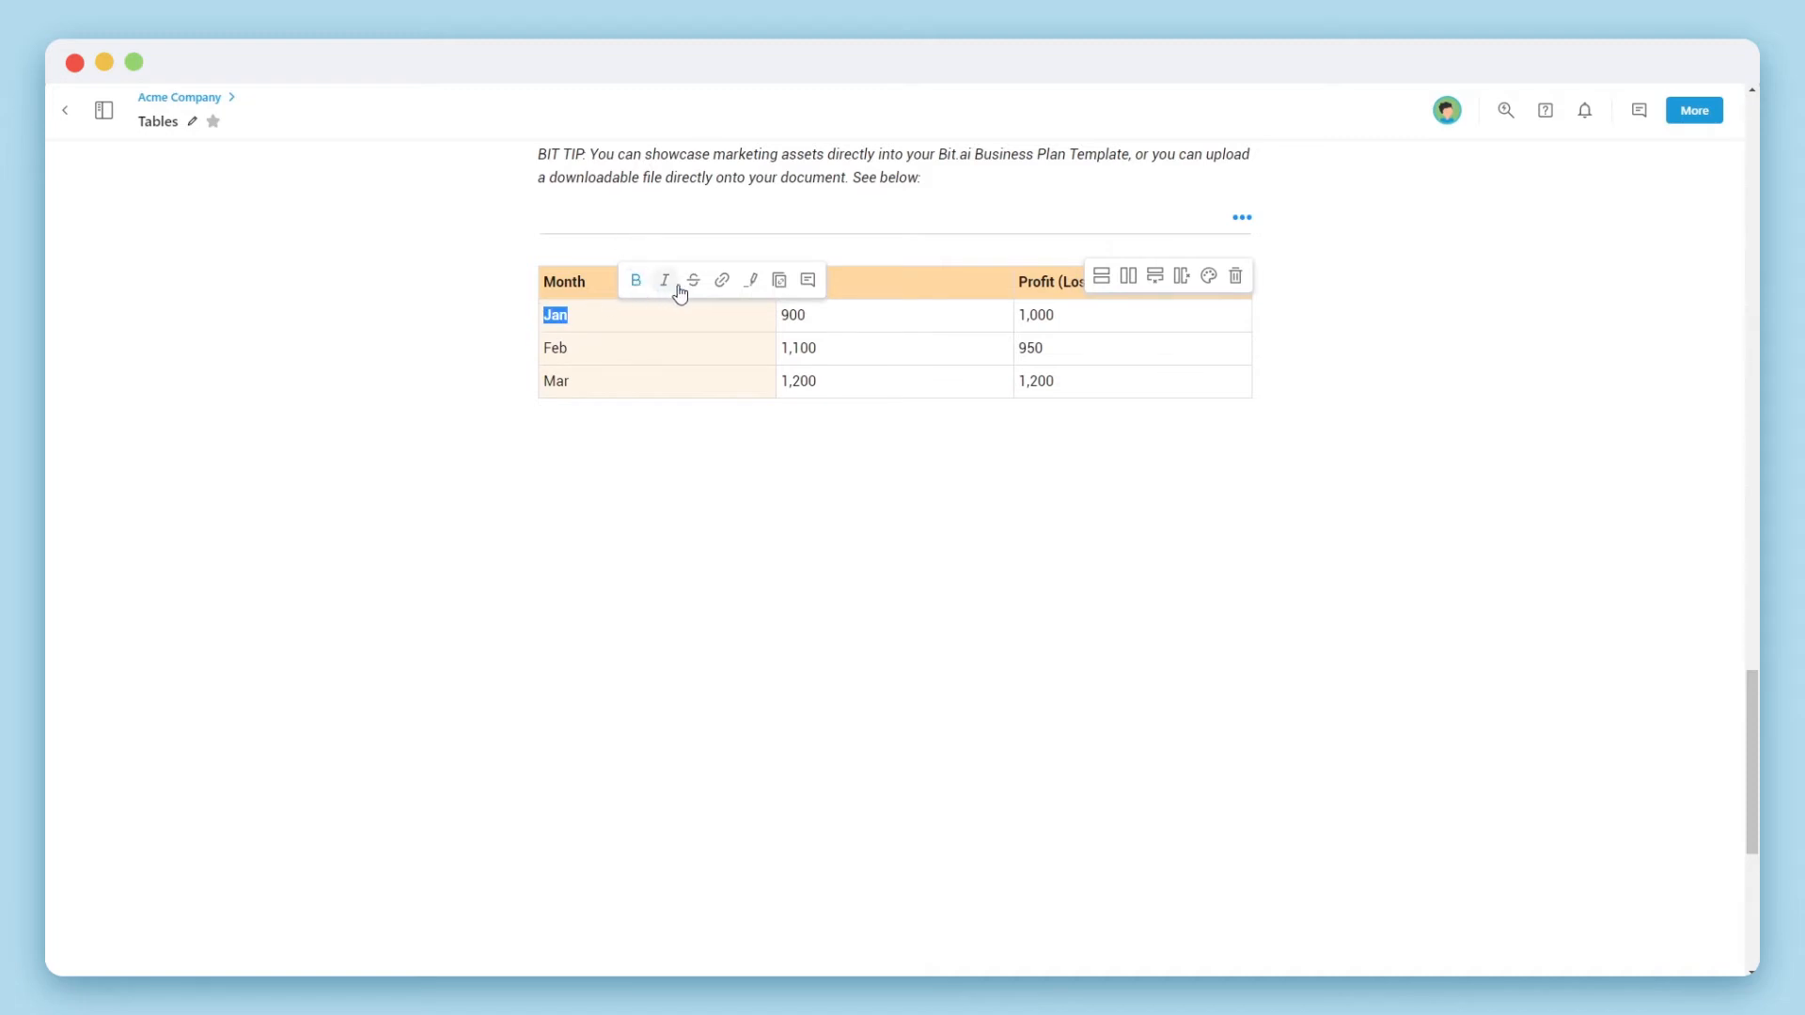
mouse_move(692, 280)
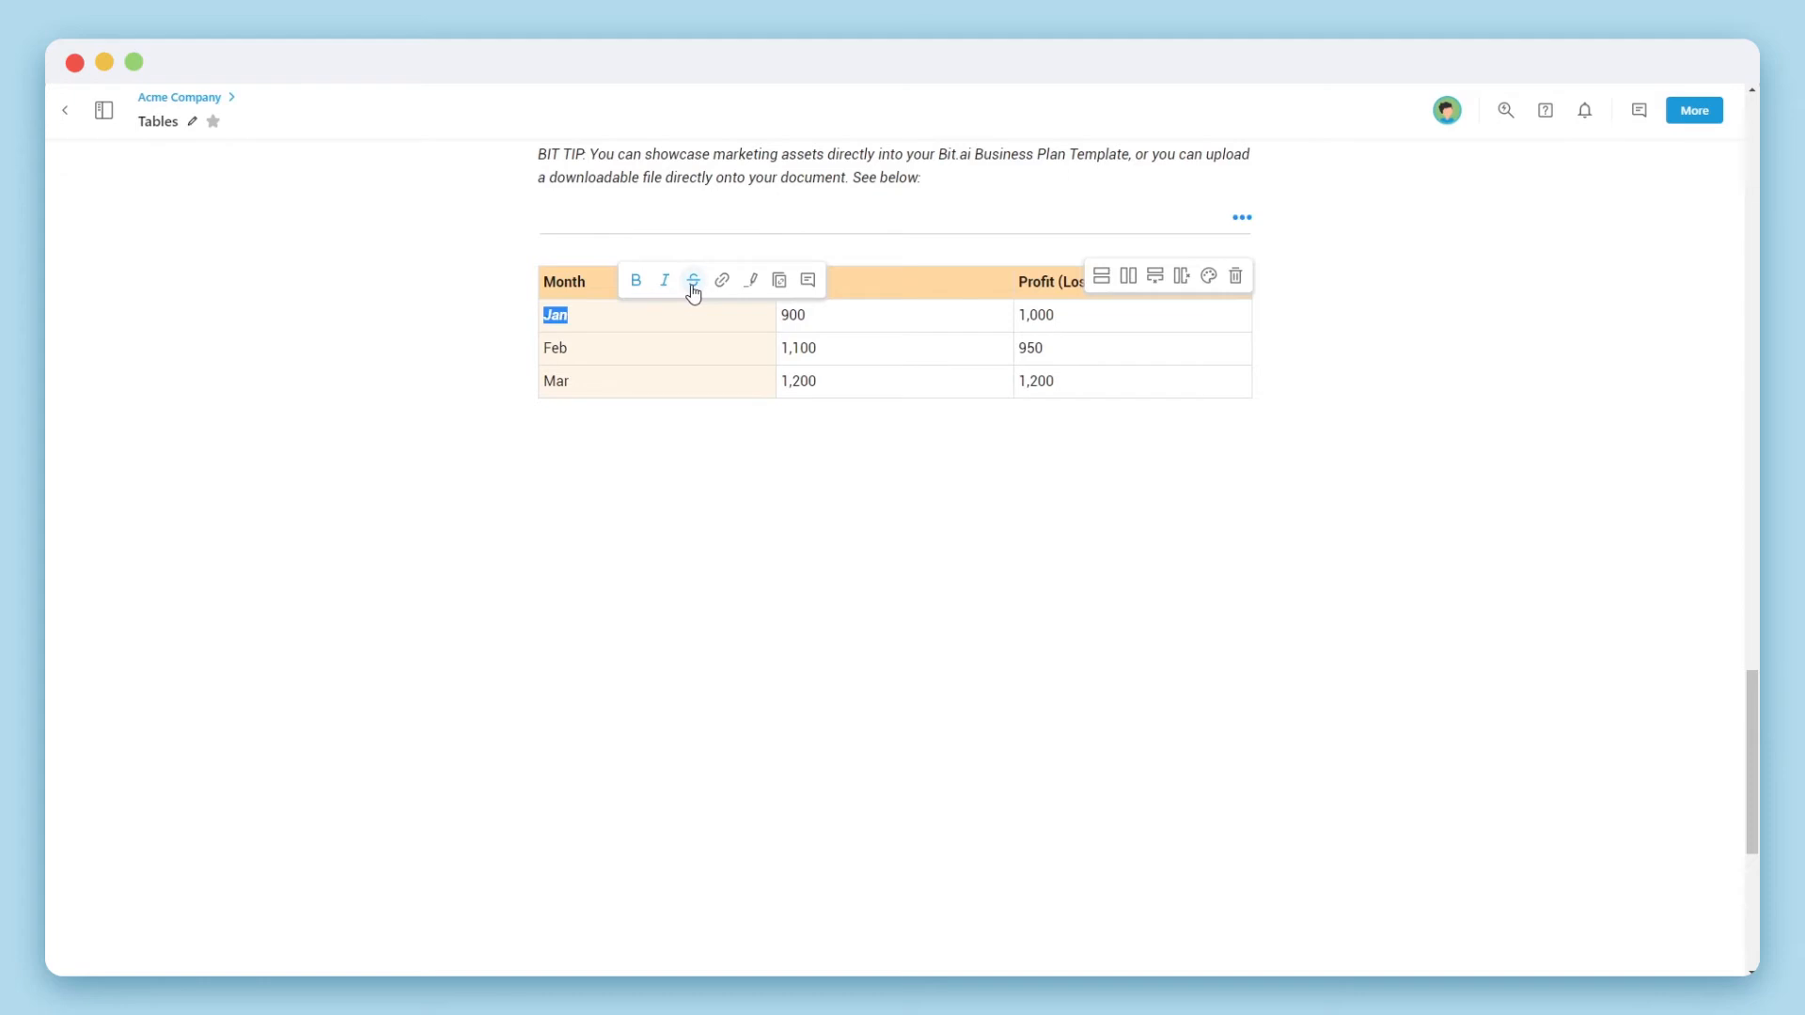
click(722, 280)
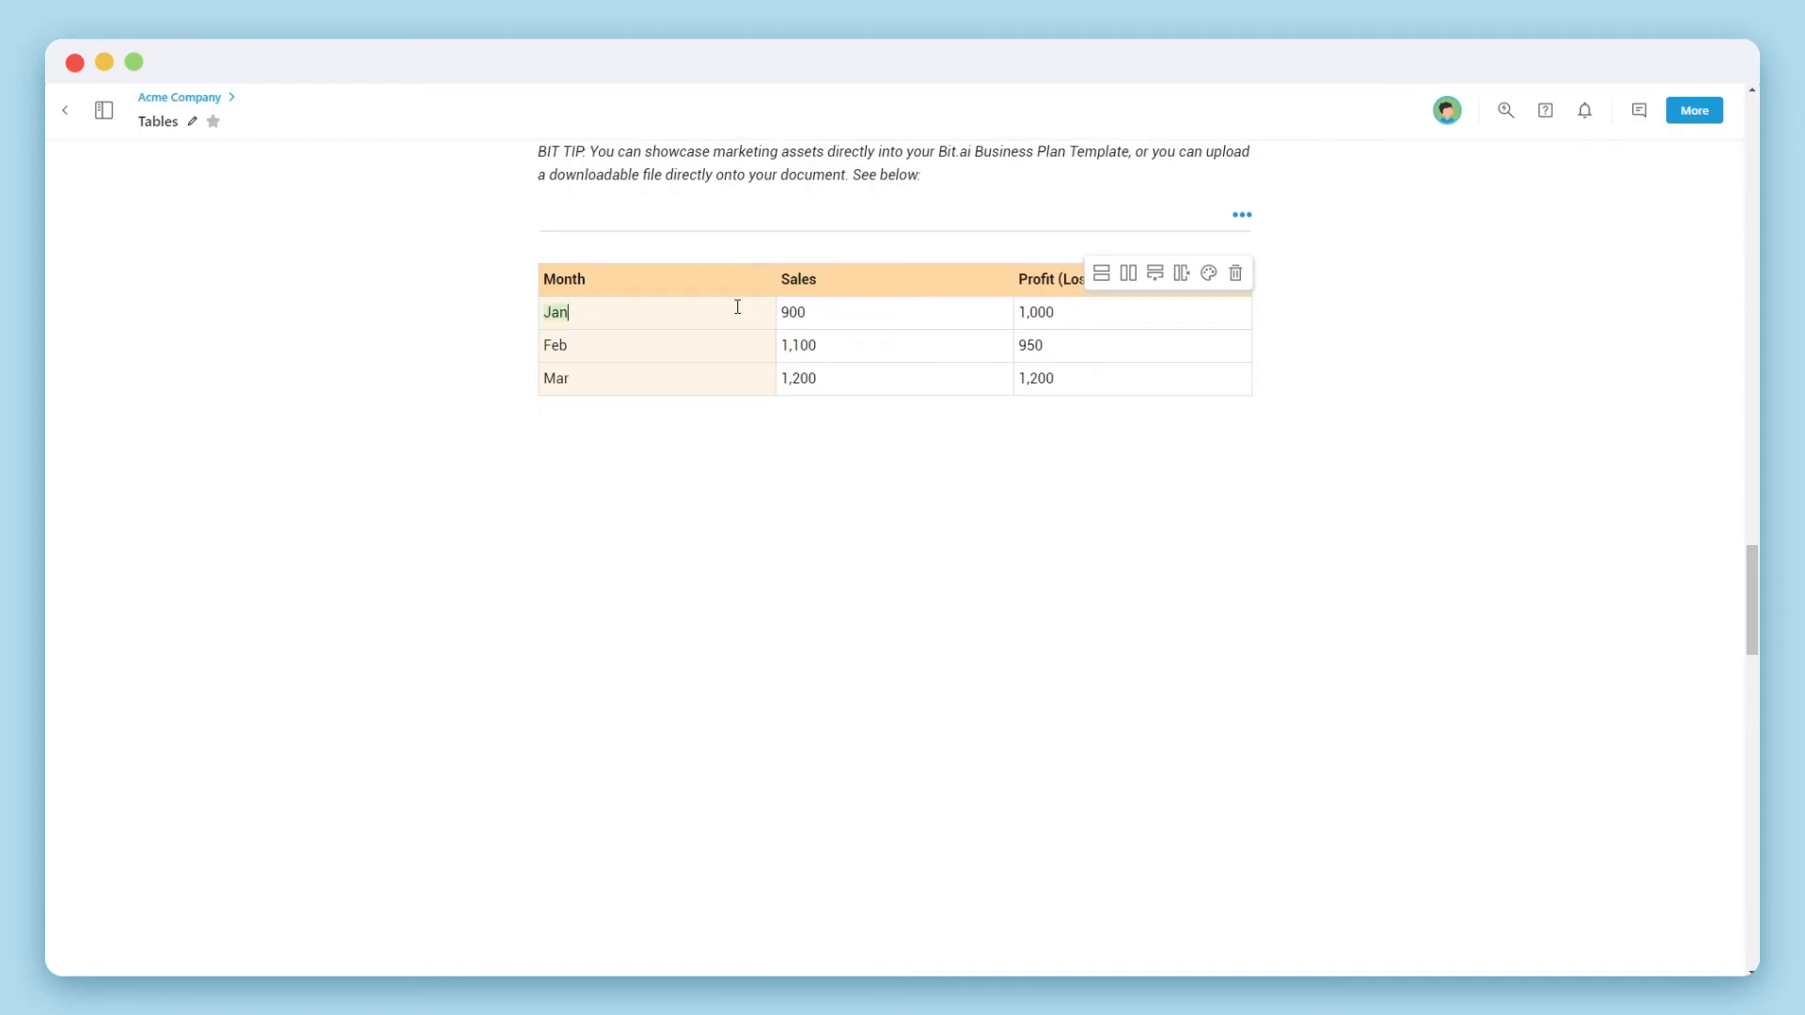
double_click(555, 312)
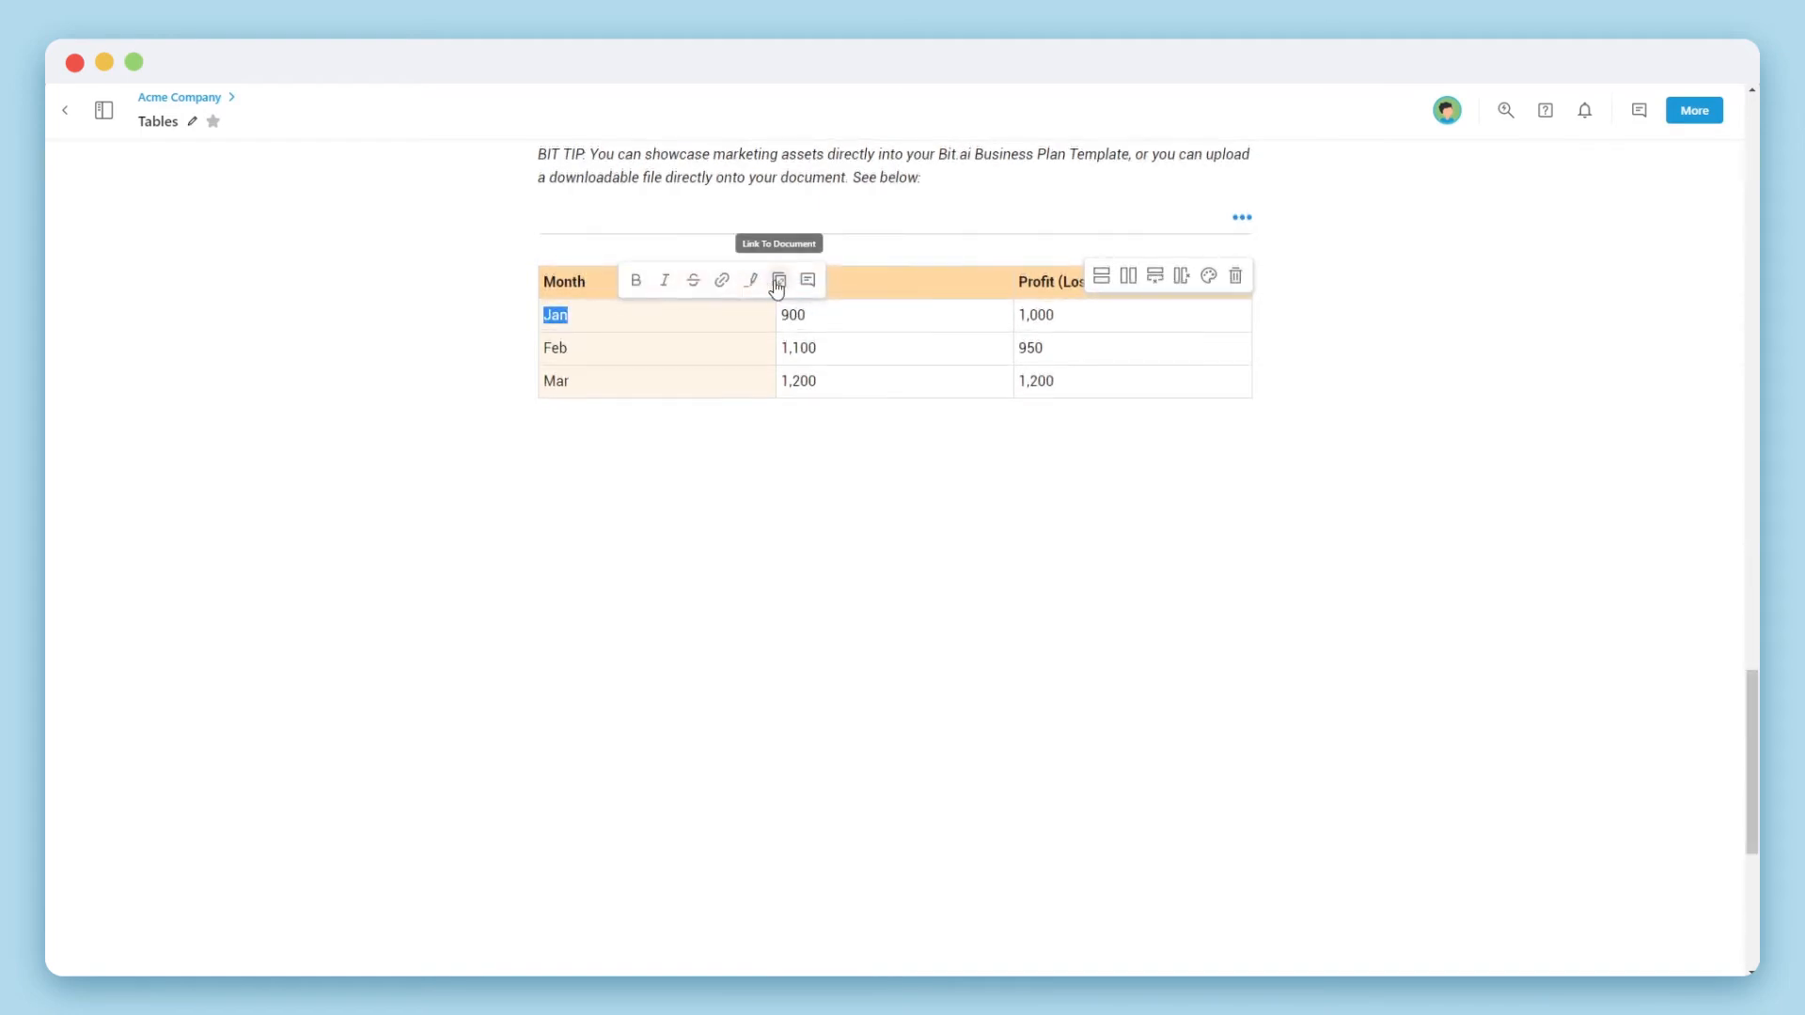
click(778, 280)
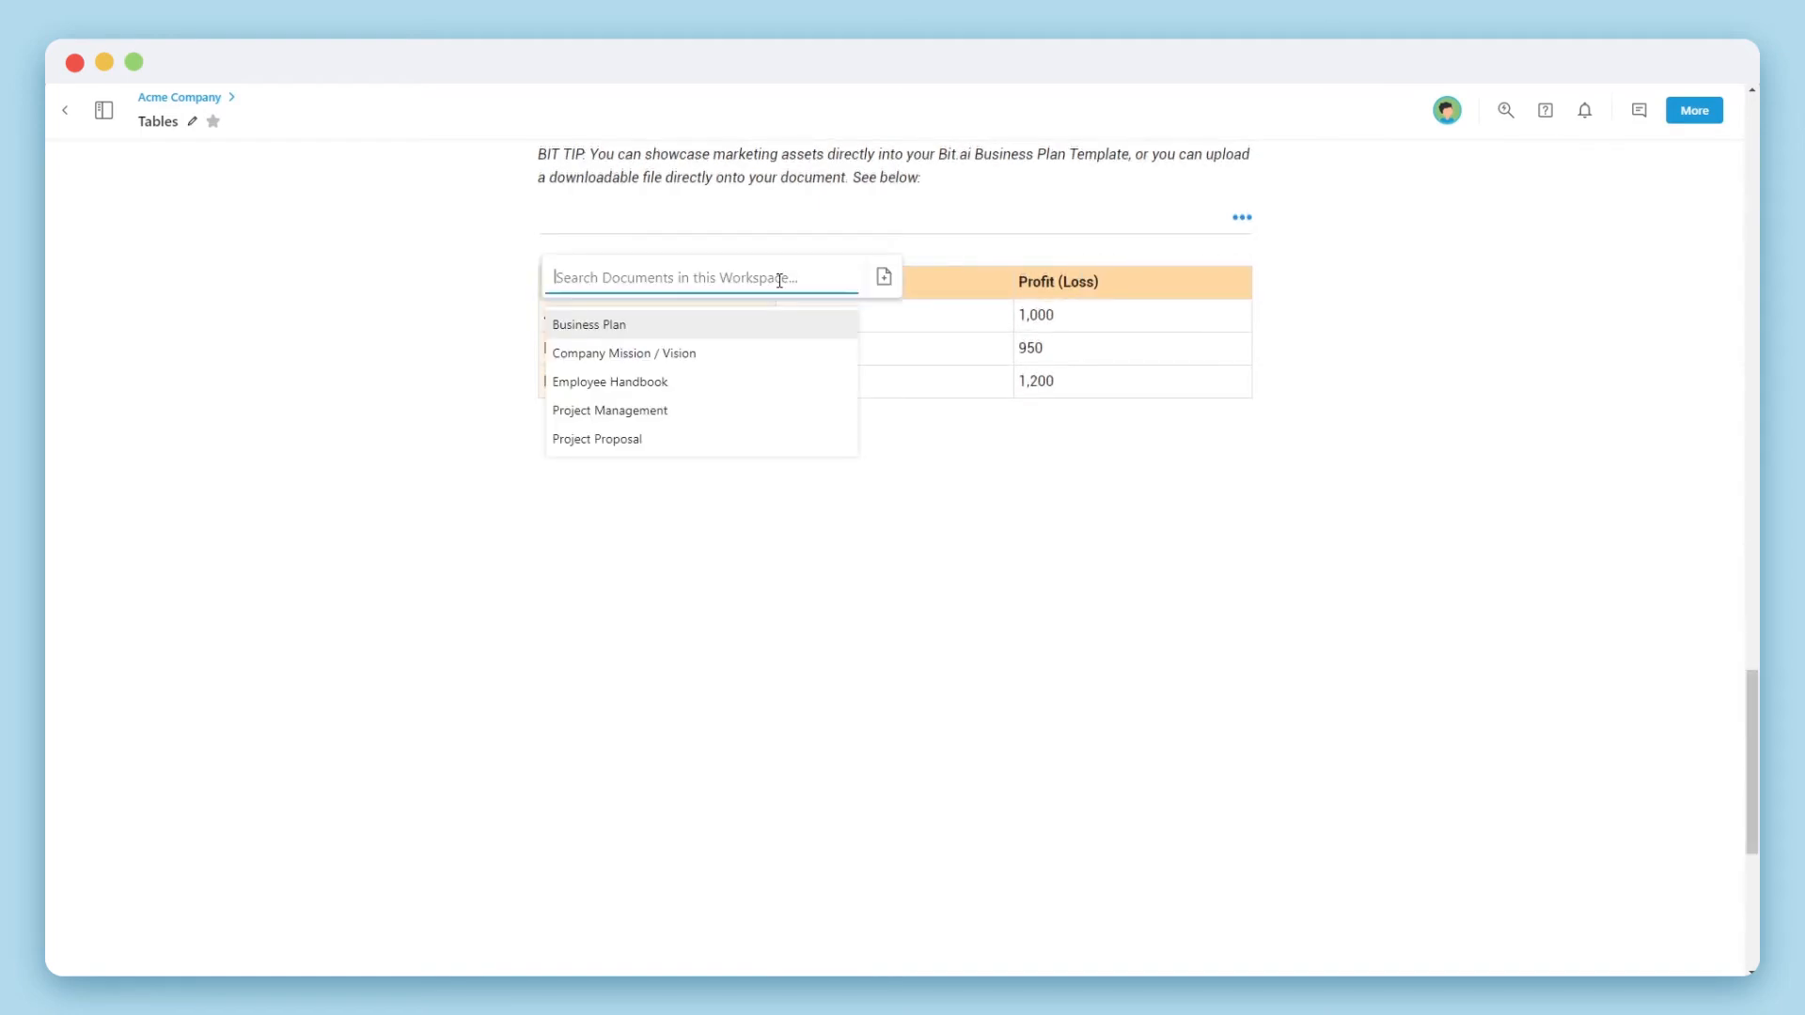
mouse_move(744, 334)
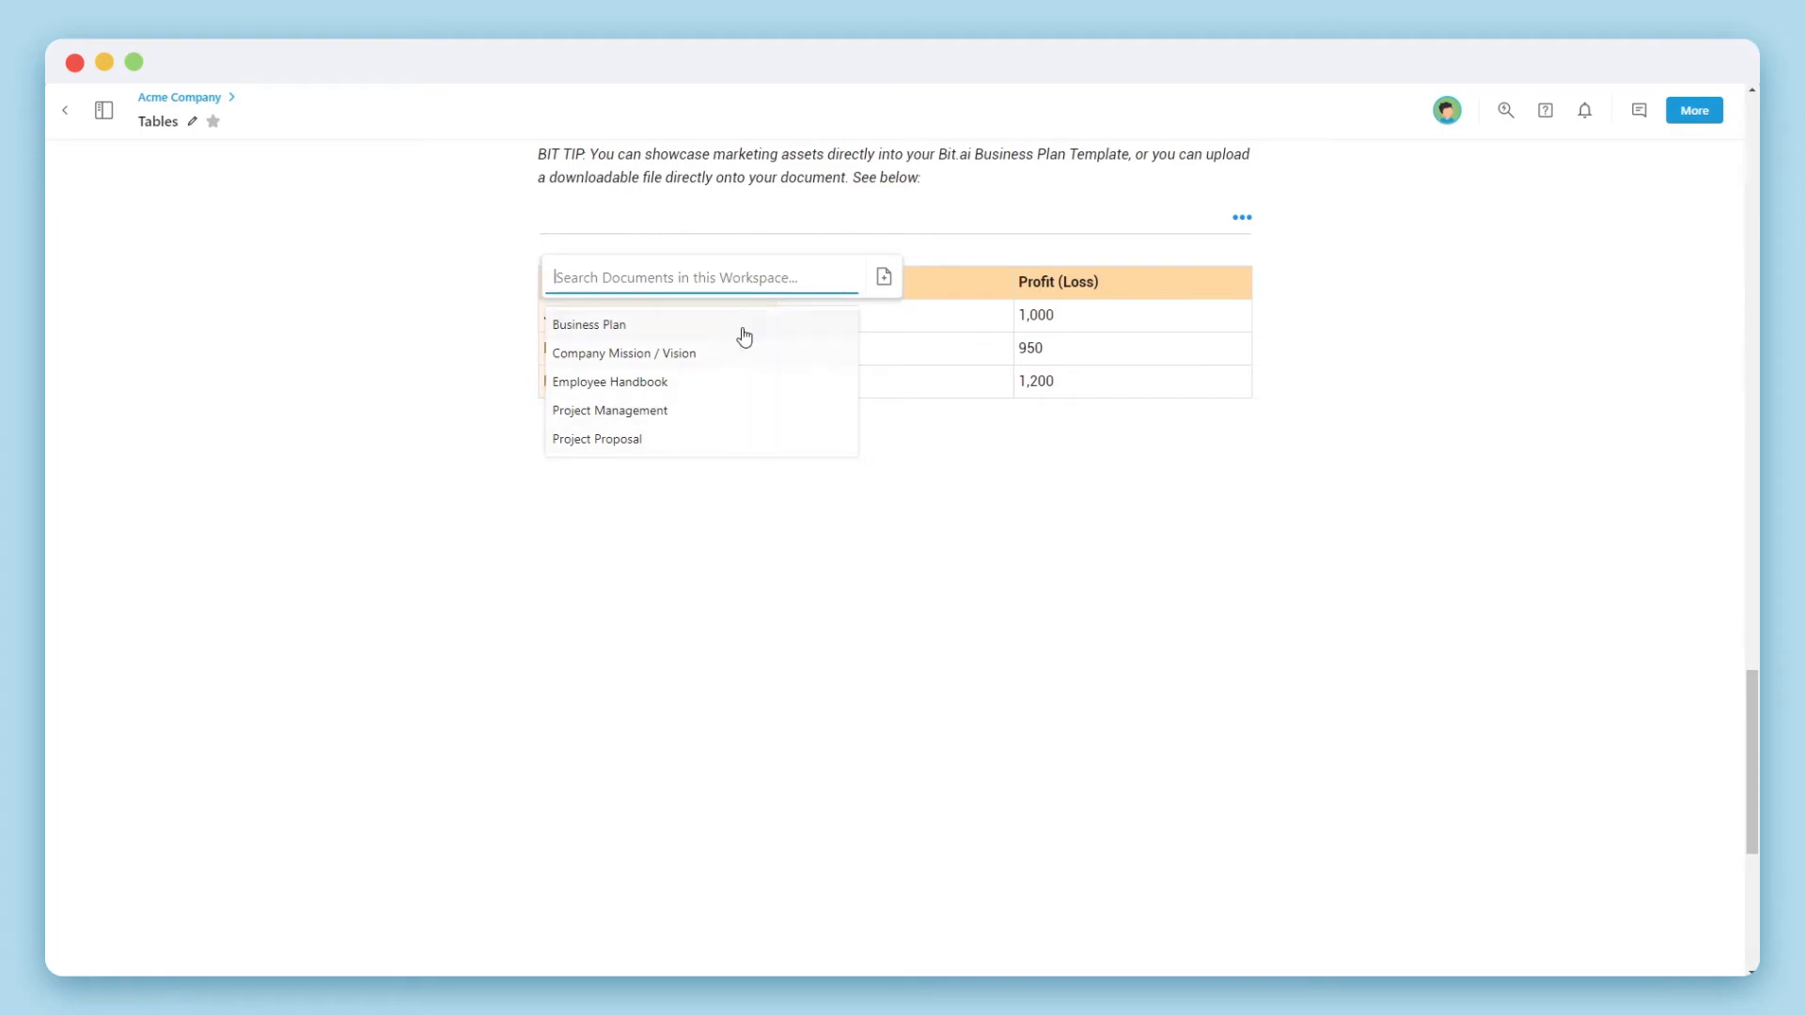
mouse_move(883, 280)
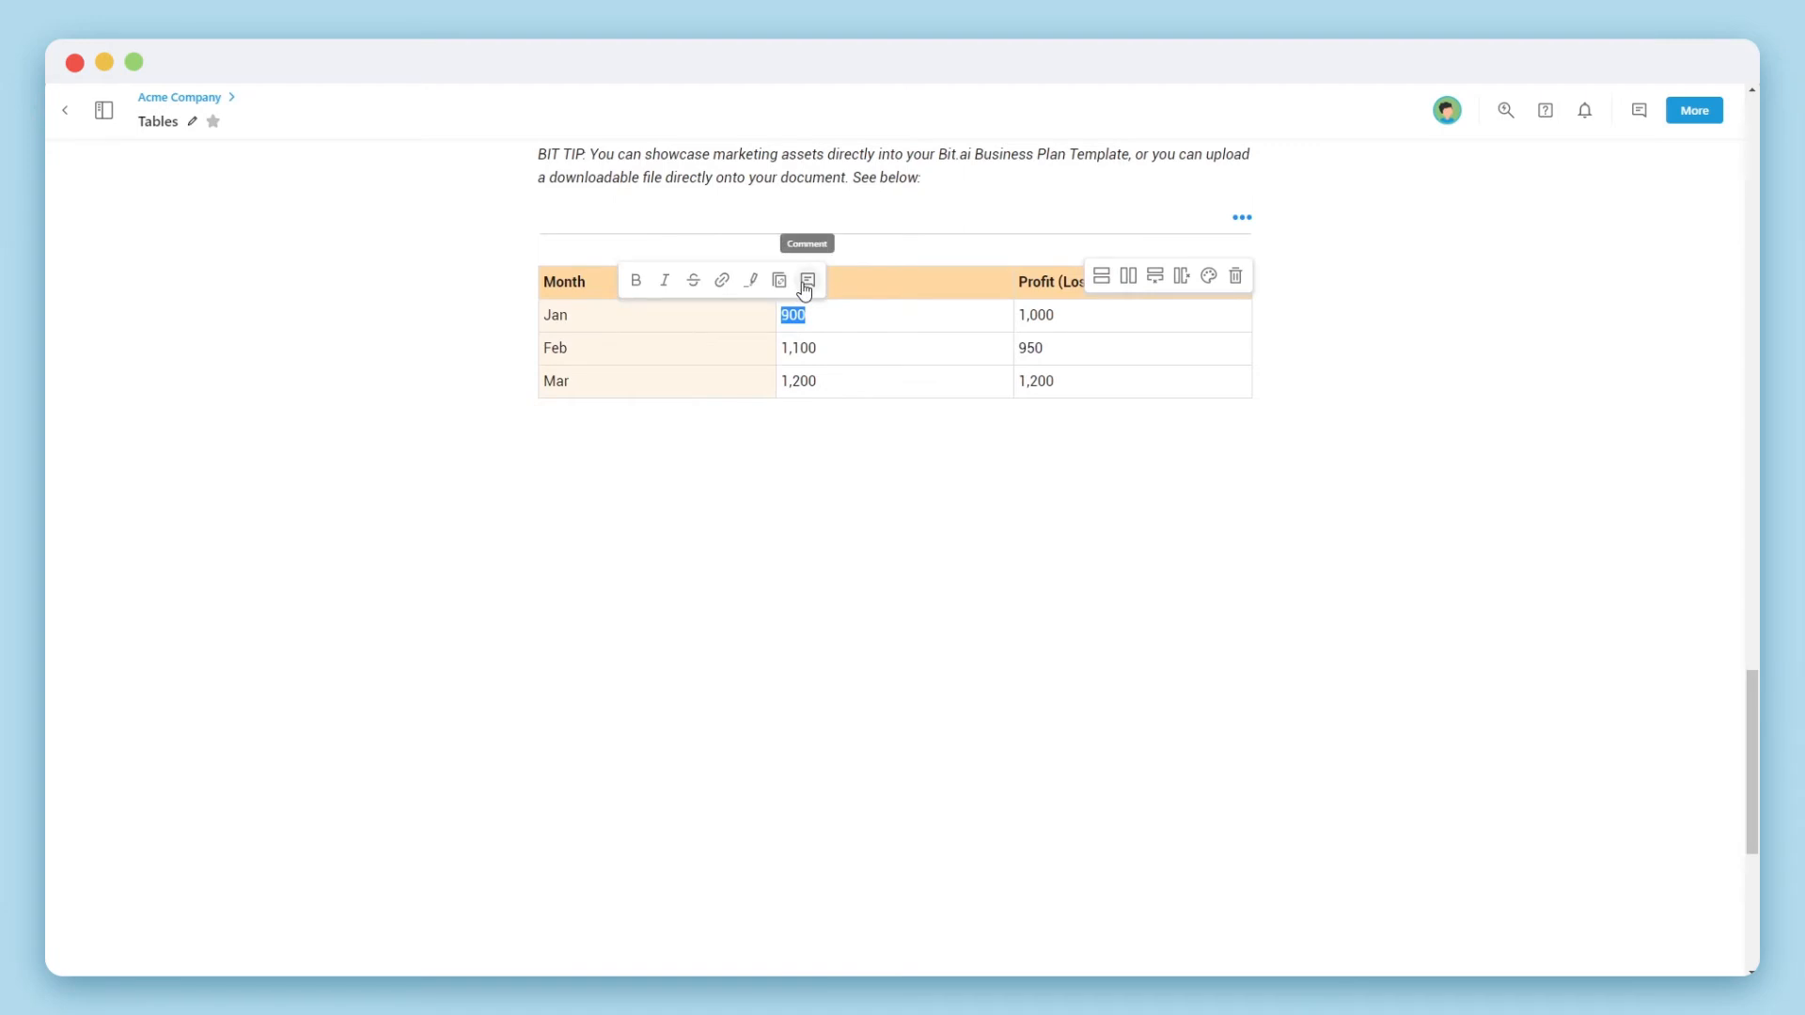
click(807, 280)
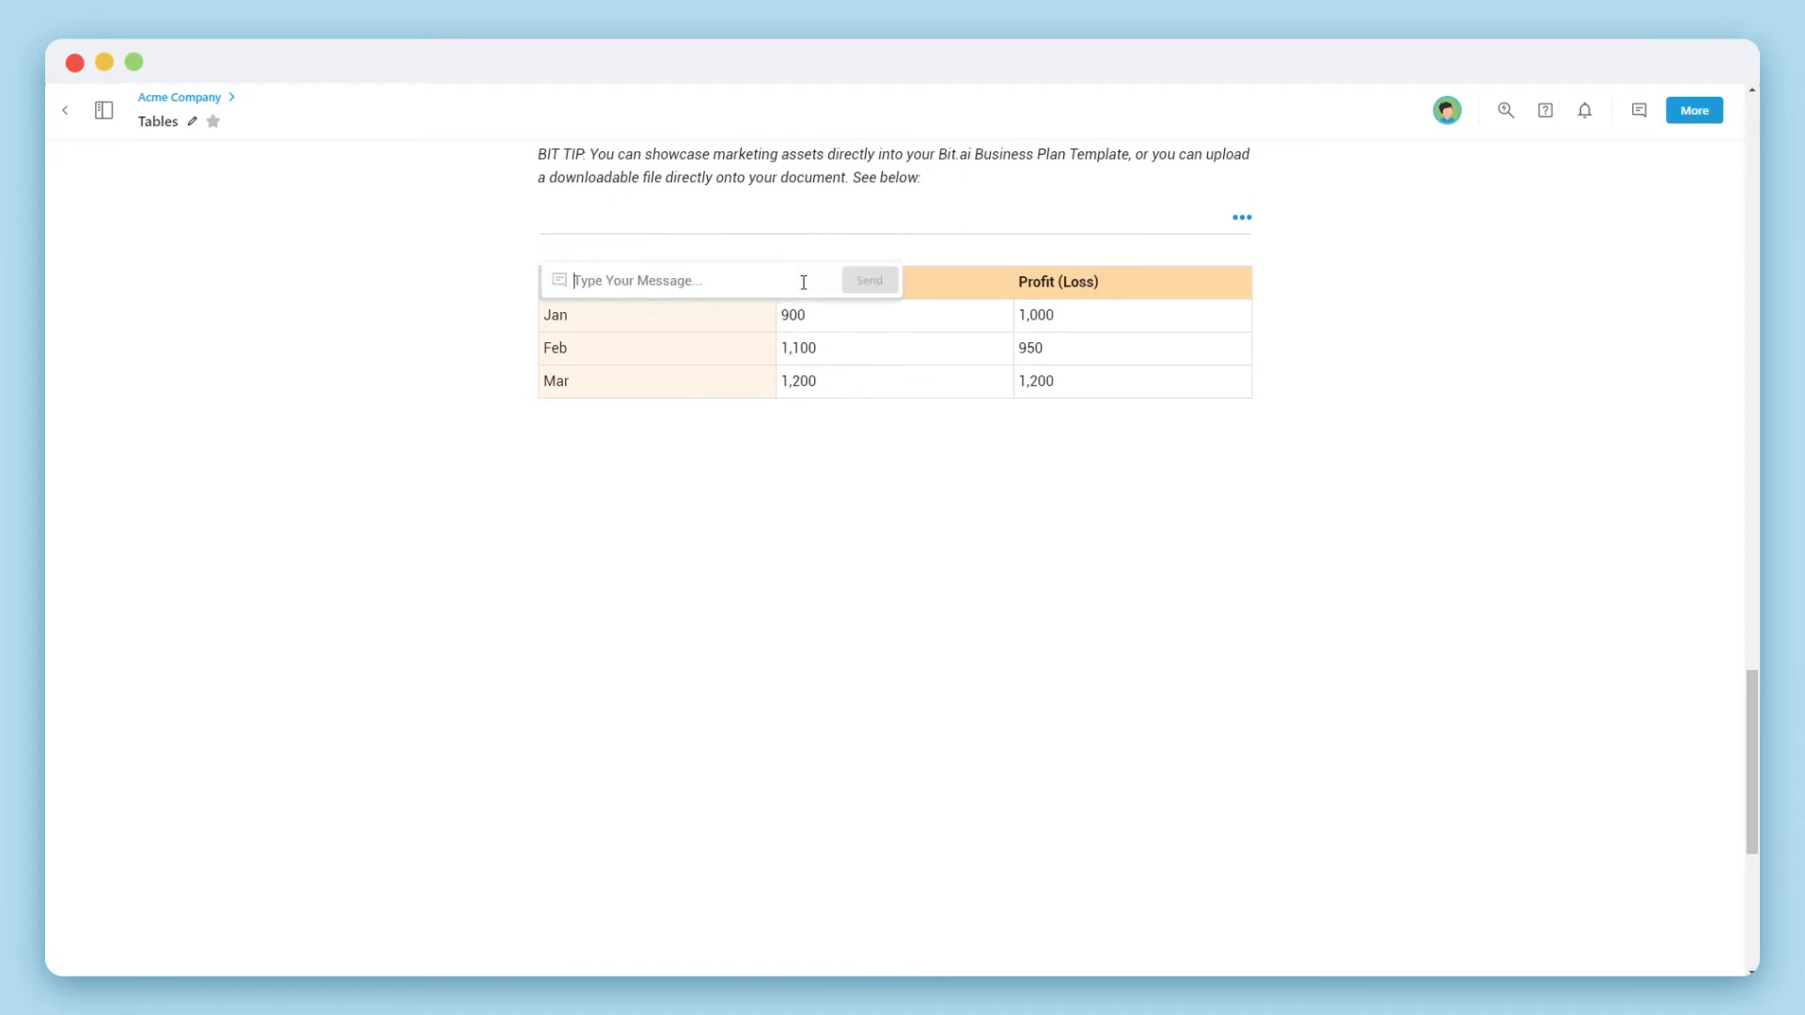
text(Diana Anderson)
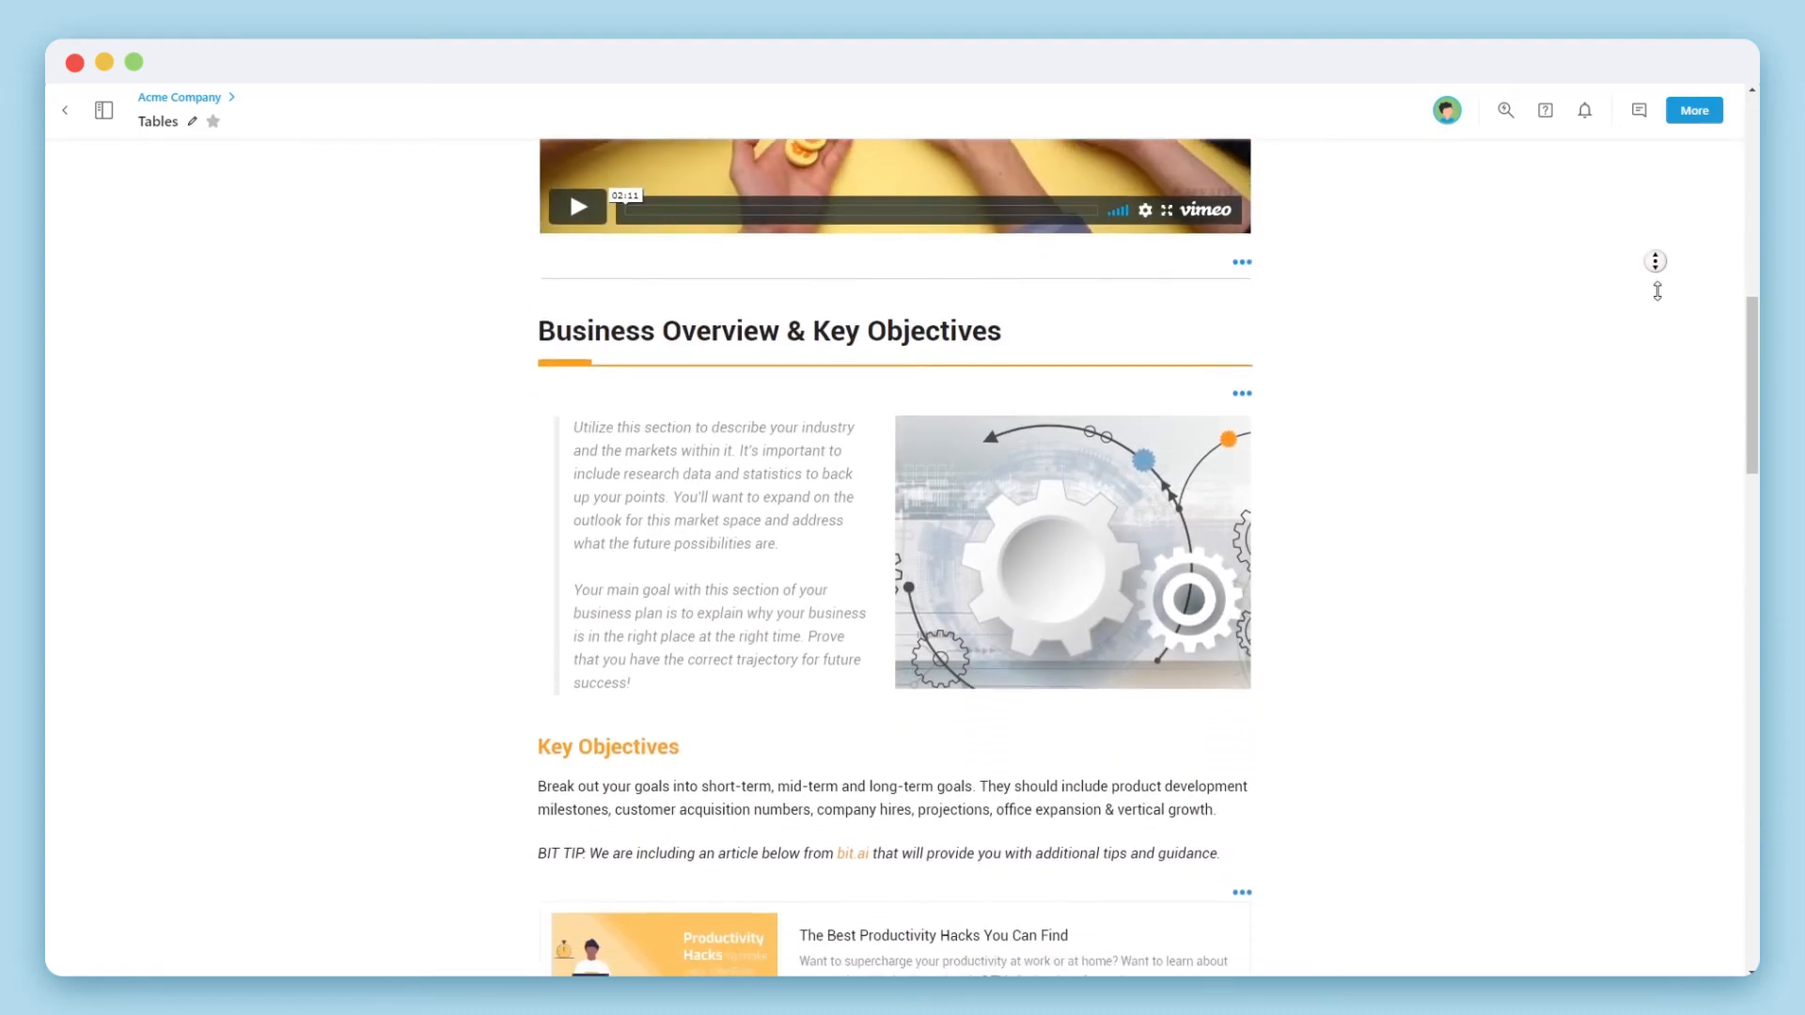
- Scroll through the embedded Financial Projections spreadsheet with its totals and sales/profit chart
scroll(down, 3)
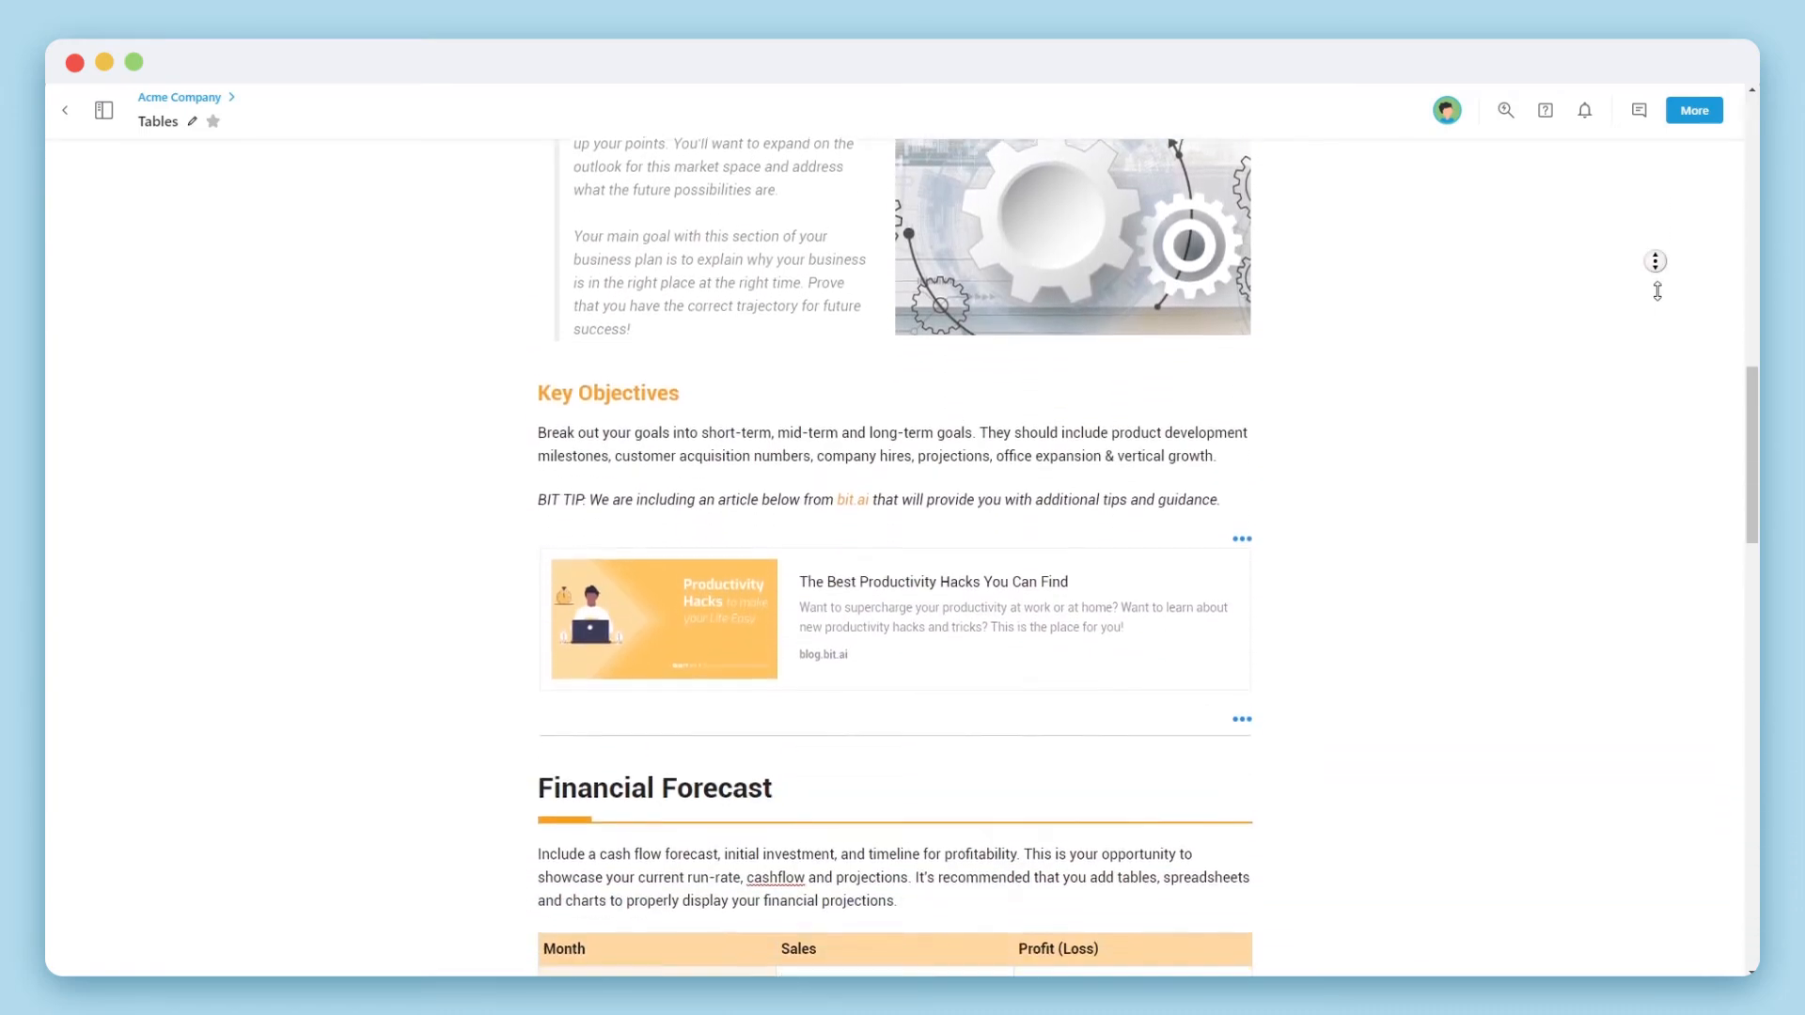
scroll(down, 3)
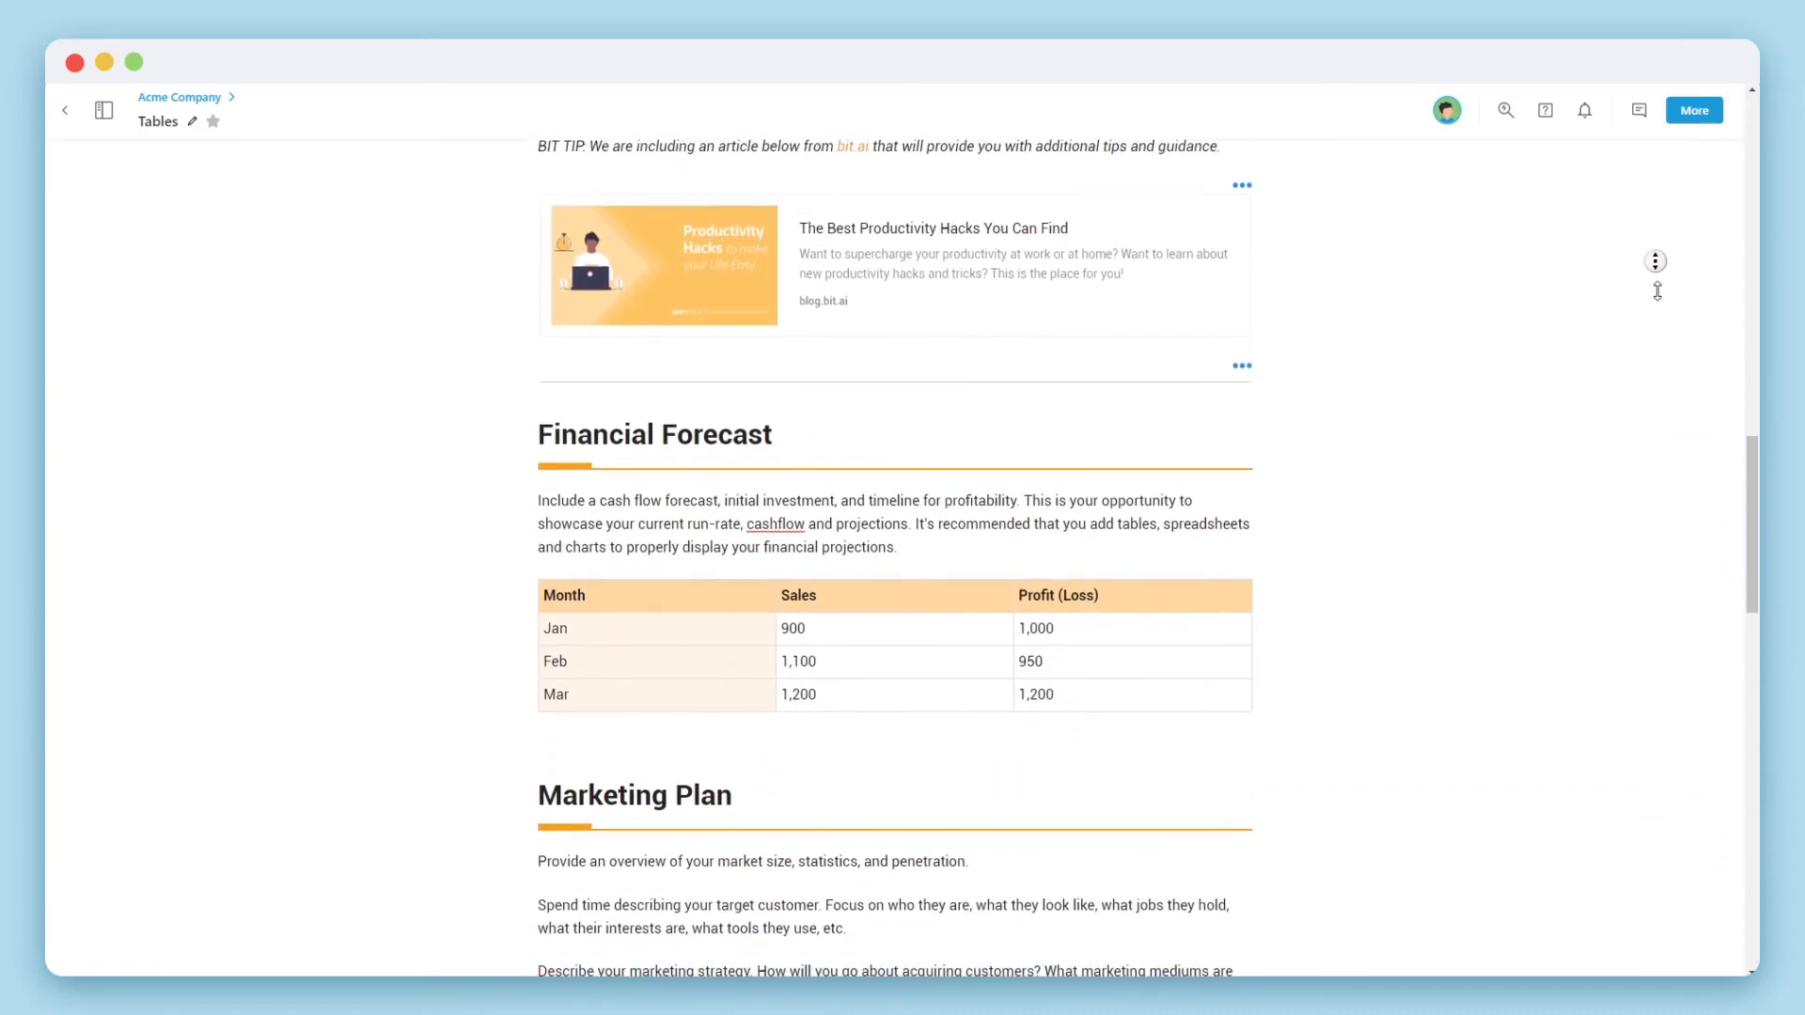
scroll(down, 3)
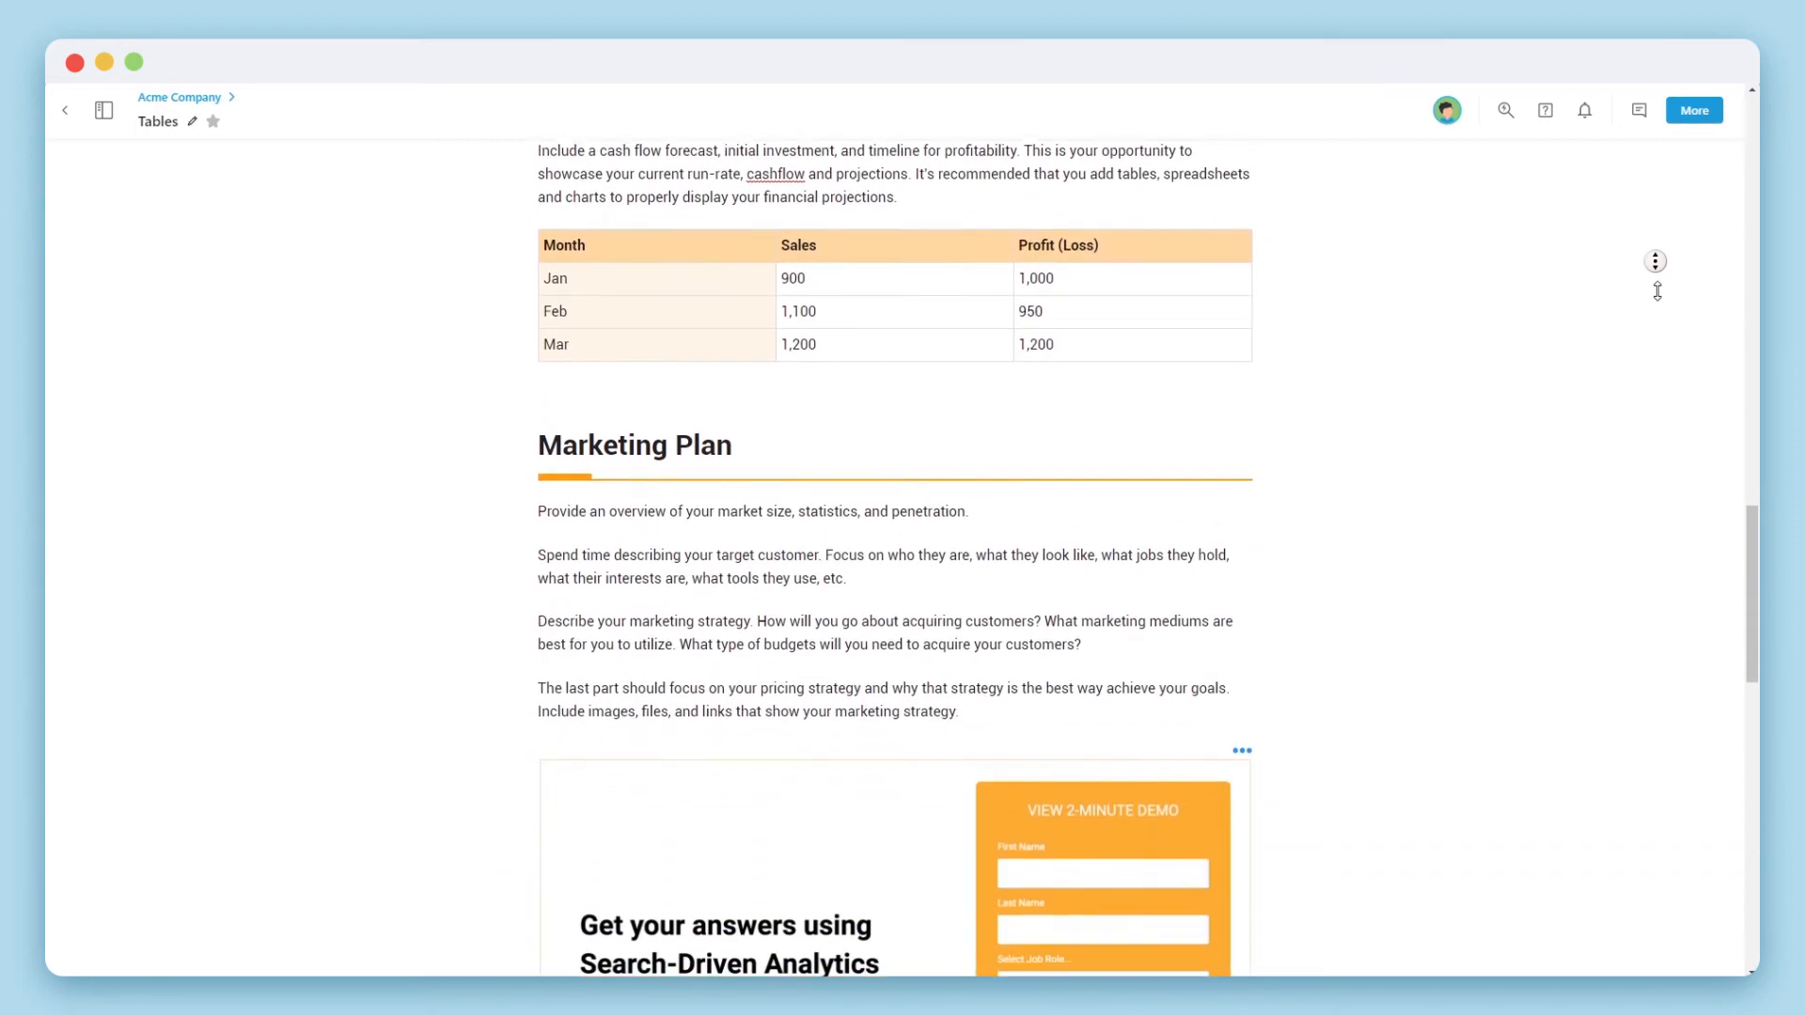
scroll(down, 3)
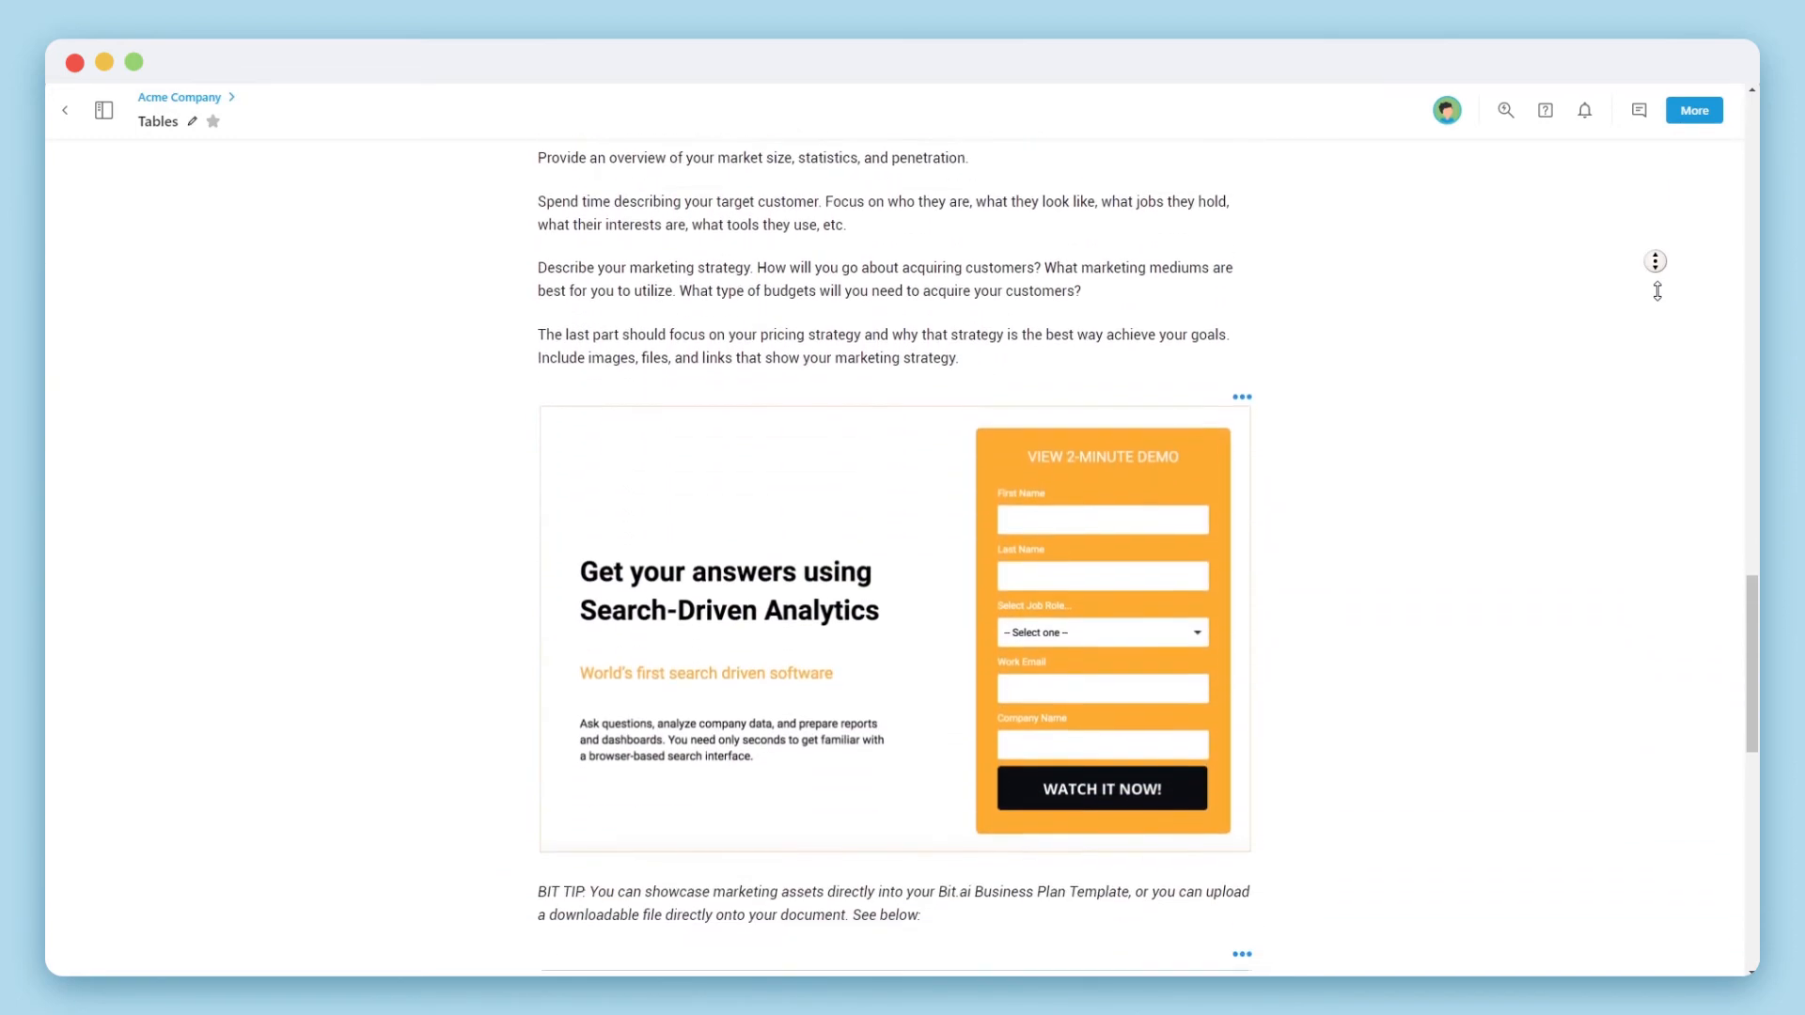
scroll(down, 3)
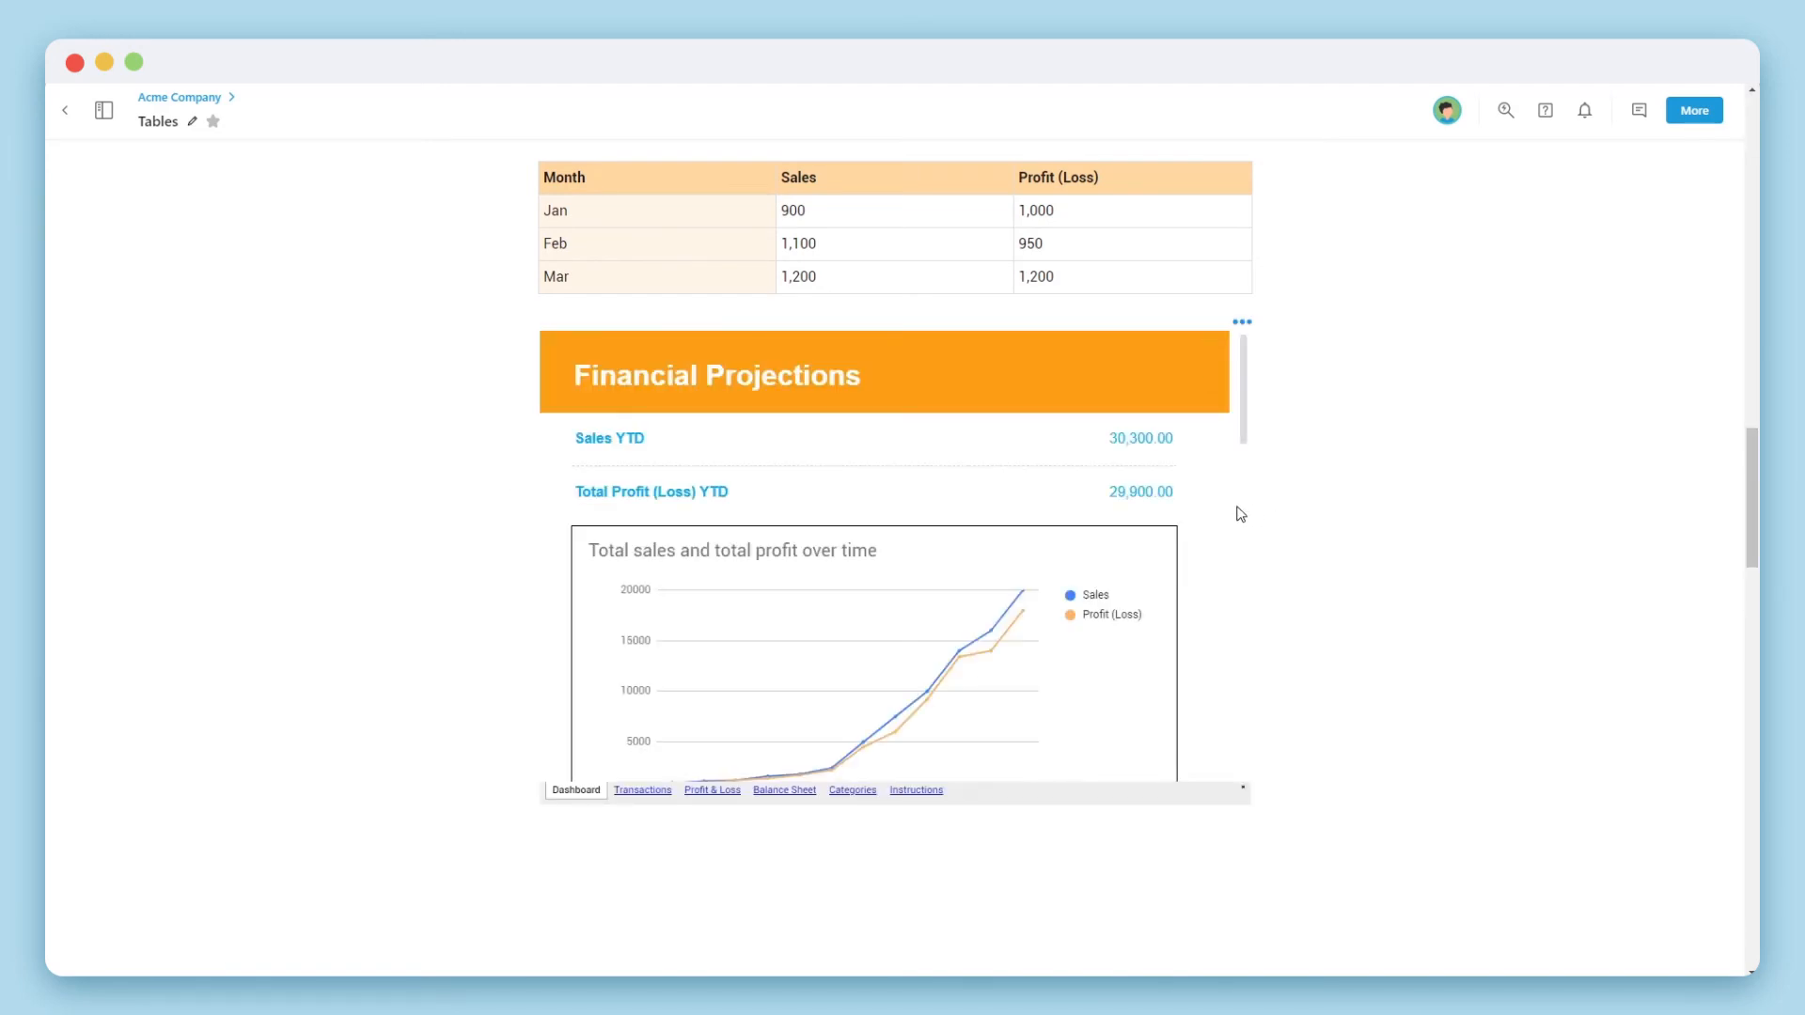
scroll(down, 3)
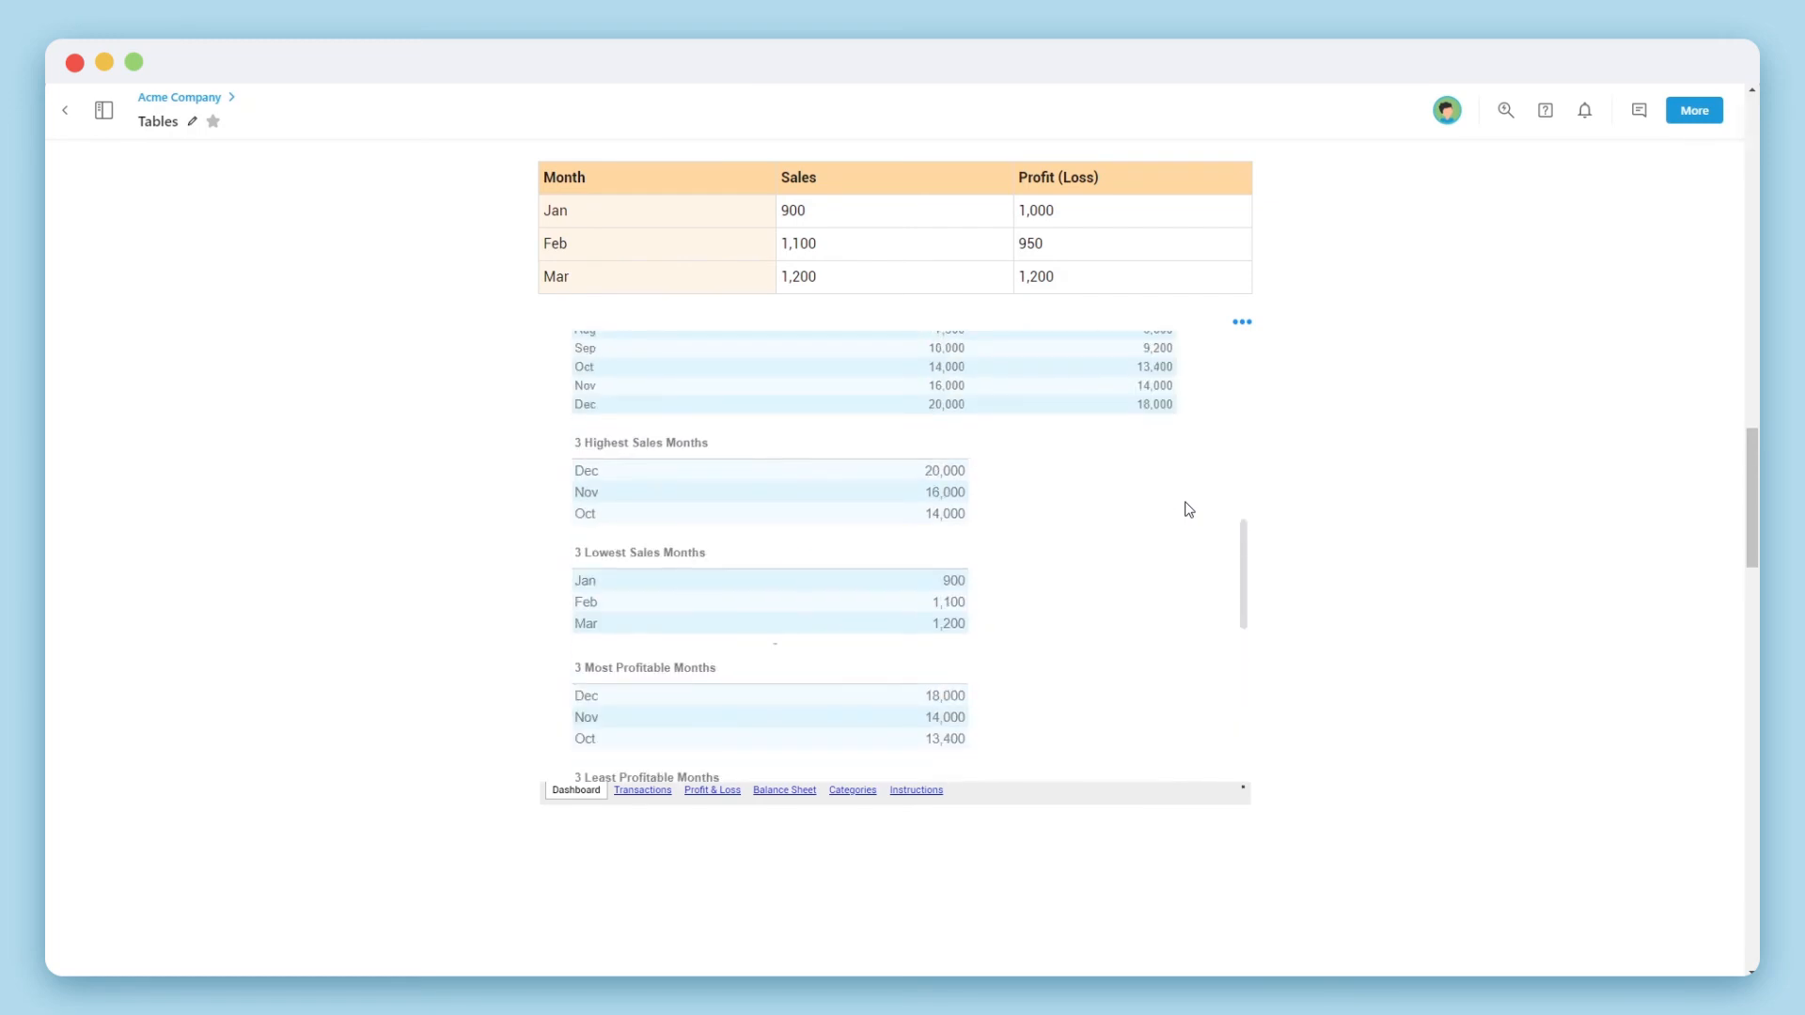
scroll(down, 3)
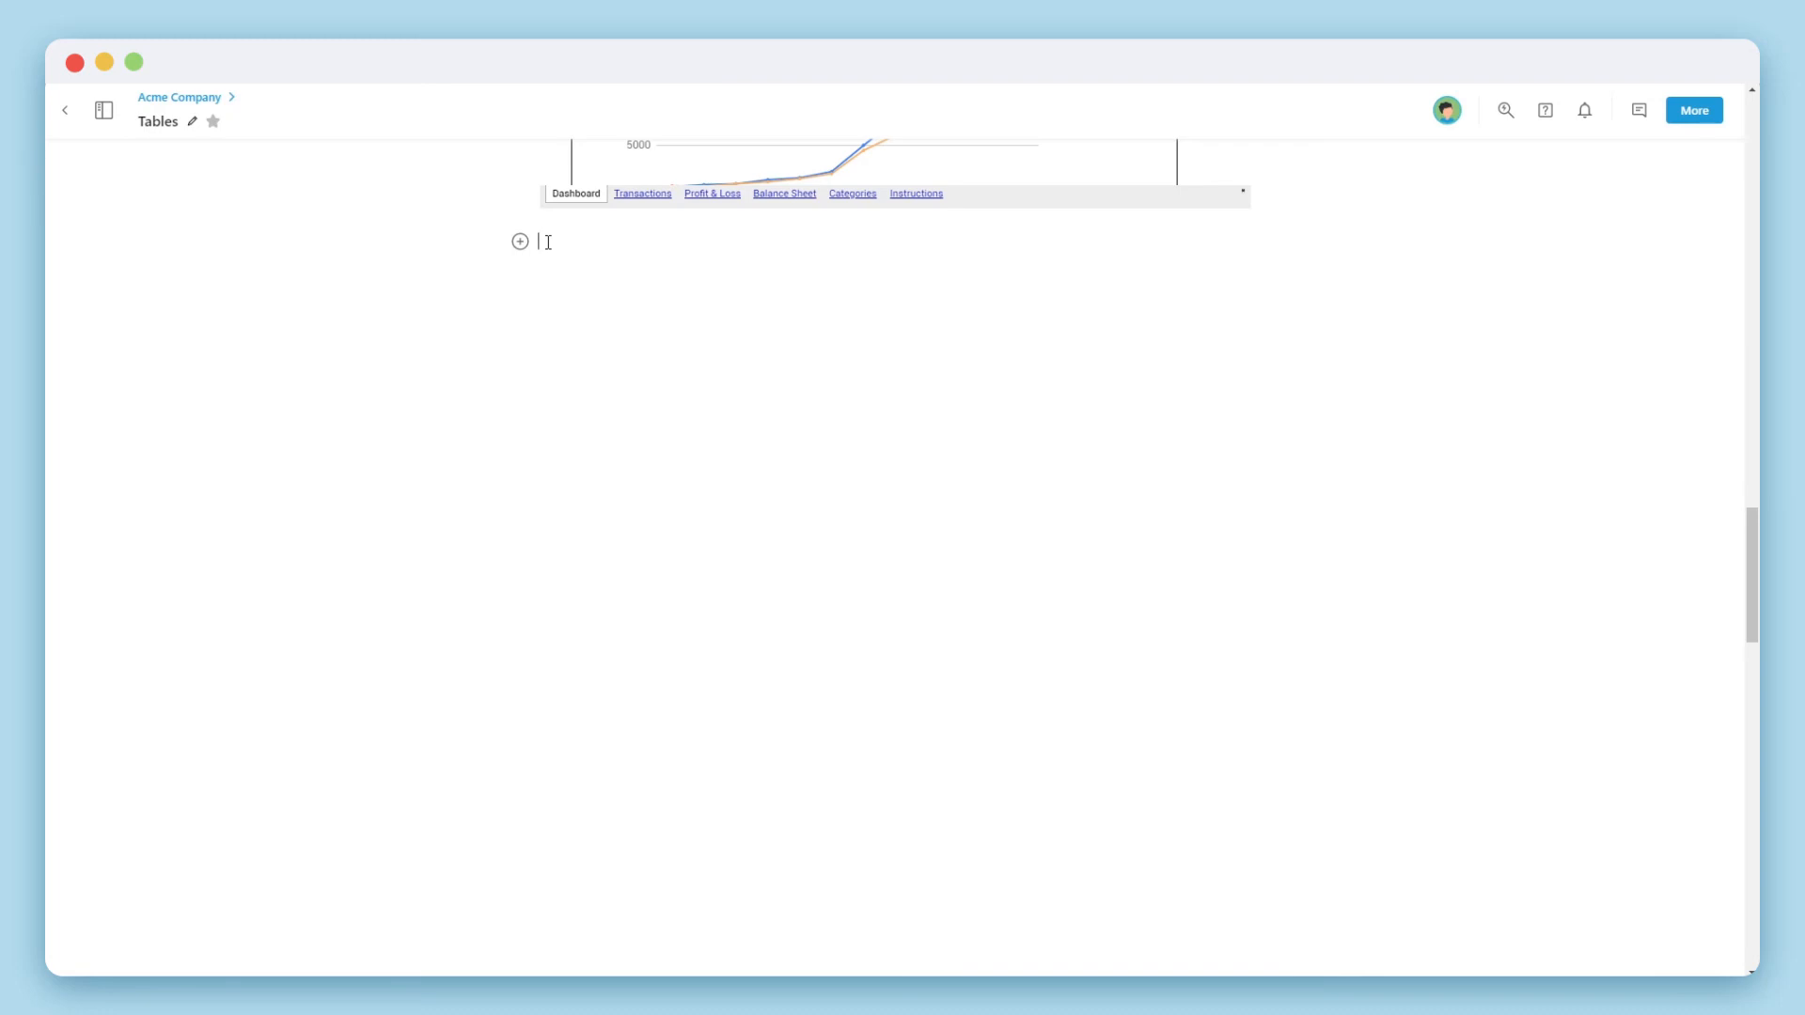
- Insert an Airtable base of article records via Cloud Import below the spreadsheet embed
click(519, 241)
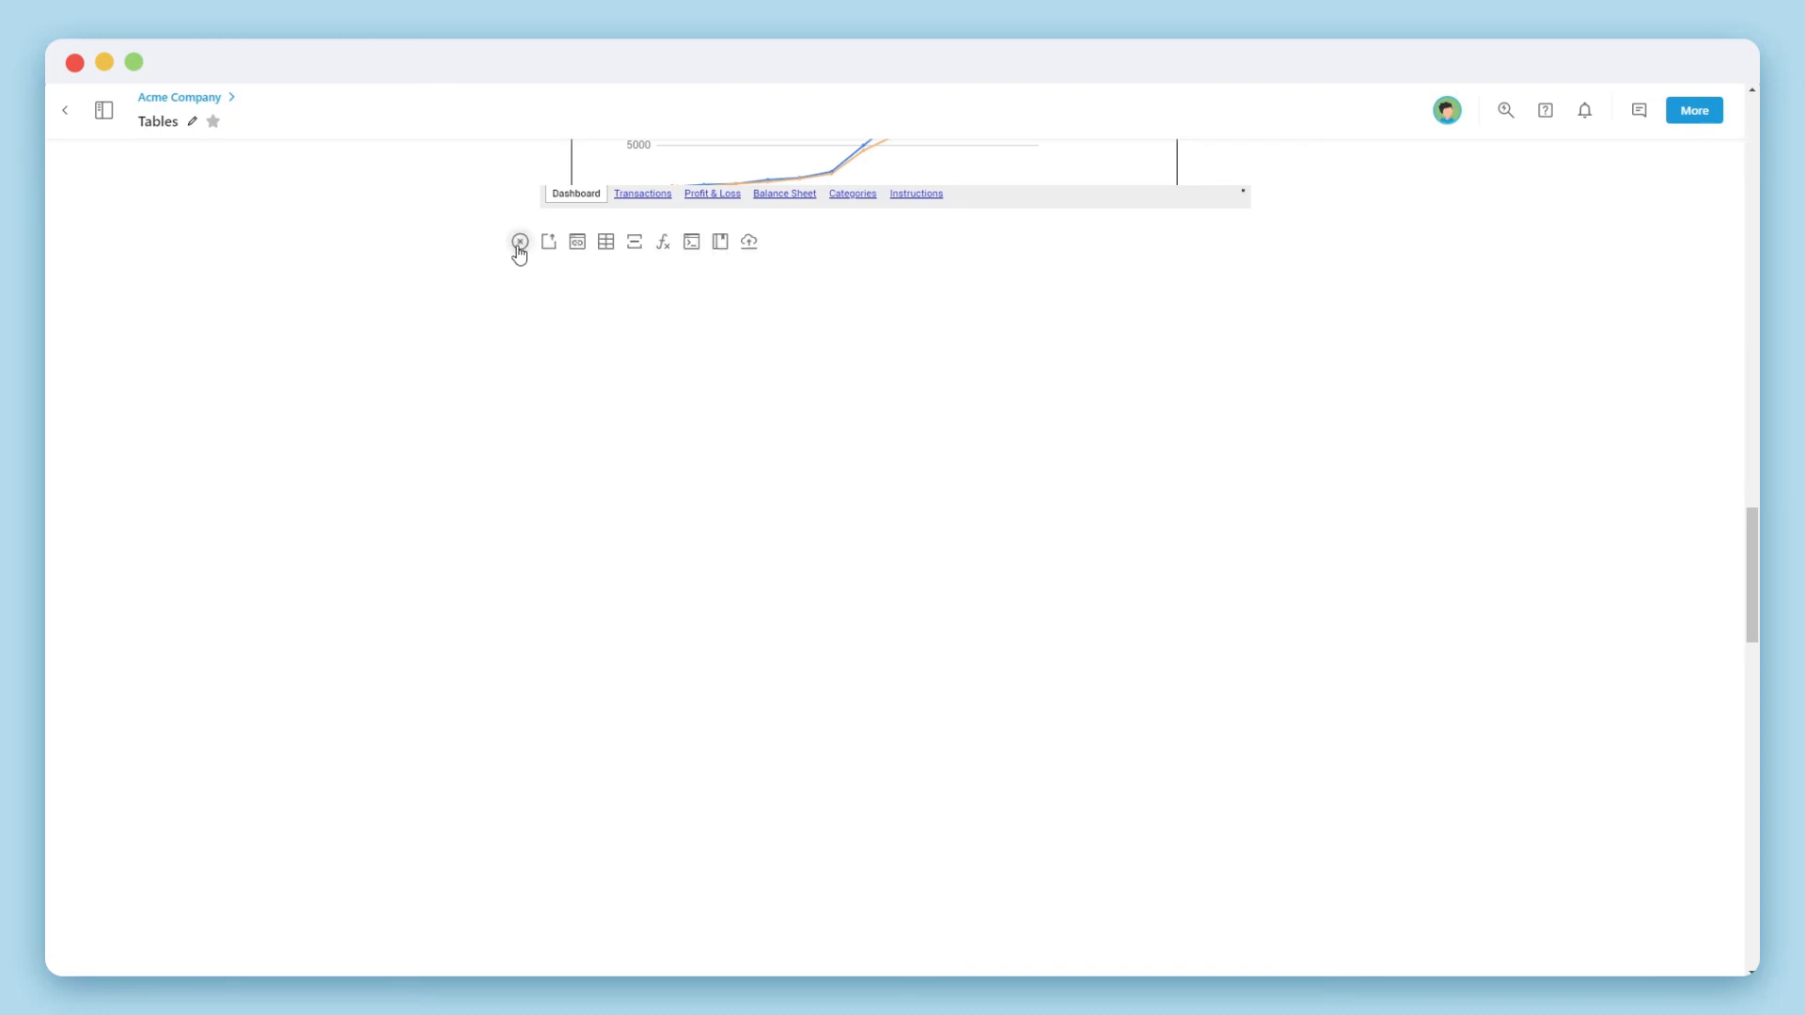
mouse_move(749, 243)
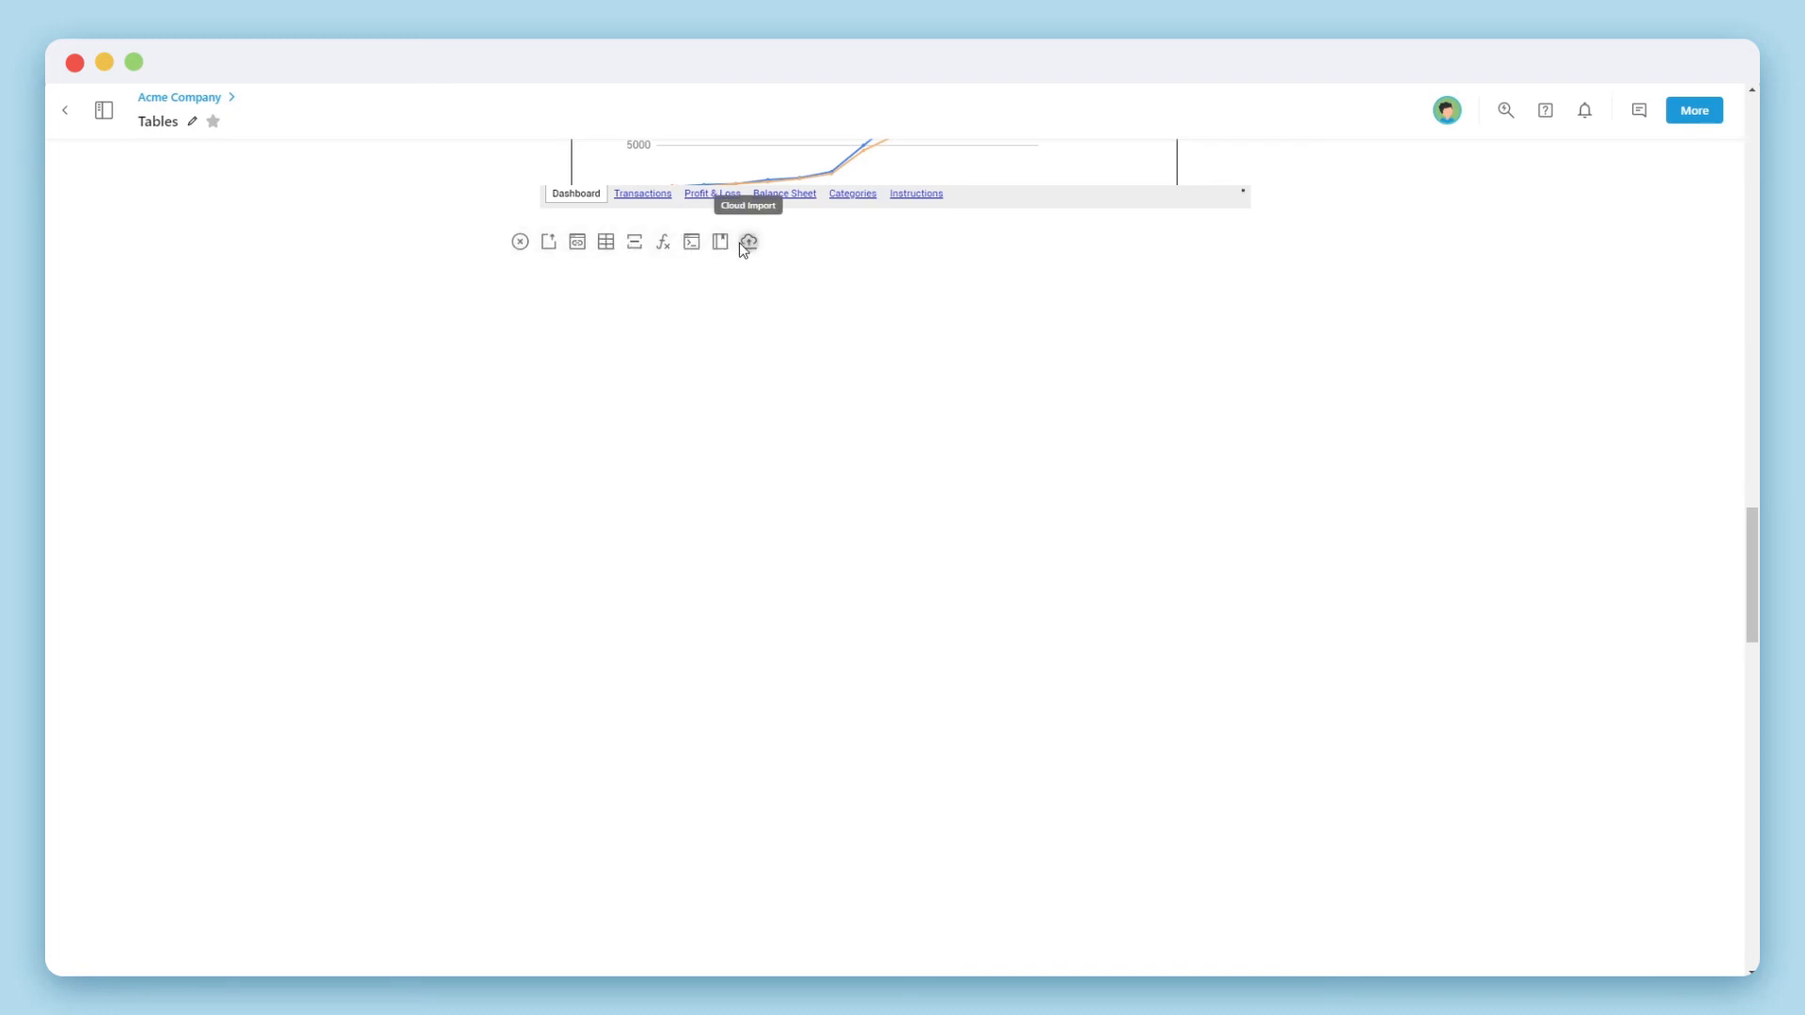
click(748, 240)
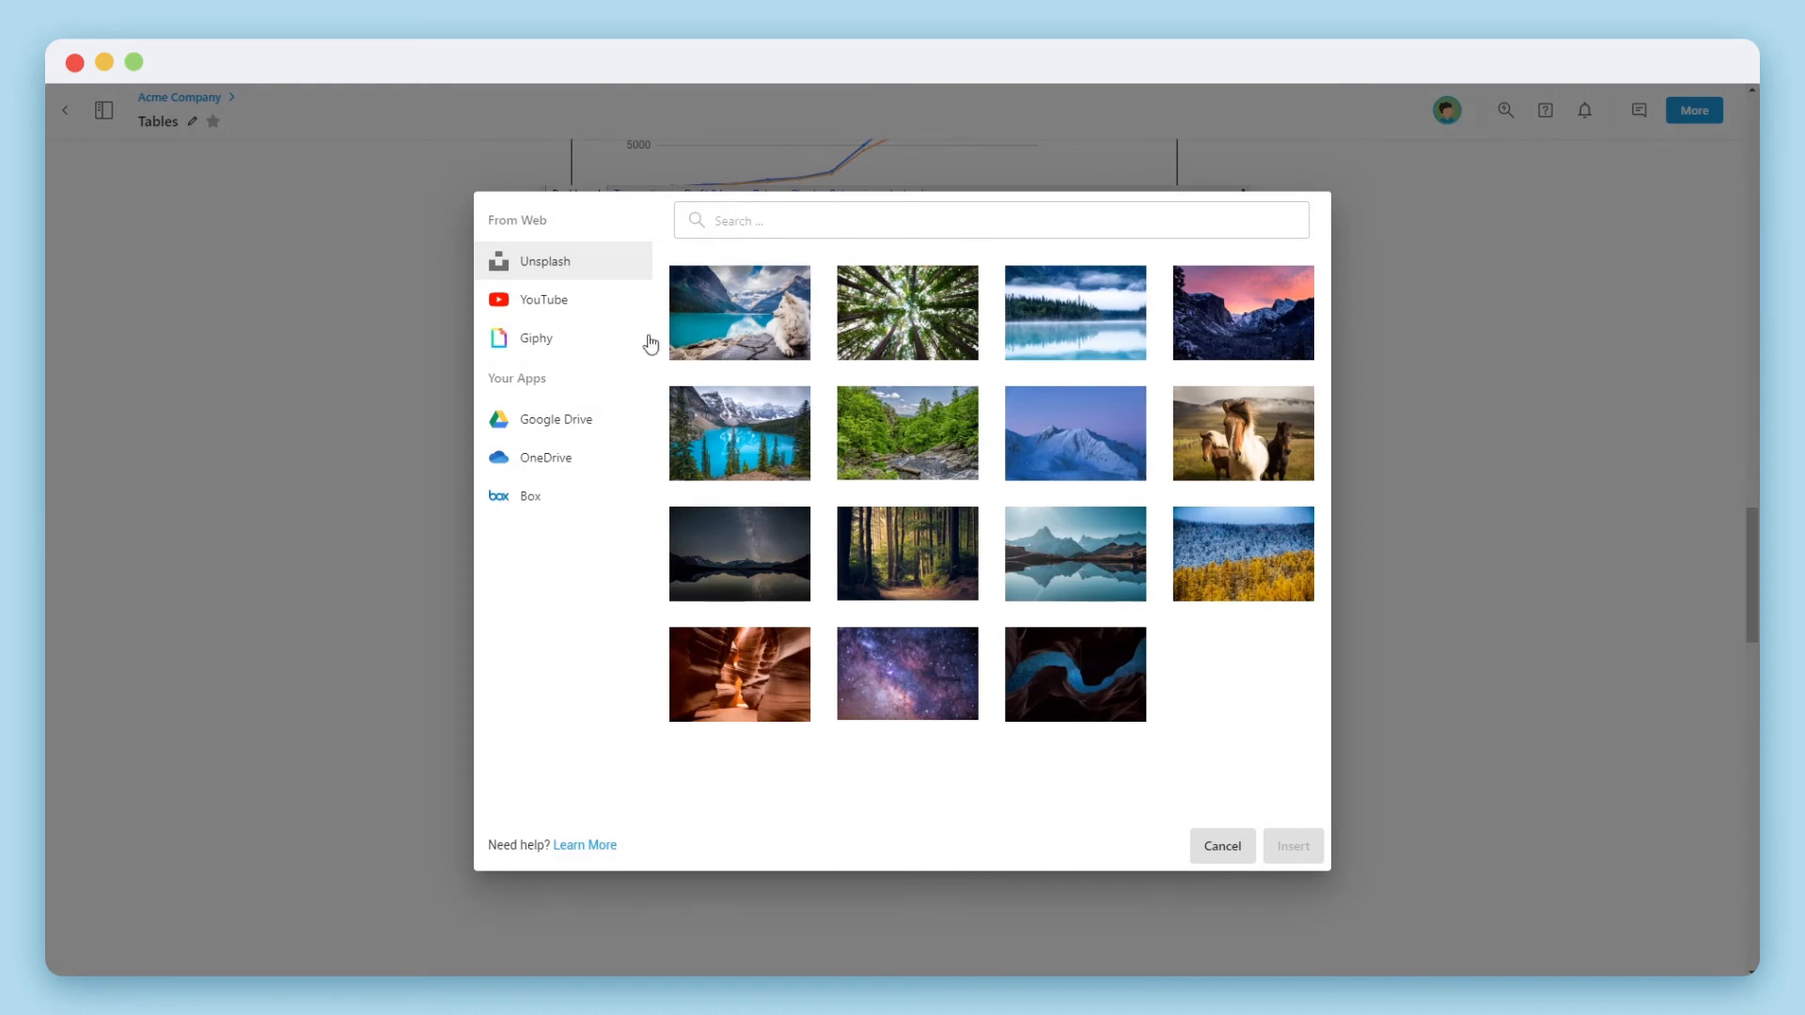
mouse_move(556, 398)
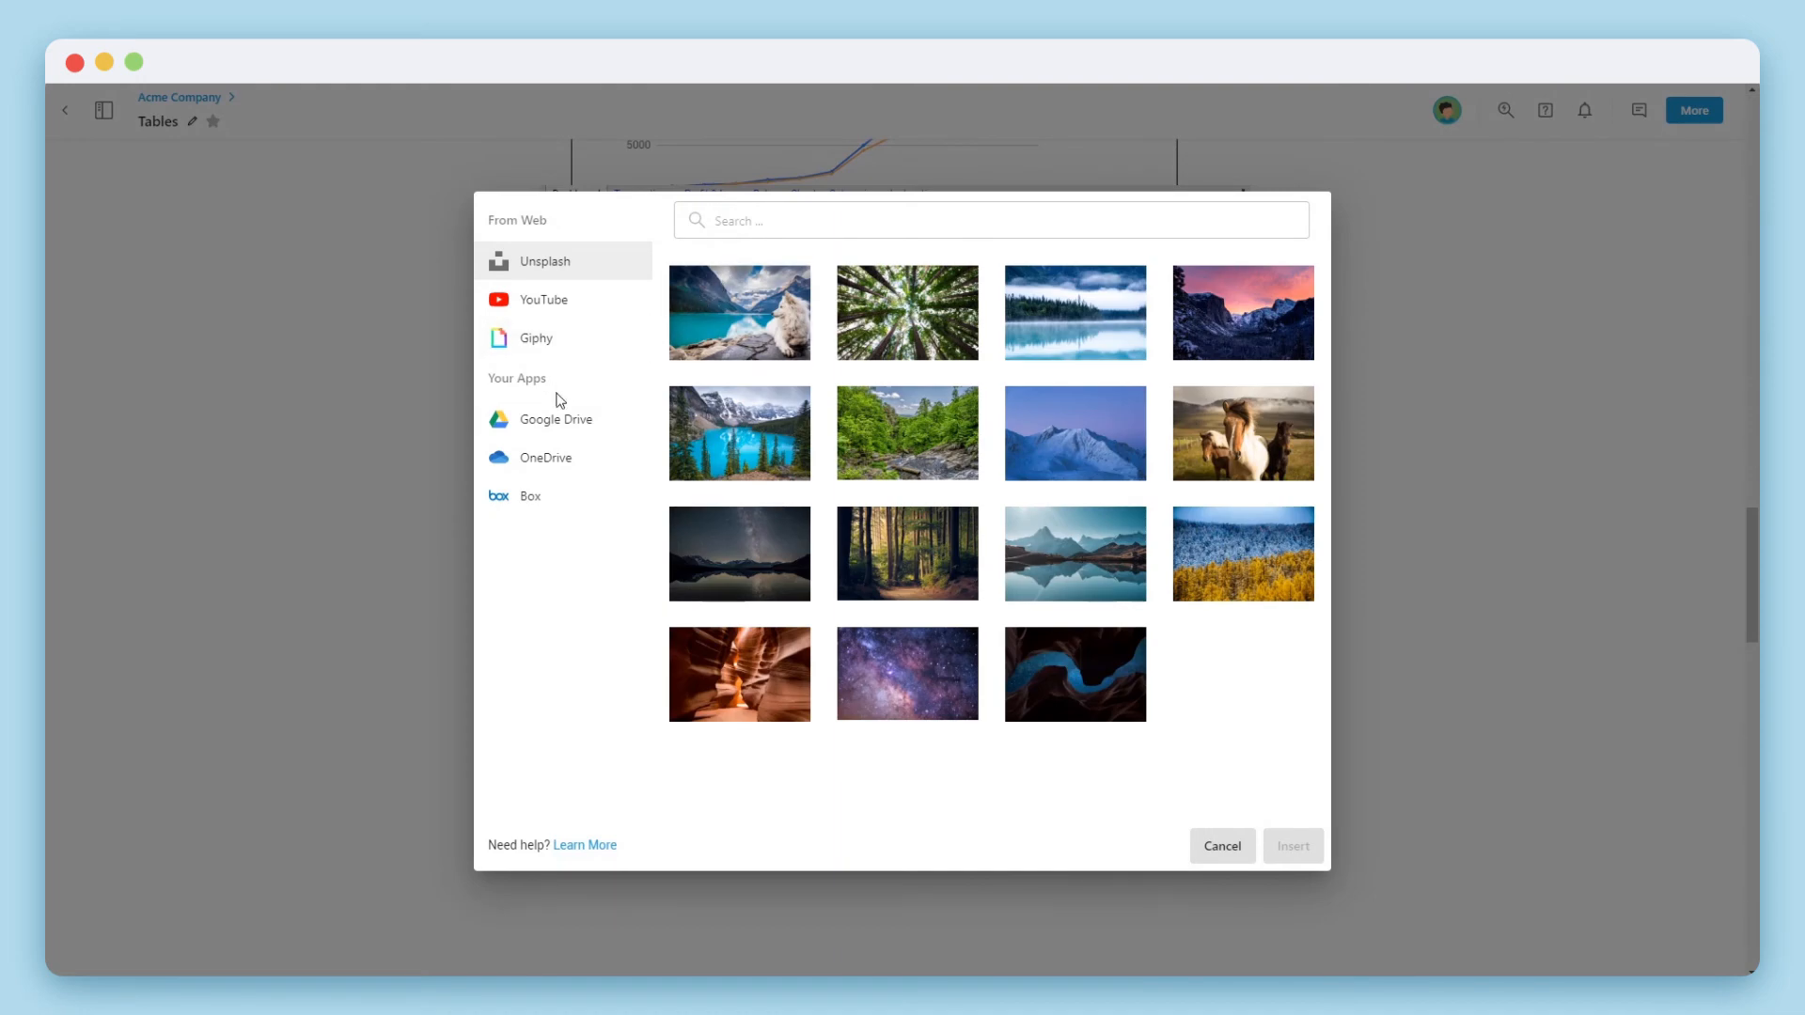
click(557, 419)
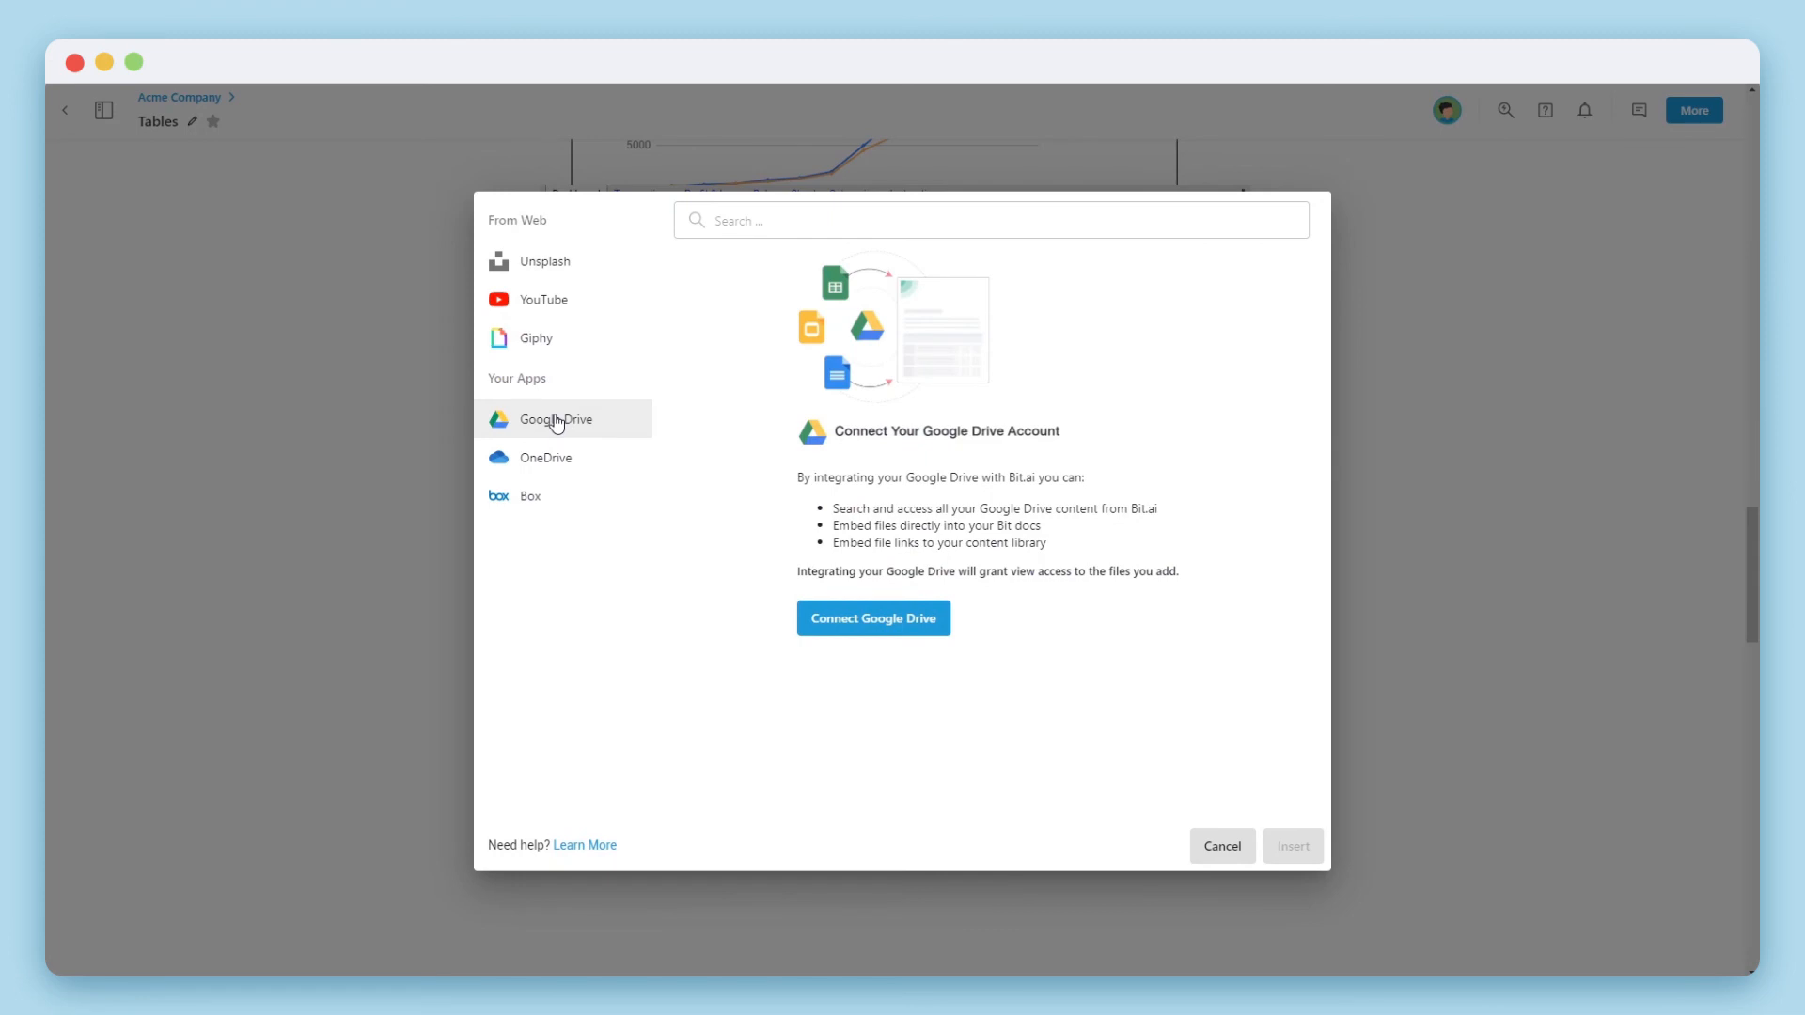
click(1222, 846)
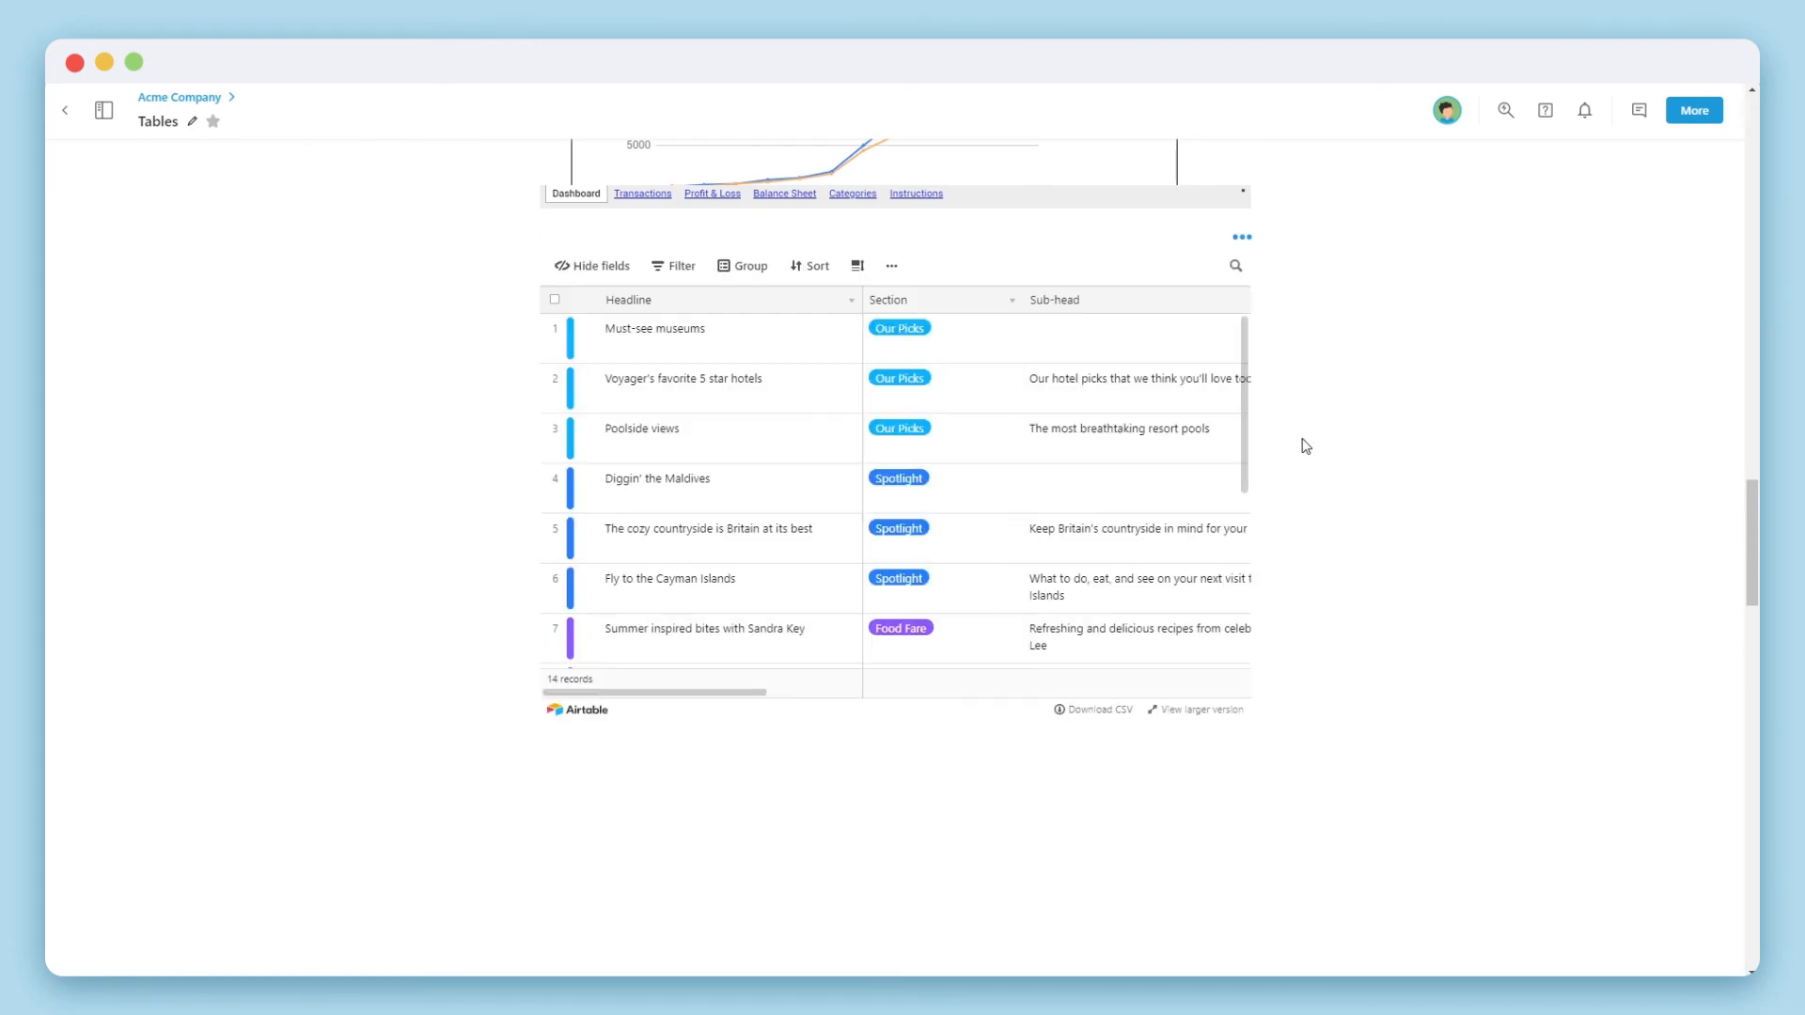
scroll(down, 3)
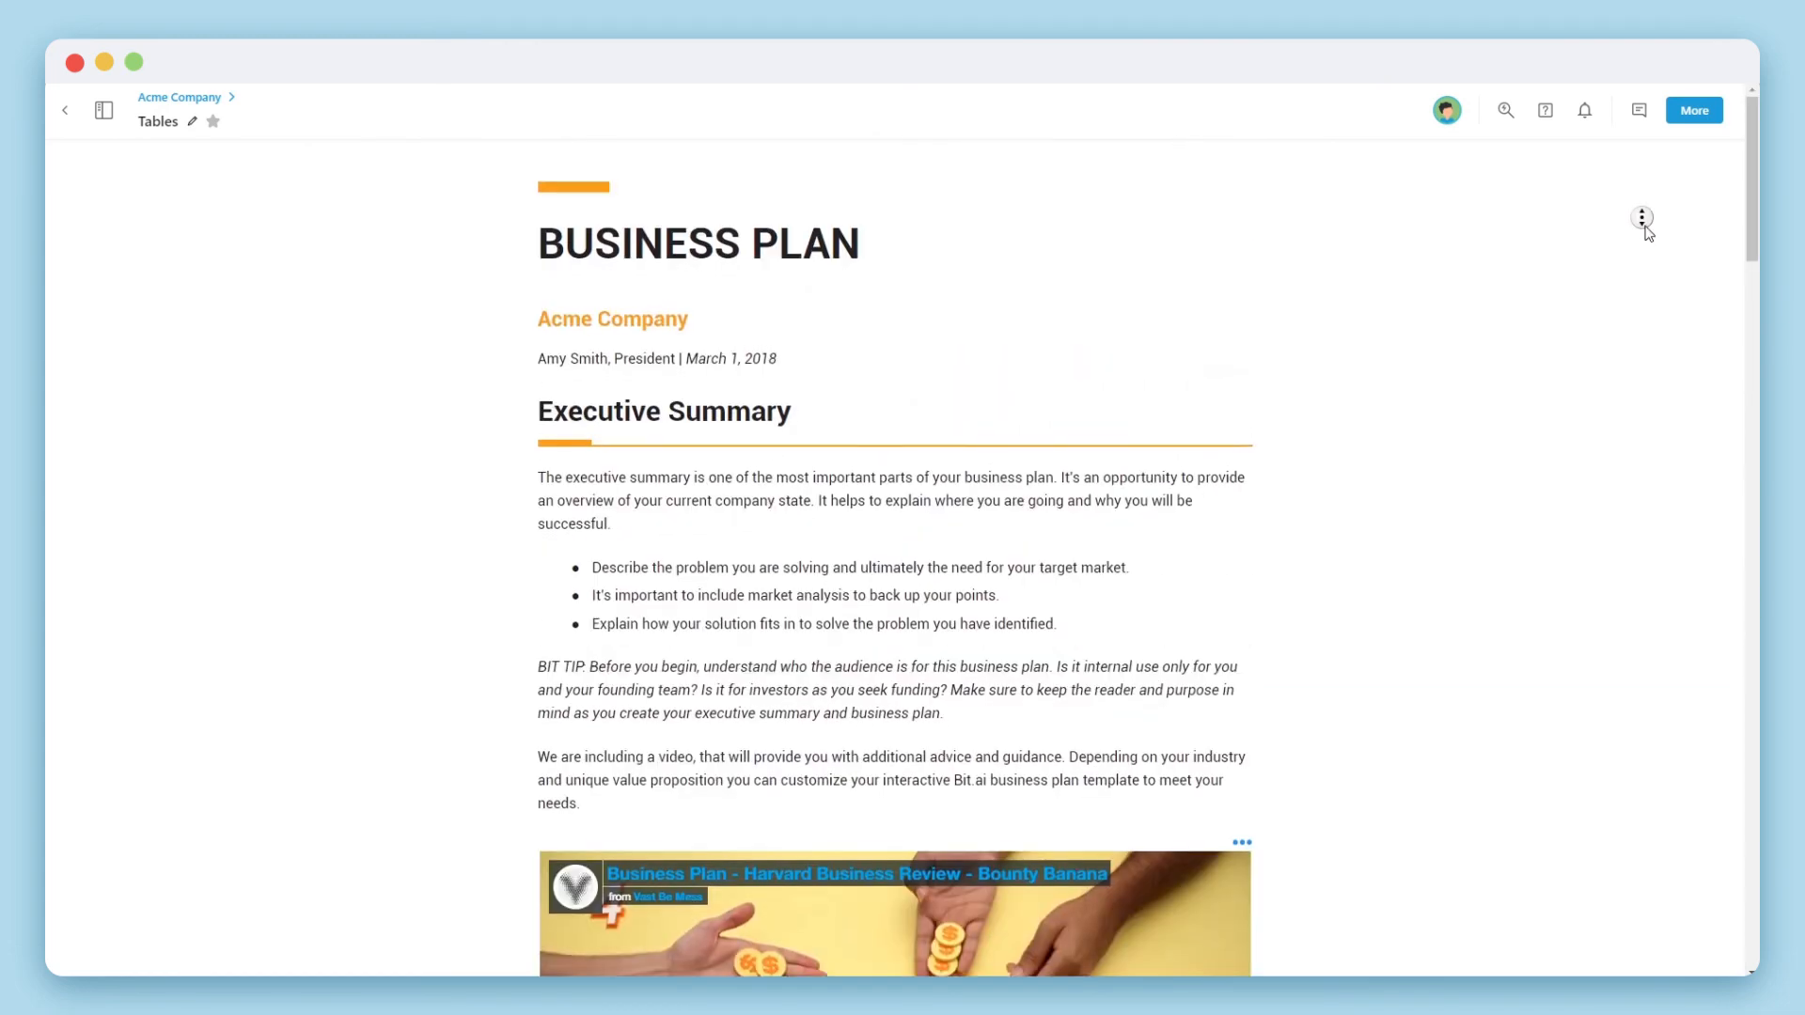
scroll(down, 3)
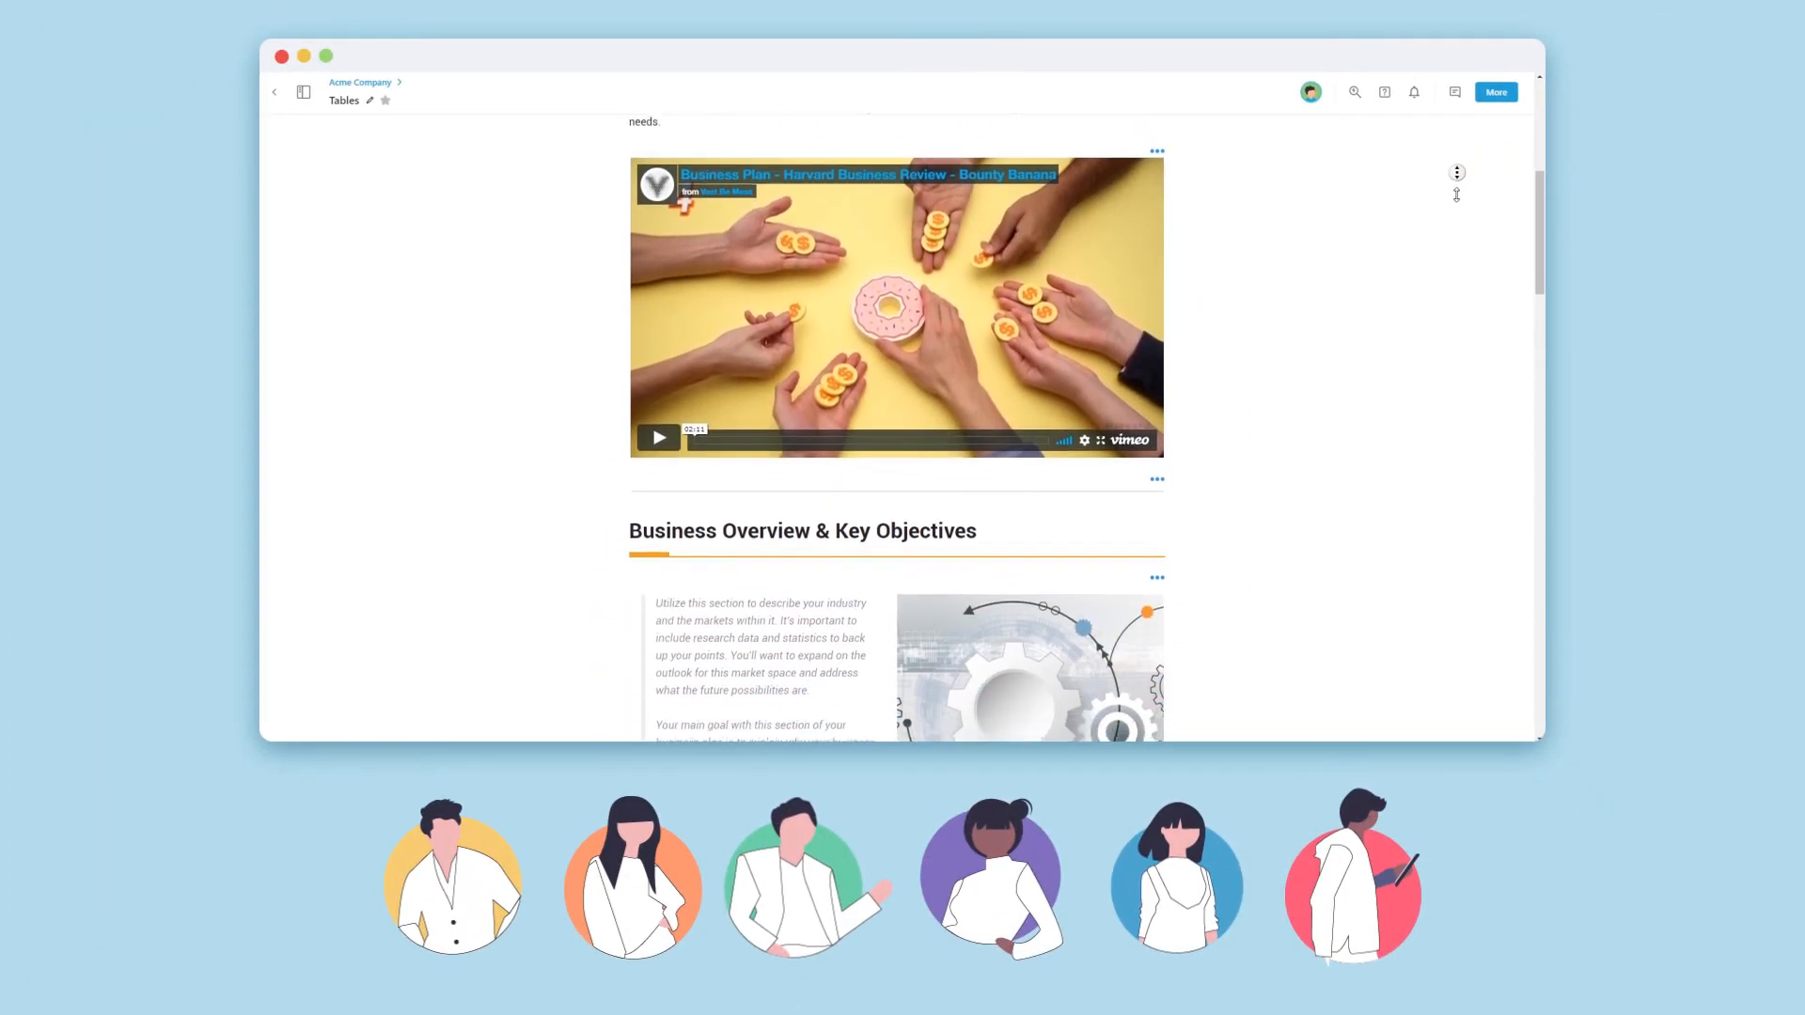
scroll(down, 3)
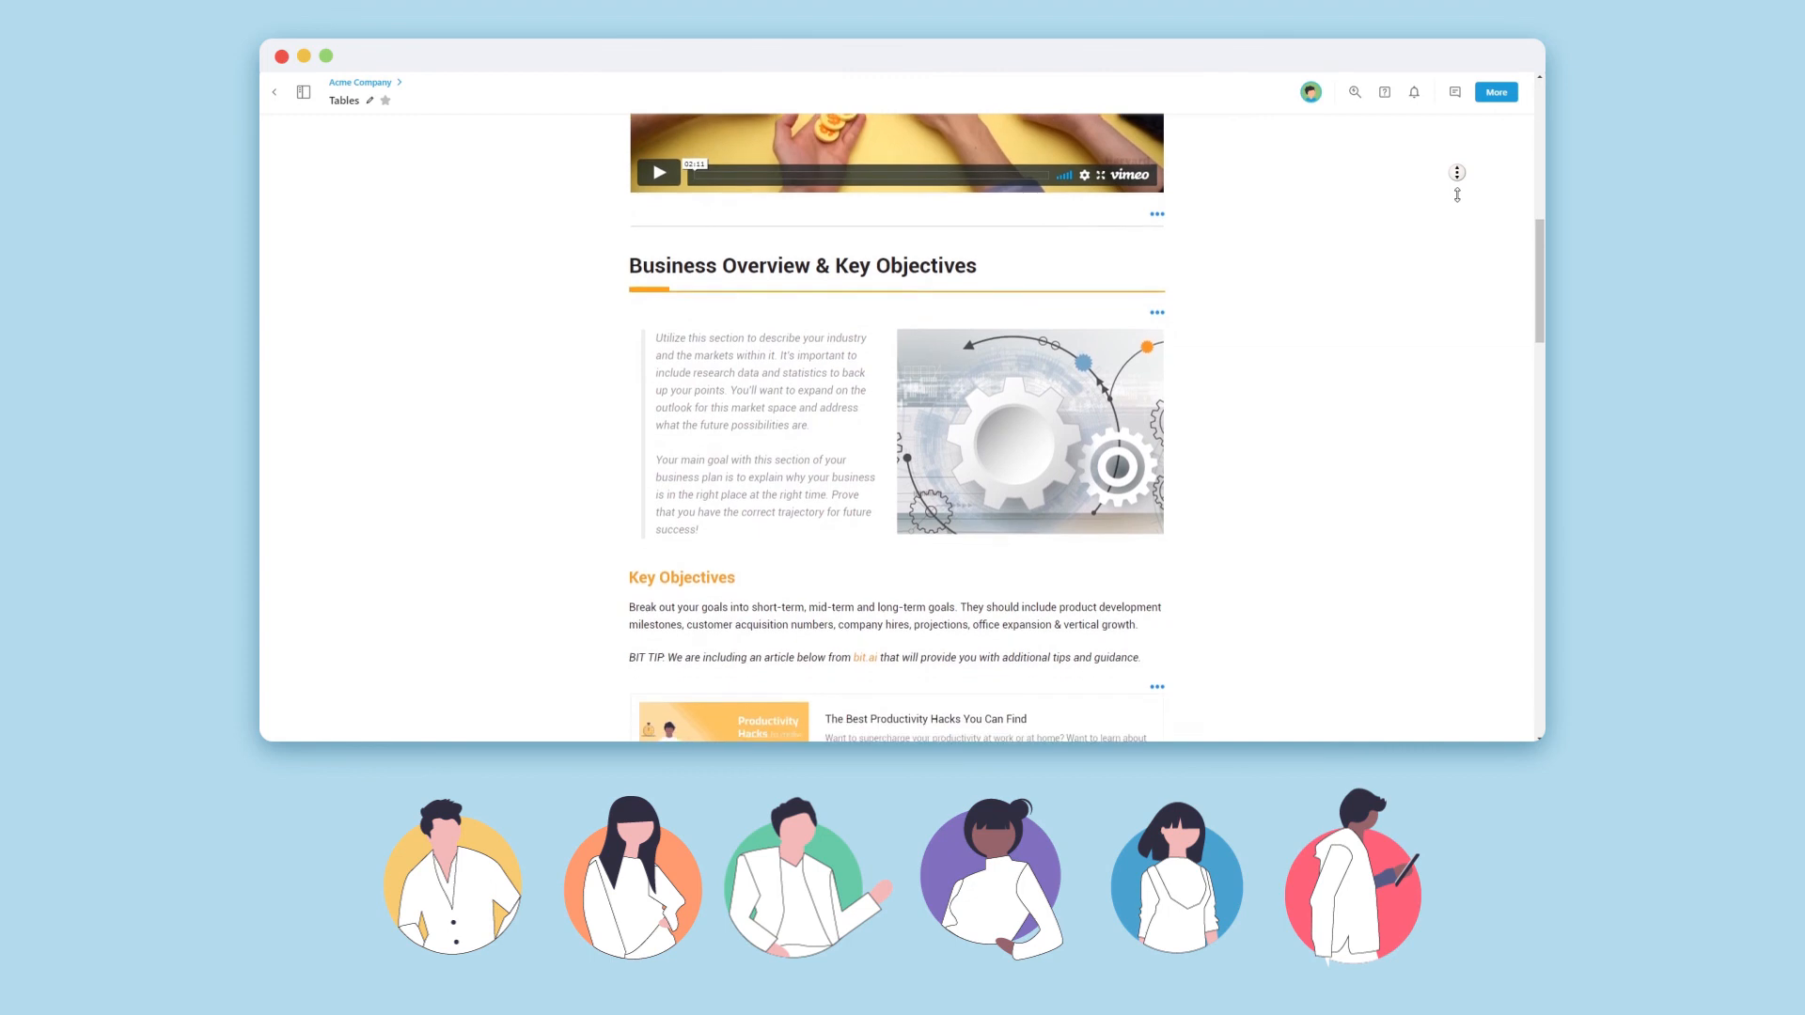
scroll(down, 3)
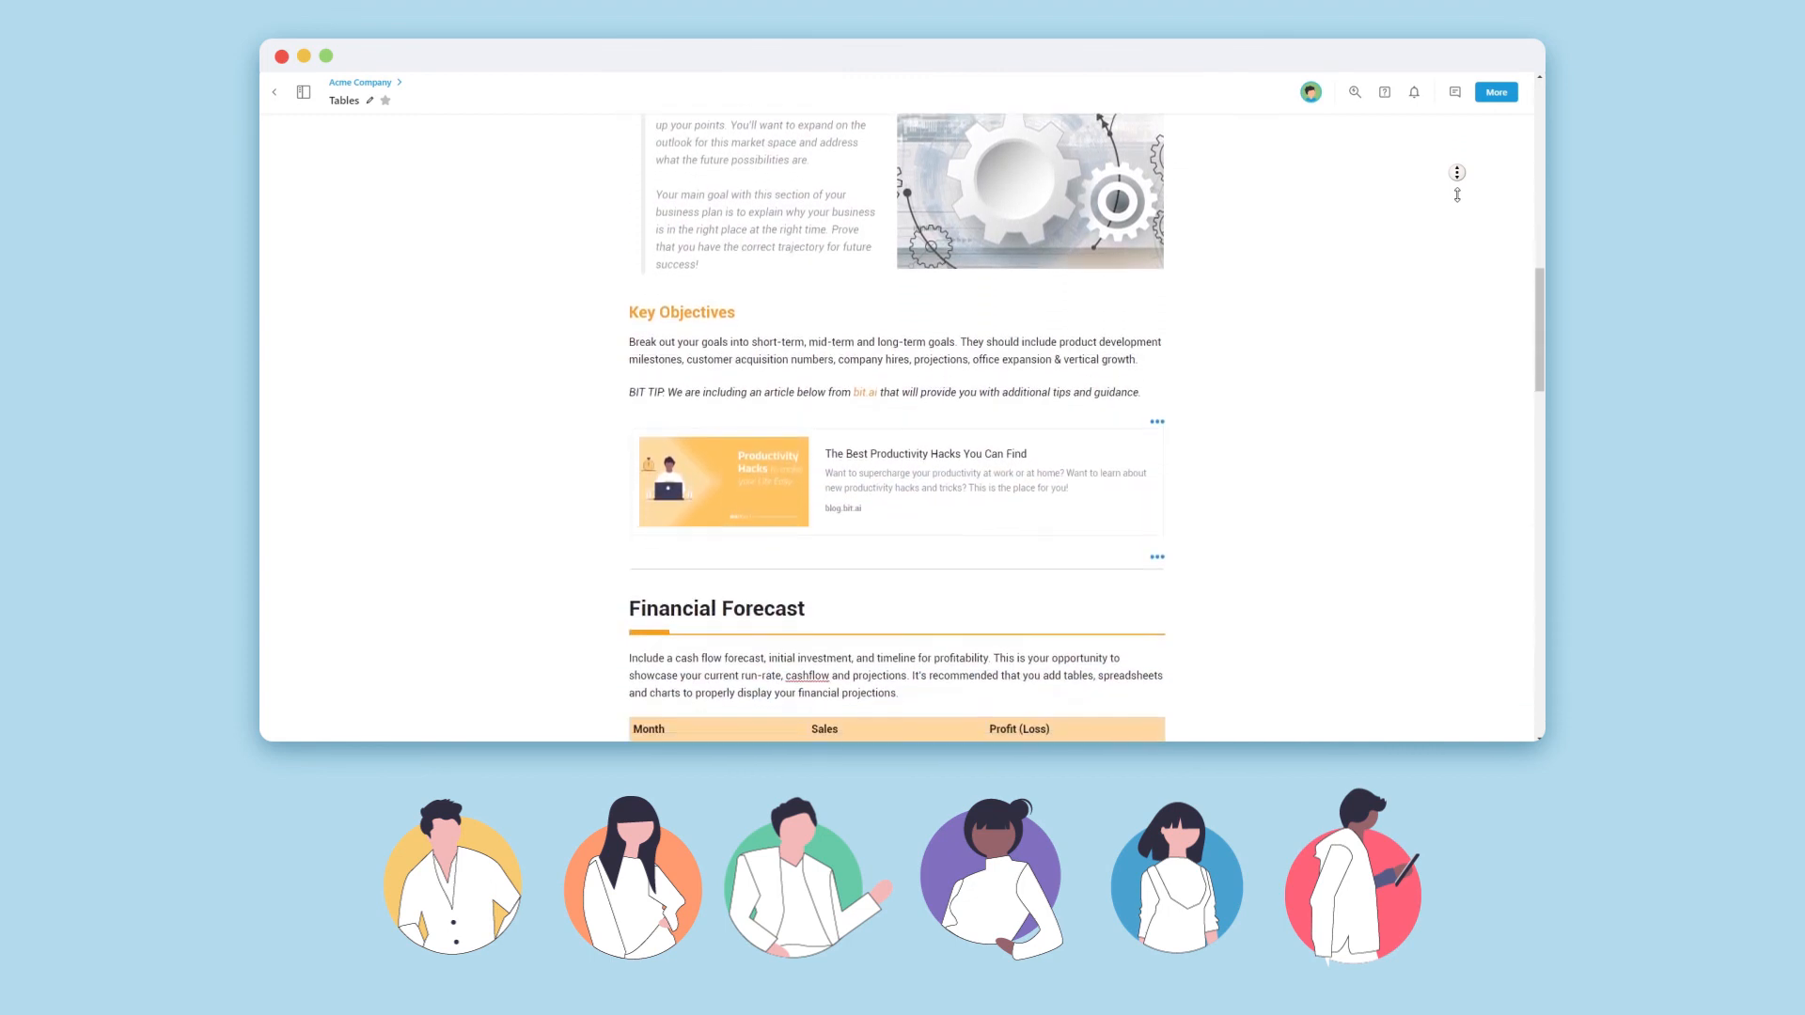